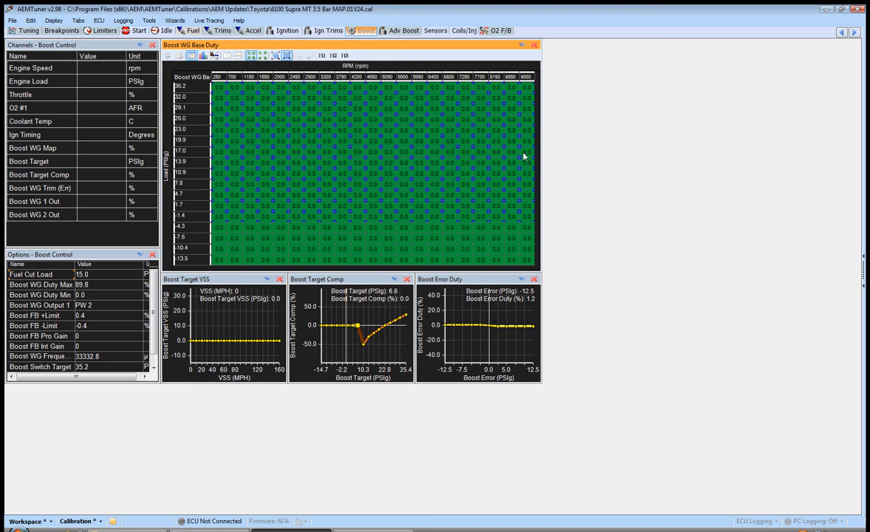
pyautogui.moveTo(570, 183)
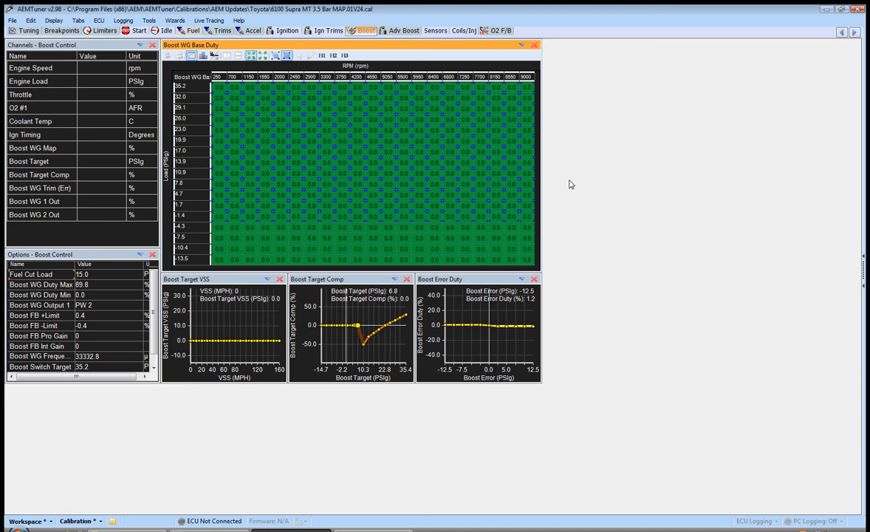
pyautogui.moveTo(278, 251)
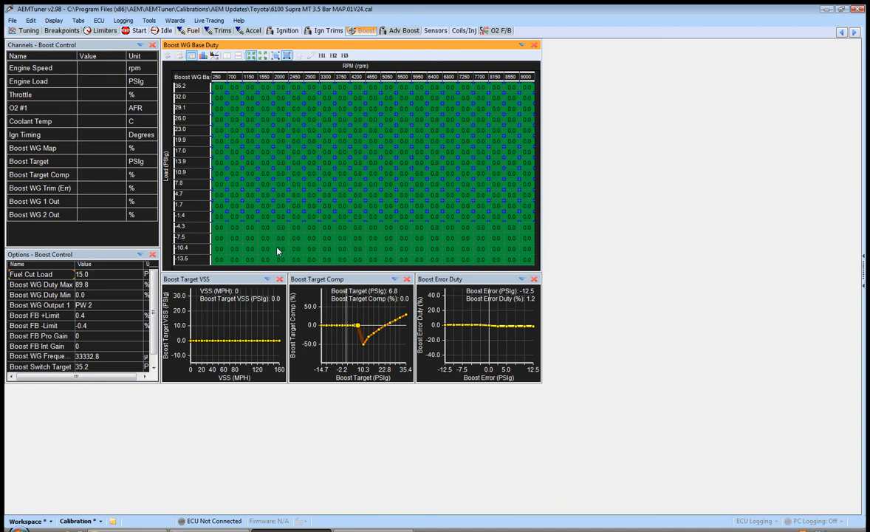
pyautogui.moveTo(216, 219)
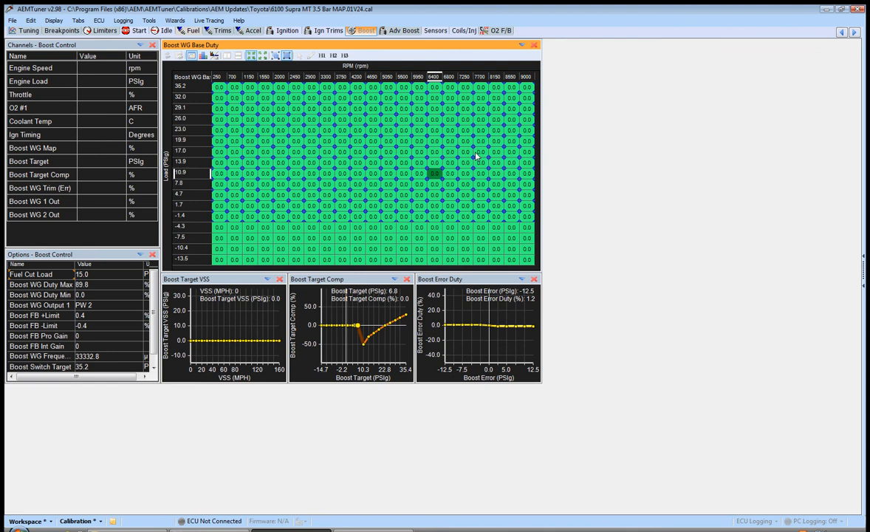
pyautogui.moveTo(343, 335)
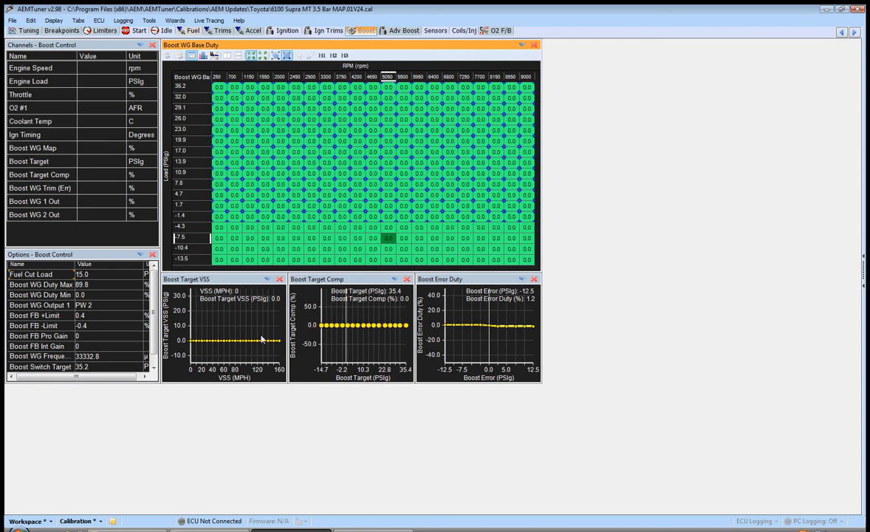
pyautogui.moveTo(248, 354)
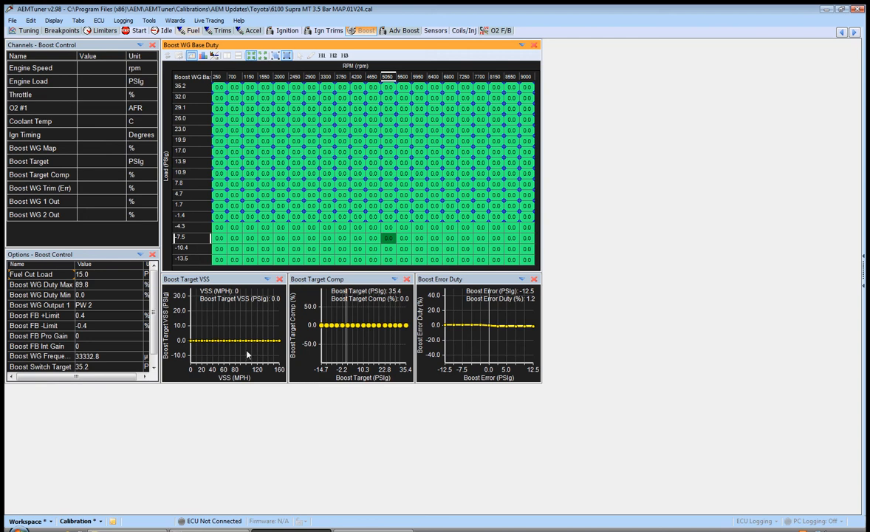
pyautogui.moveTo(274, 343)
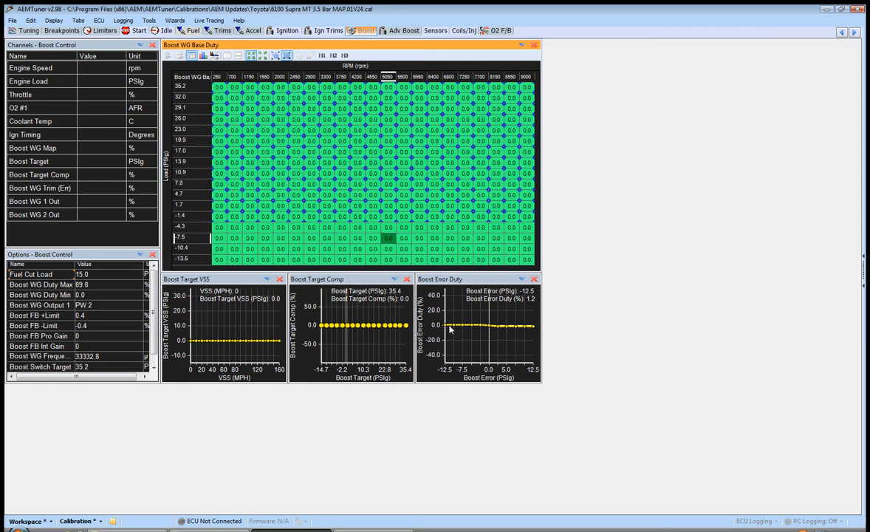
pyautogui.moveTo(499, 334)
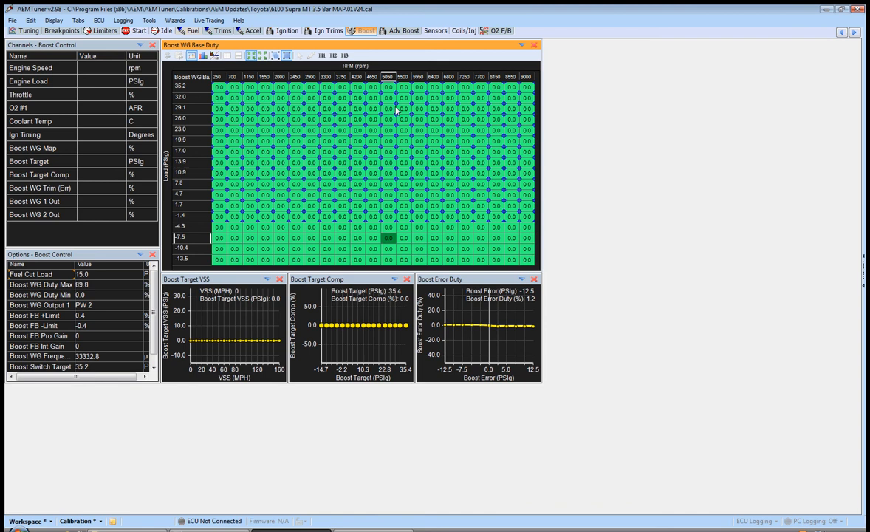
# Switch to the Adv Boost layout with boost targets by speed, gear, RPM and throttle.
pyautogui.click(404, 30)
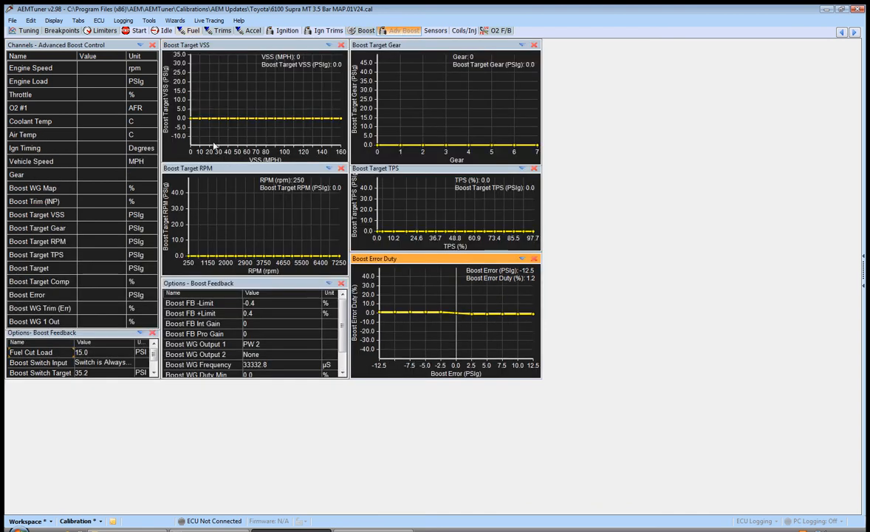
pyautogui.moveTo(381, 146)
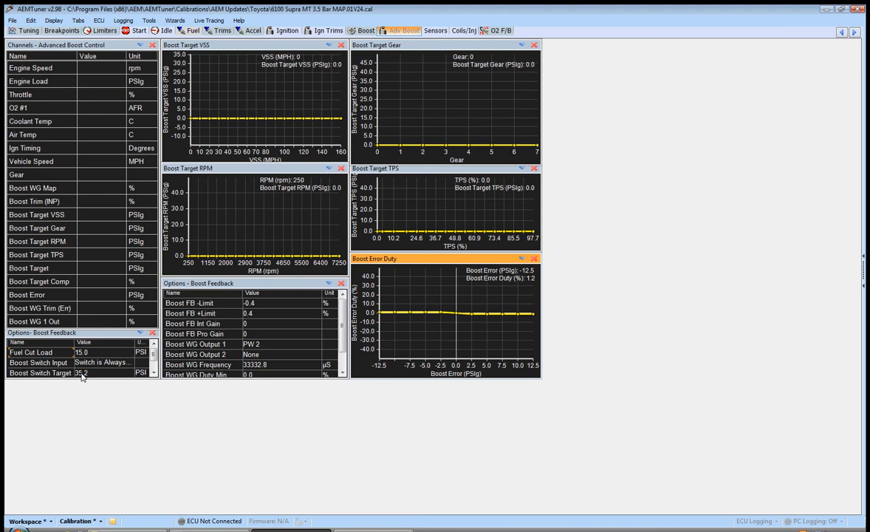
pyautogui.moveTo(254, 80)
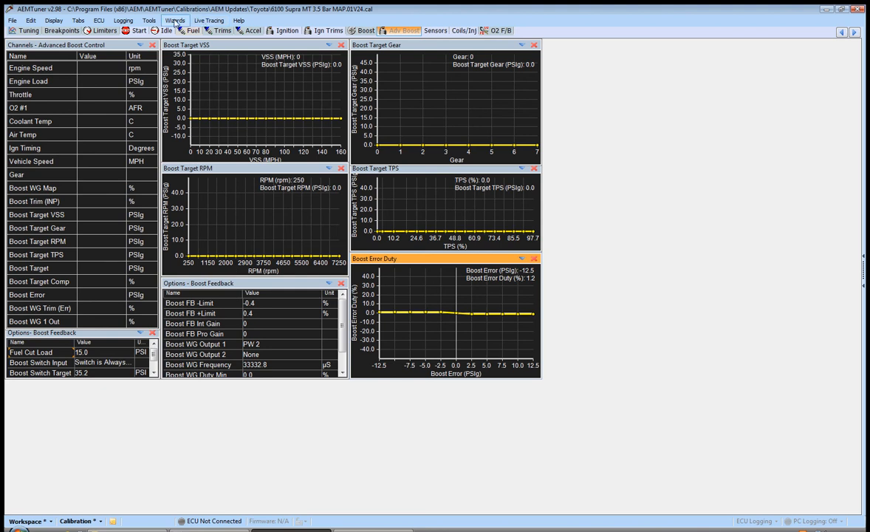
# Apply the closed-solenoid maximum boost configuration from the Setup Wizard's boost control feedback list.
pyautogui.click(174, 21)
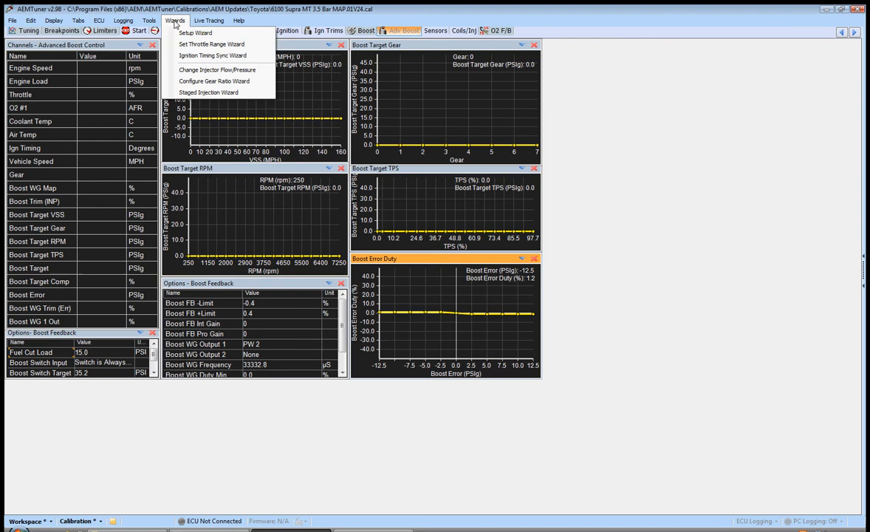
pyautogui.click(195, 32)
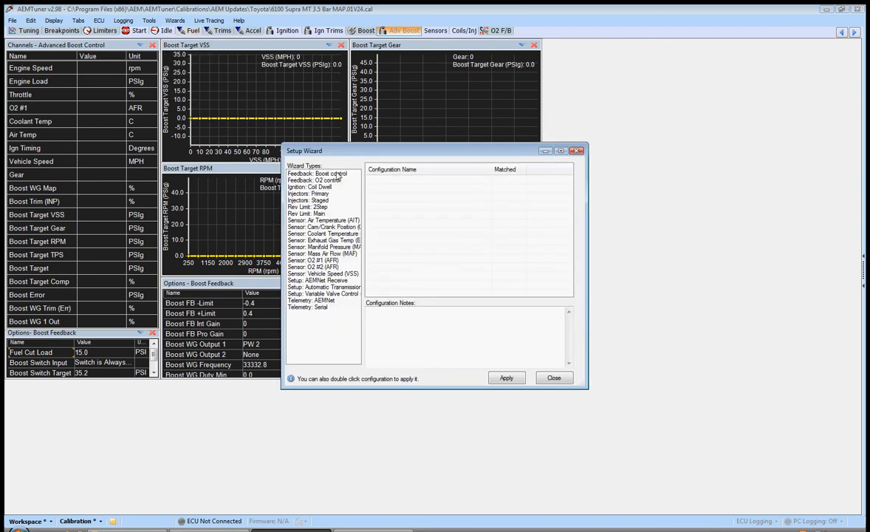
pyautogui.click(317, 173)
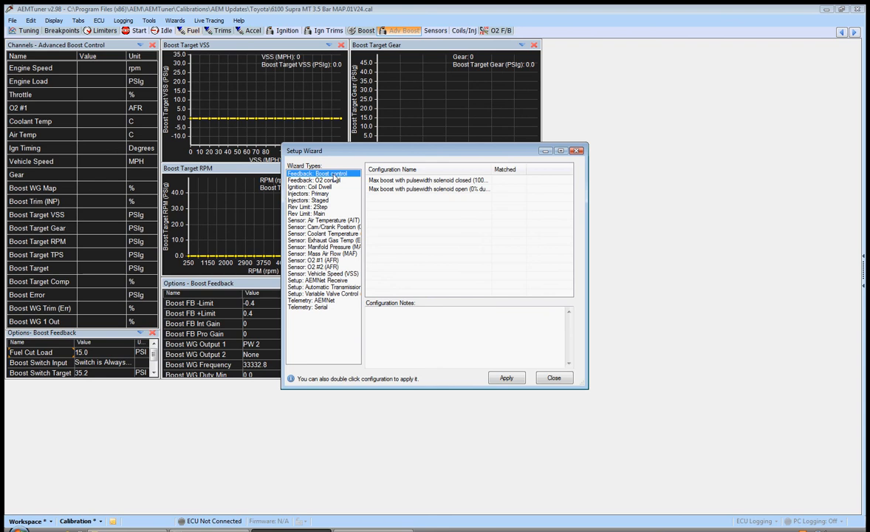
pyautogui.moveTo(340, 151); pyautogui.dragTo(377, 124)
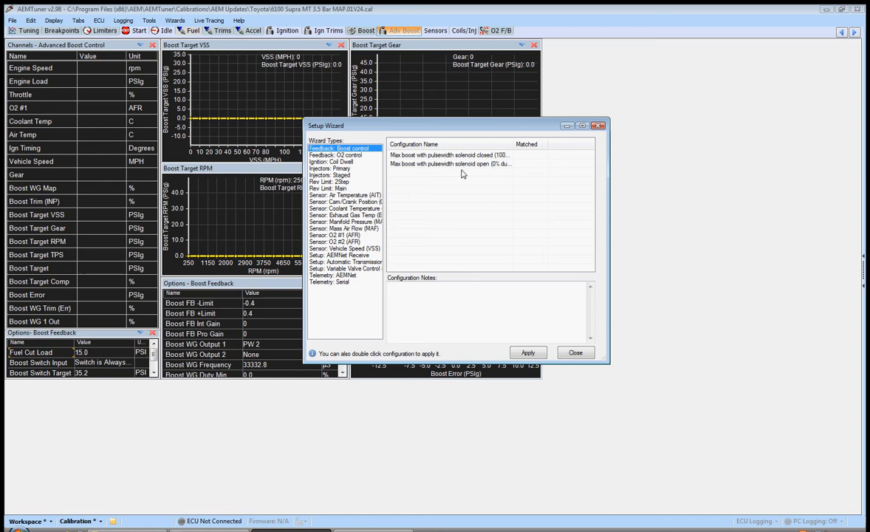
pyautogui.click(445, 155)
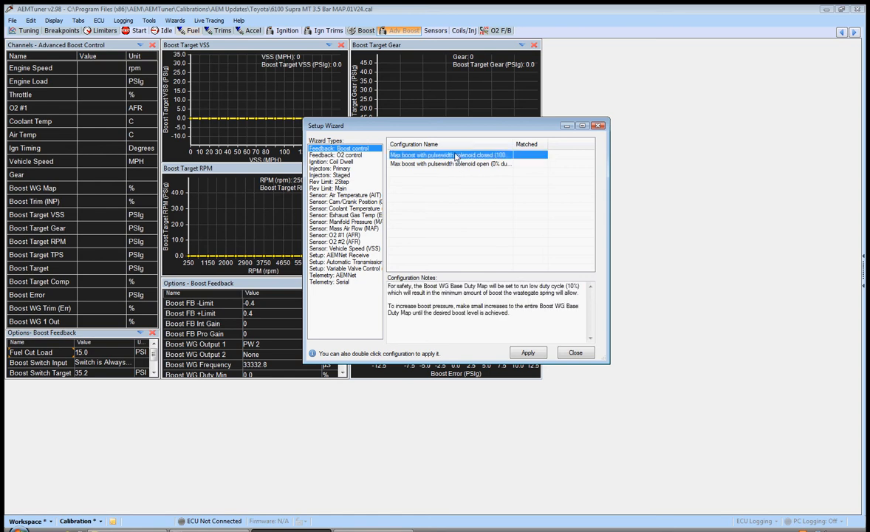
pyautogui.moveTo(500, 164)
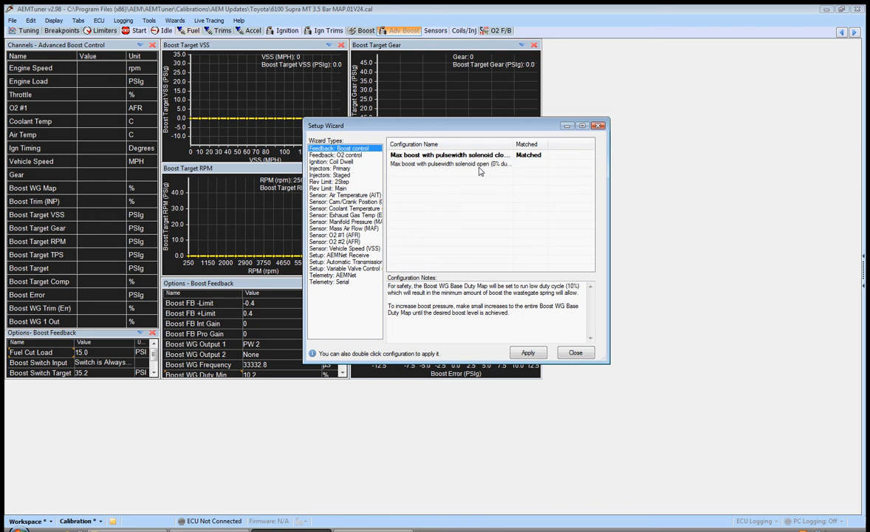
pyautogui.click(576, 351)
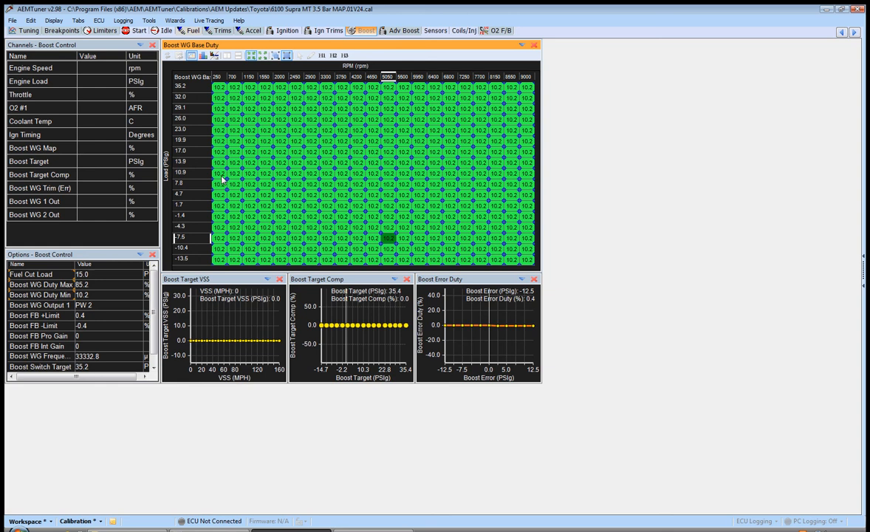
pyautogui.moveTo(496, 186)
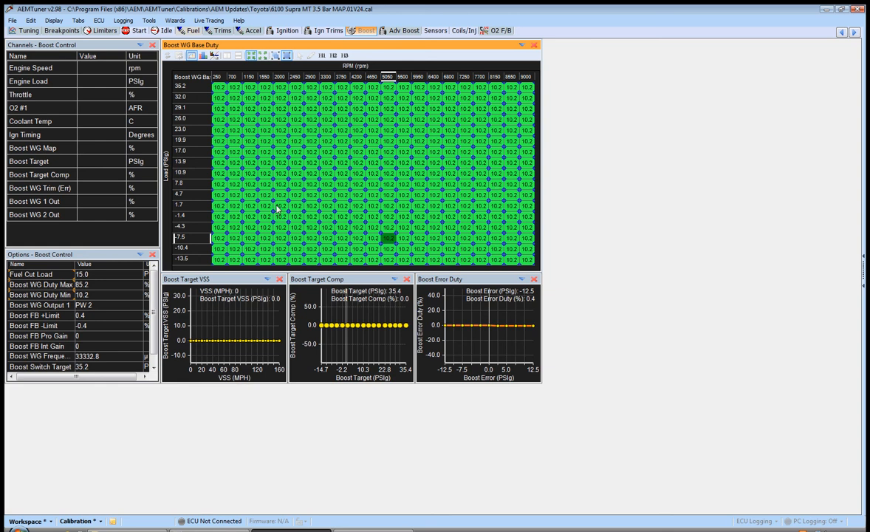
pyautogui.moveTo(229, 222)
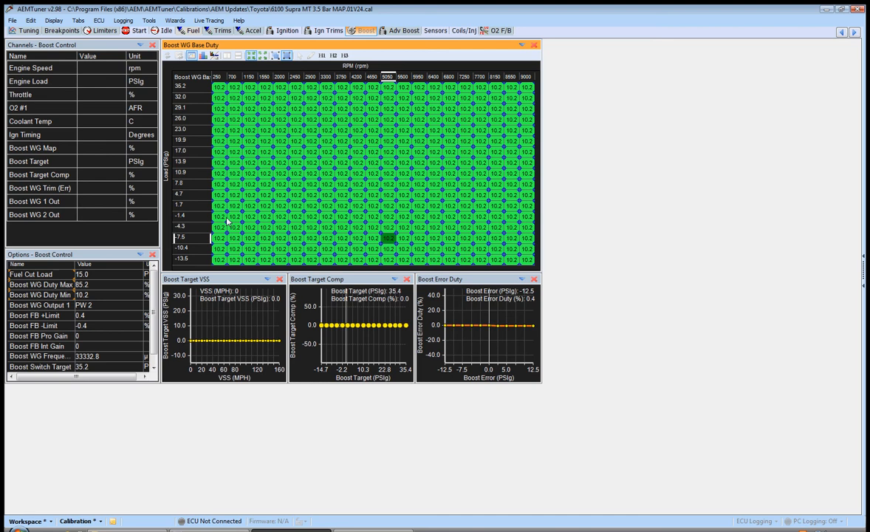
# Select a Boost WG Base Duty cell, then show the Fuel map layout.
pyautogui.click(218, 205)
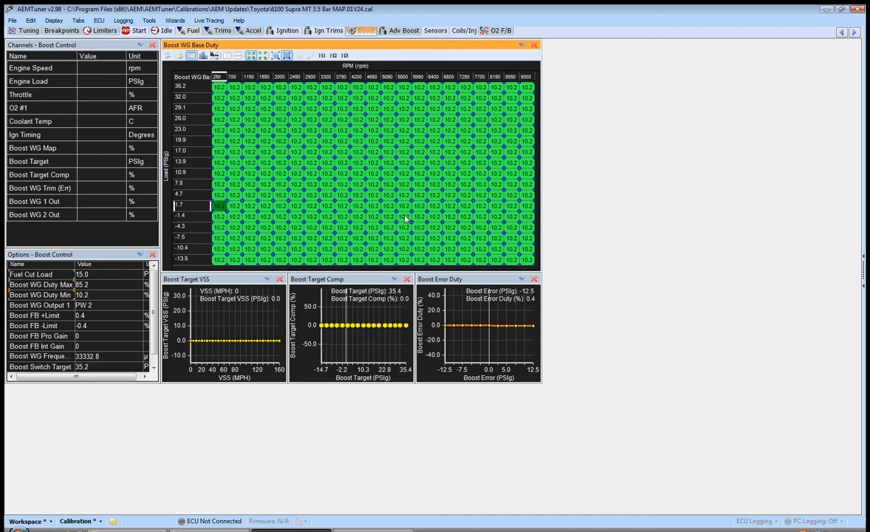
pyautogui.click(192, 30)
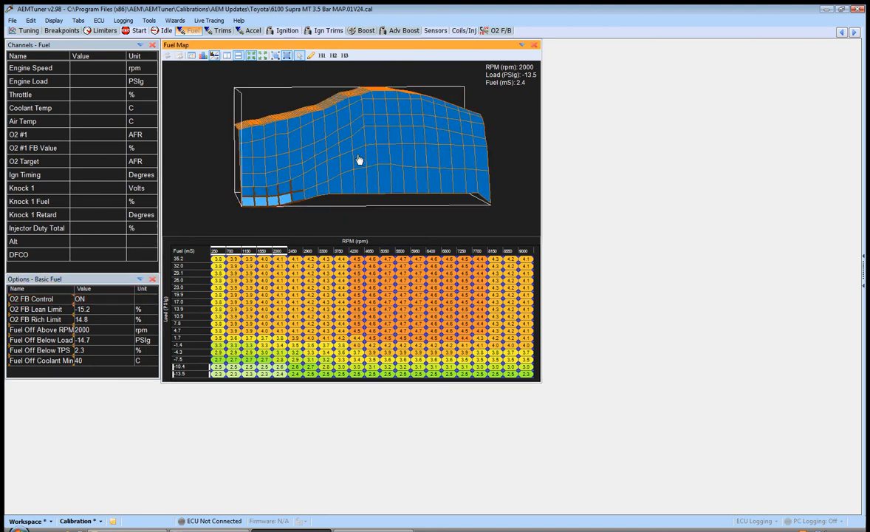
# Rotate the 3D fuel surface, visit the Trims layout and return to the Boost layout.
pyautogui.moveTo(357, 159); pyautogui.dragTo(357, 160)
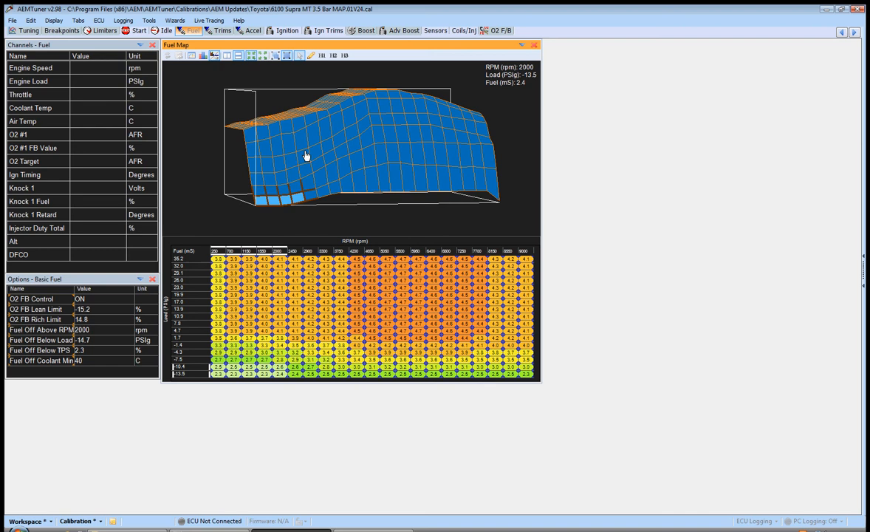
pyautogui.moveTo(321, 152)
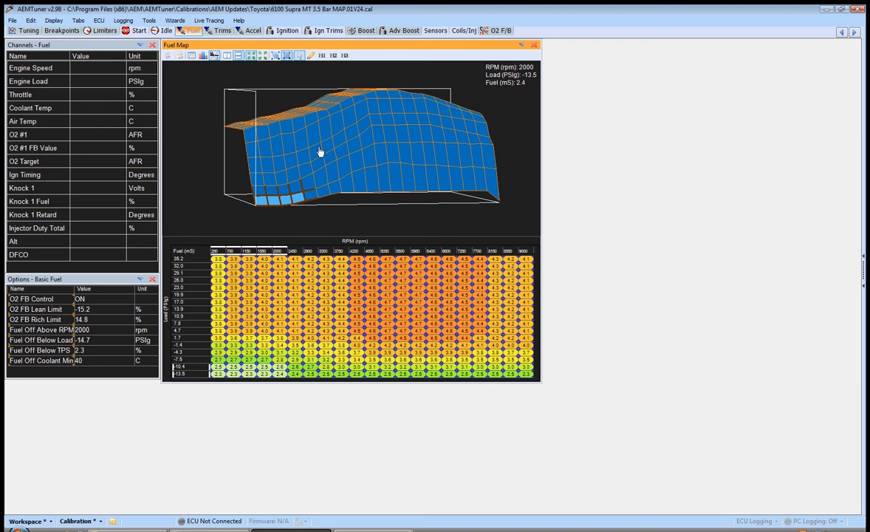
pyautogui.moveTo(362, 126)
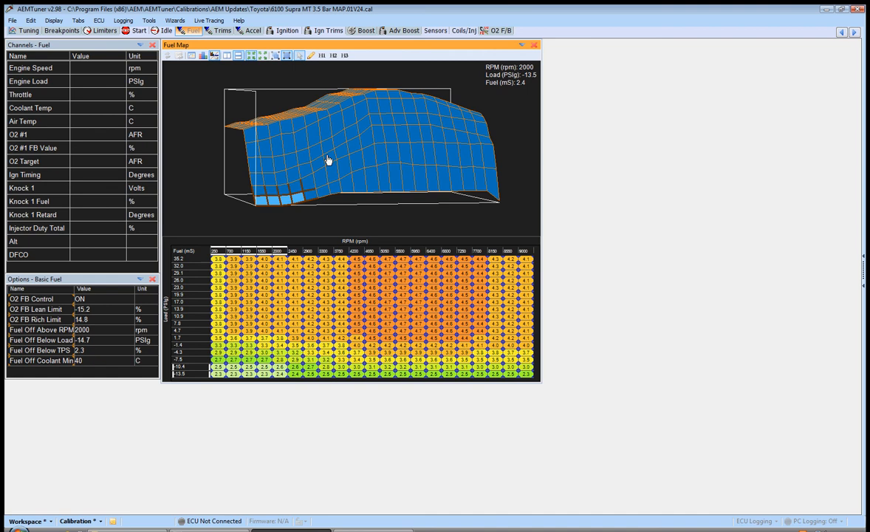
pyautogui.click(221, 29)
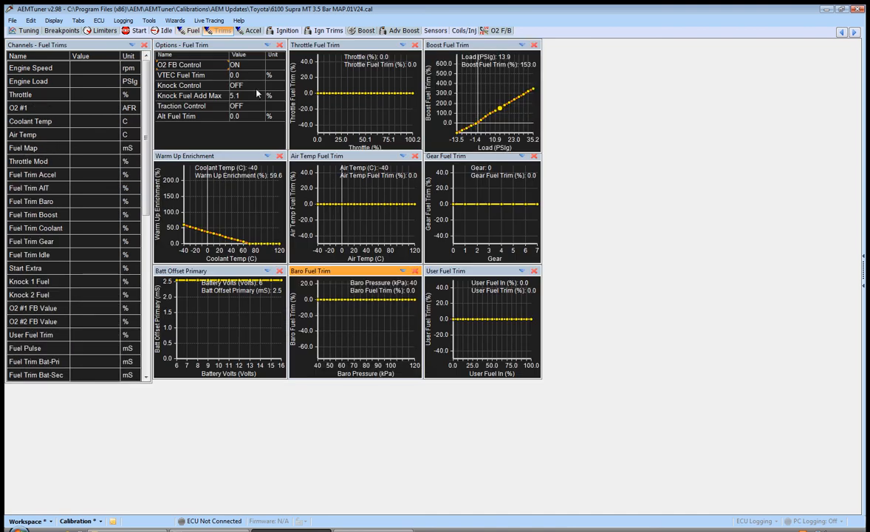
pyautogui.moveTo(330, 77)
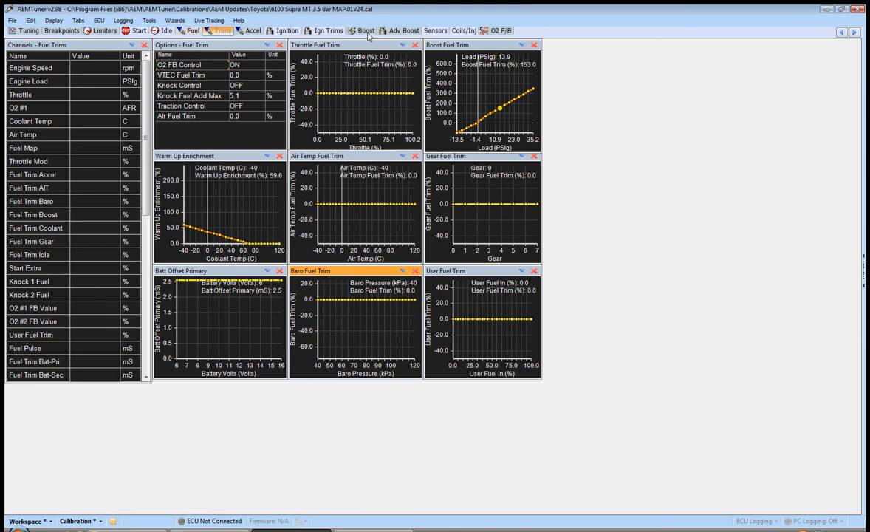
pyautogui.click(364, 30)
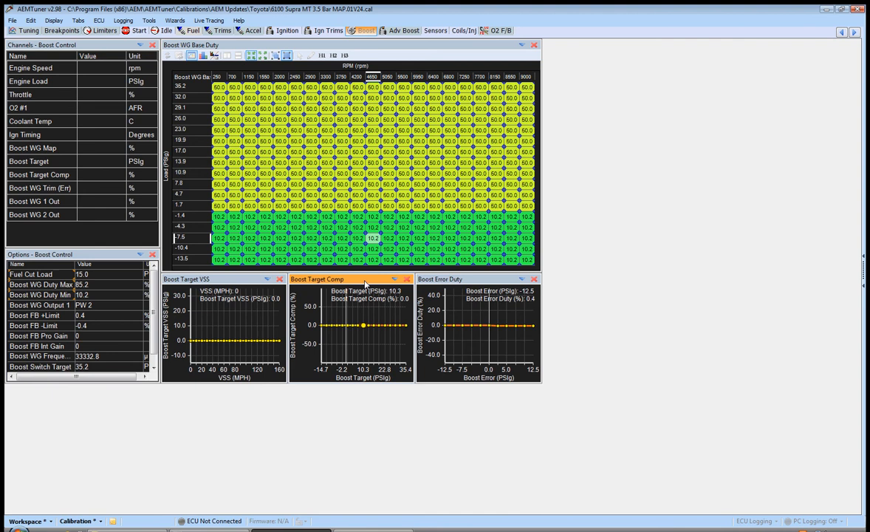
# Maximize the Boost Target Comp graph and select its 10.3 psi point for the -50% dip.
pyautogui.doubleClick(316, 278)
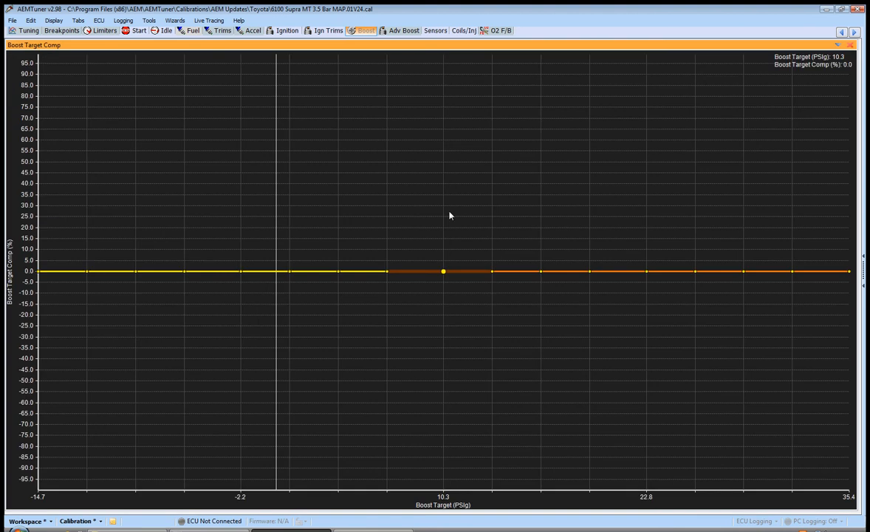
pyautogui.doubleClick(443, 272)
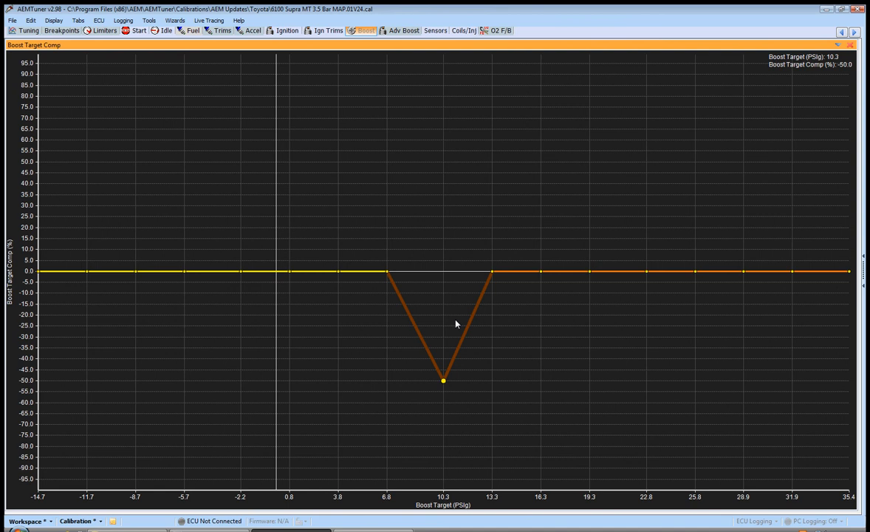
pyautogui.moveTo(384, 45)
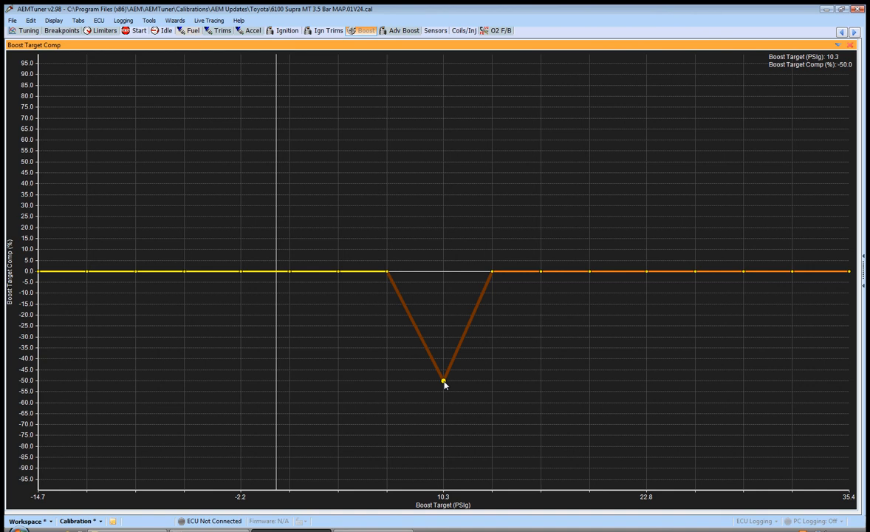
pyautogui.moveTo(449, 501)
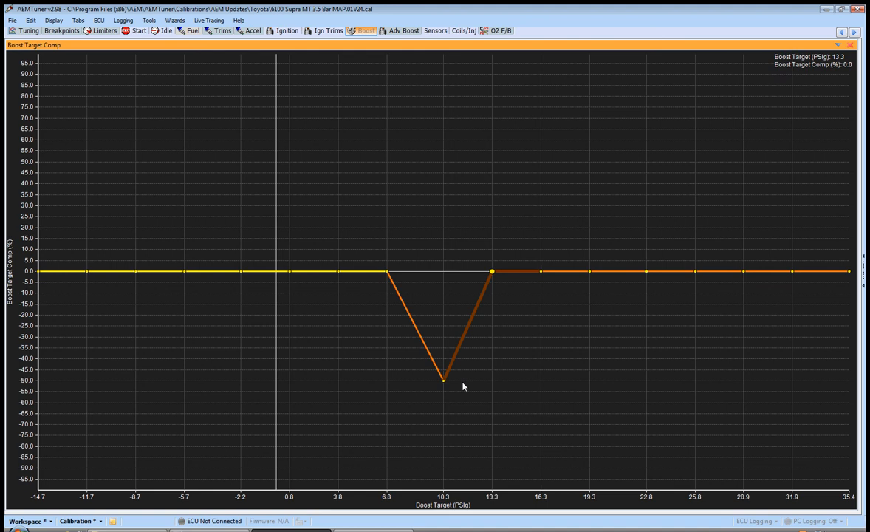
pyautogui.moveTo(492, 272); pyautogui.dragTo(492, 381)
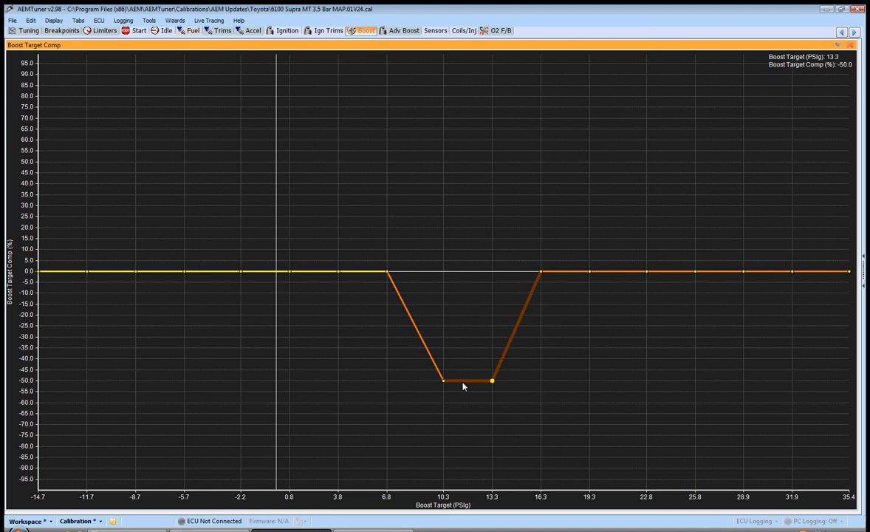
pyautogui.moveTo(452, 383)
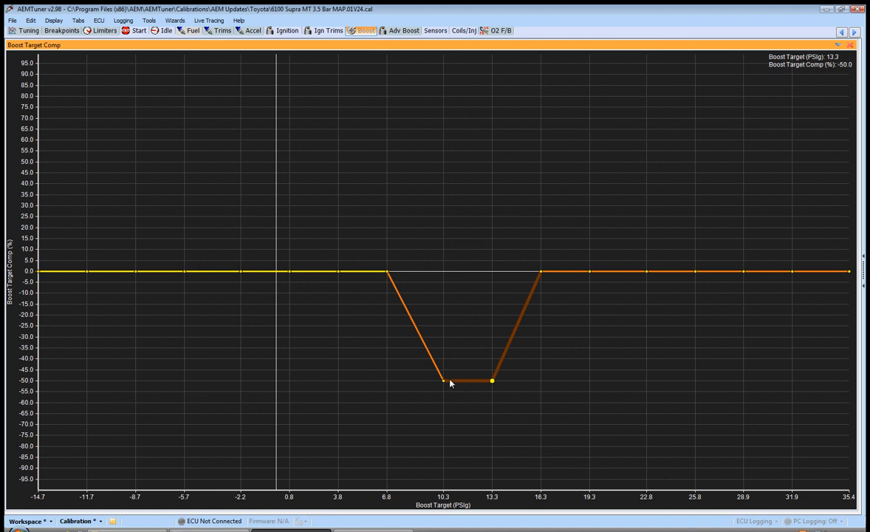
pyautogui.moveTo(443, 379); pyautogui.dragTo(443, 369)
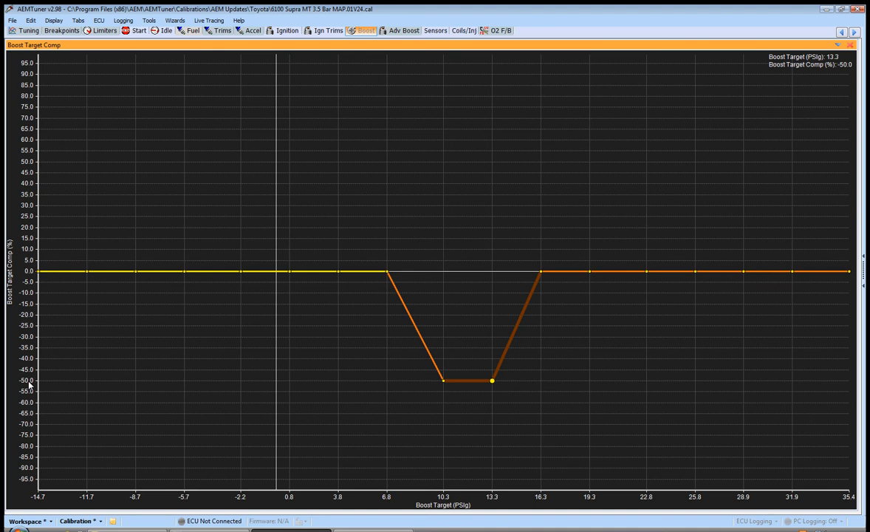
pyautogui.moveTo(493, 499)
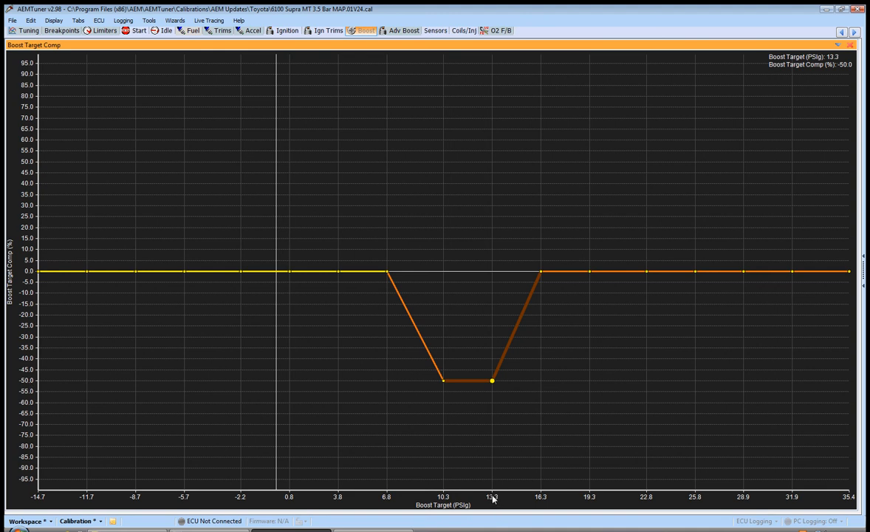
pyautogui.moveTo(467, 420)
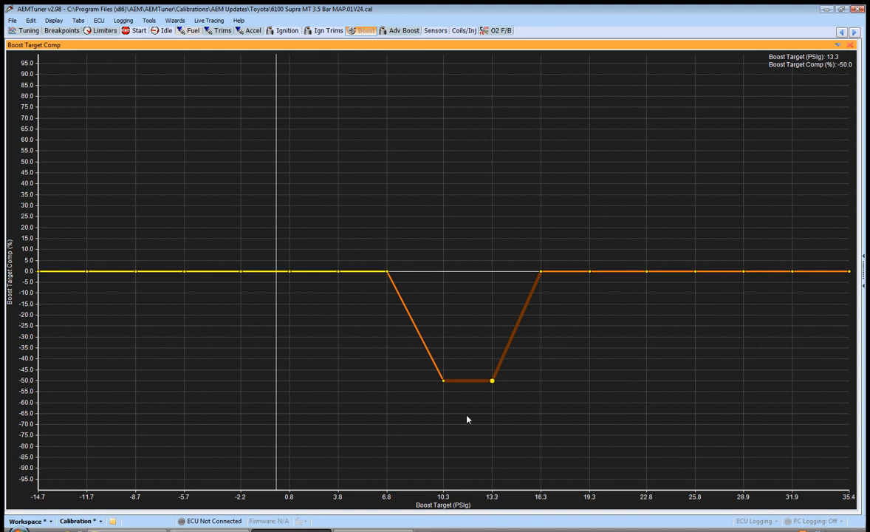
pyautogui.moveTo(44, 396)
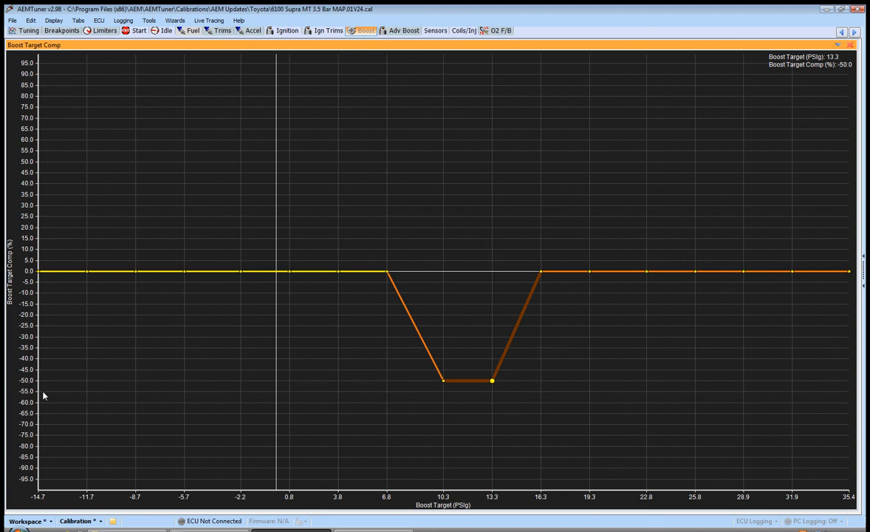
pyautogui.moveTo(23, 381)
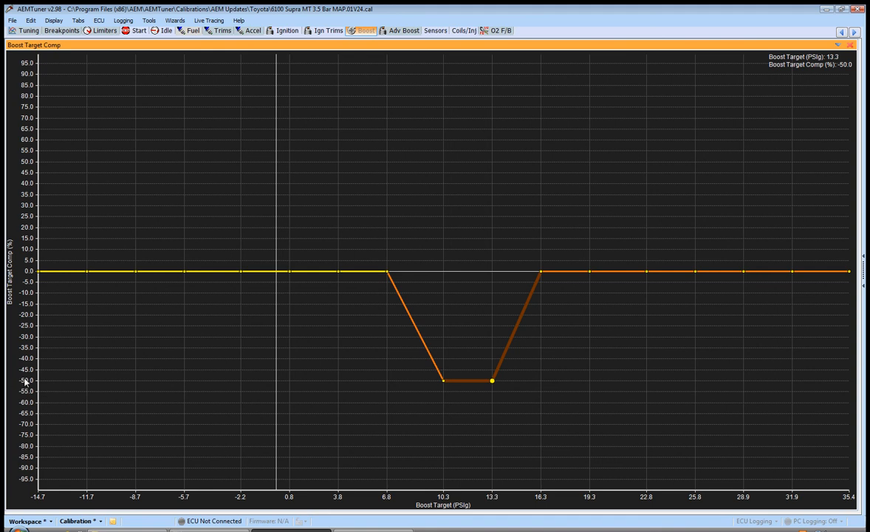
pyautogui.moveTo(42, 383)
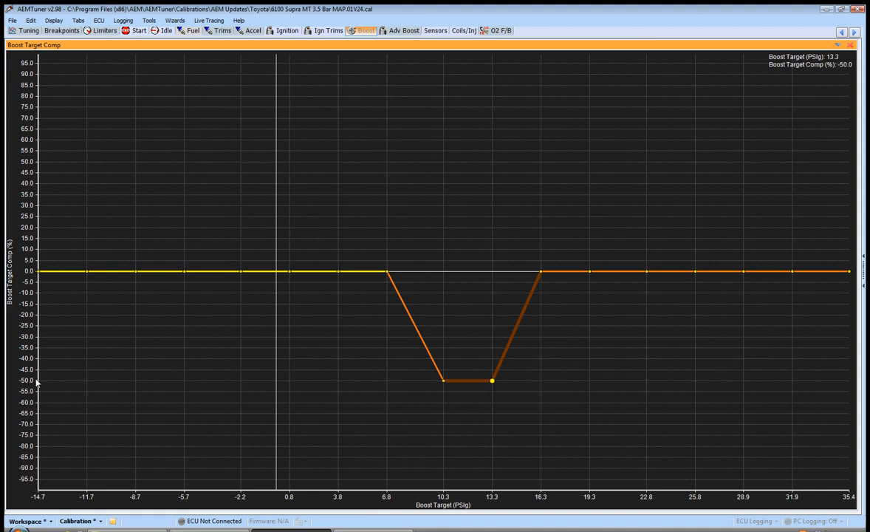
pyautogui.moveTo(471, 401)
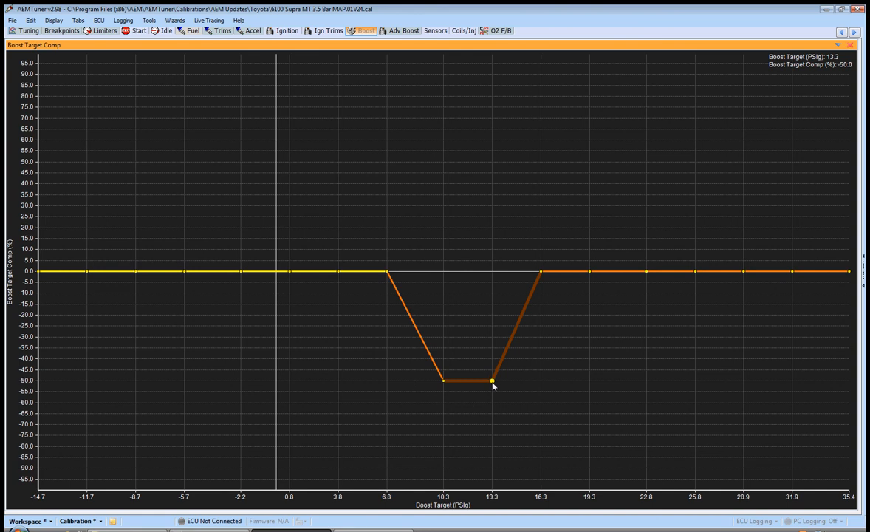
pyautogui.moveTo(549, 330)
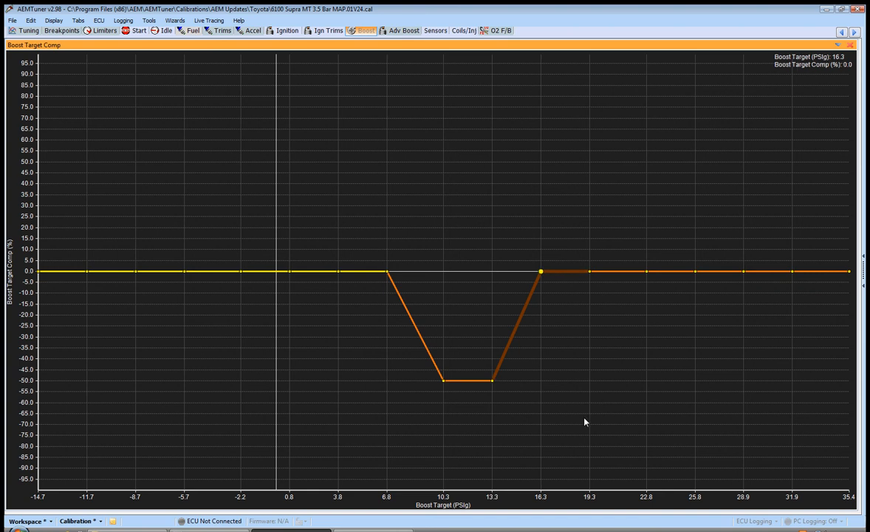
pyautogui.moveTo(582, 450)
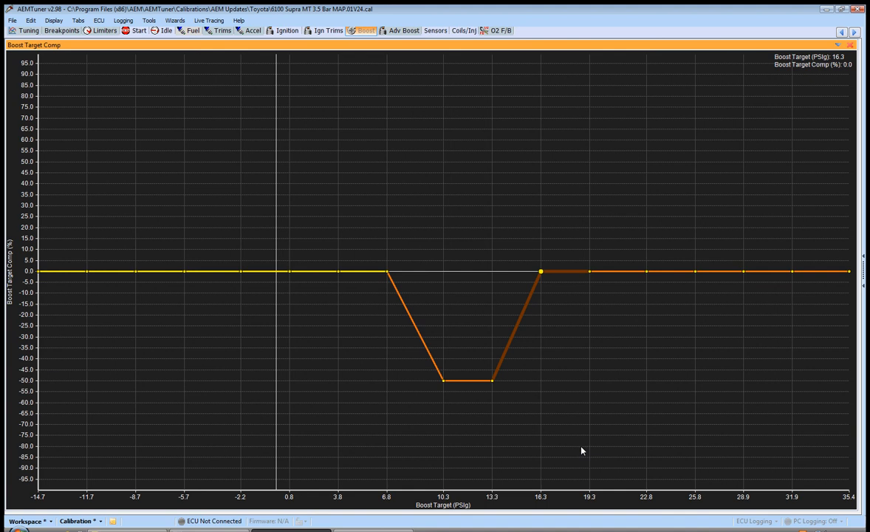
pyautogui.moveTo(579, 449)
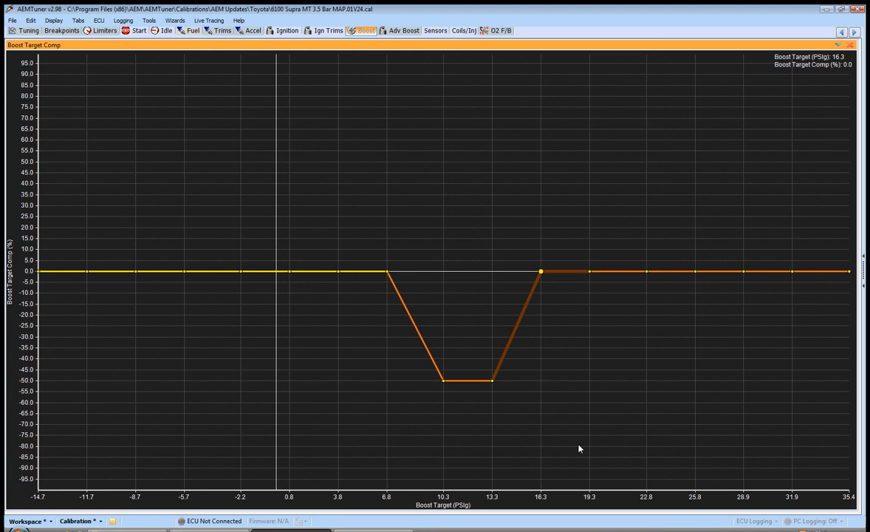
pyautogui.moveTo(458, 393)
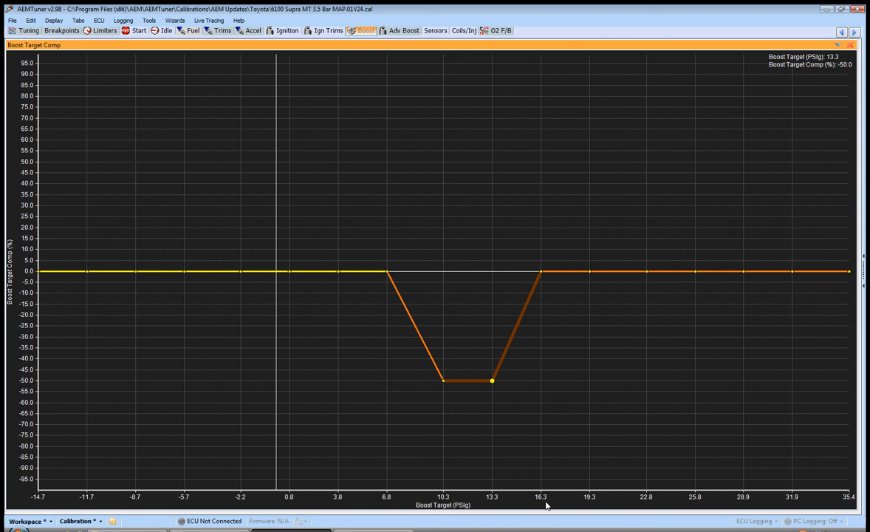
pyautogui.moveTo(534, 505)
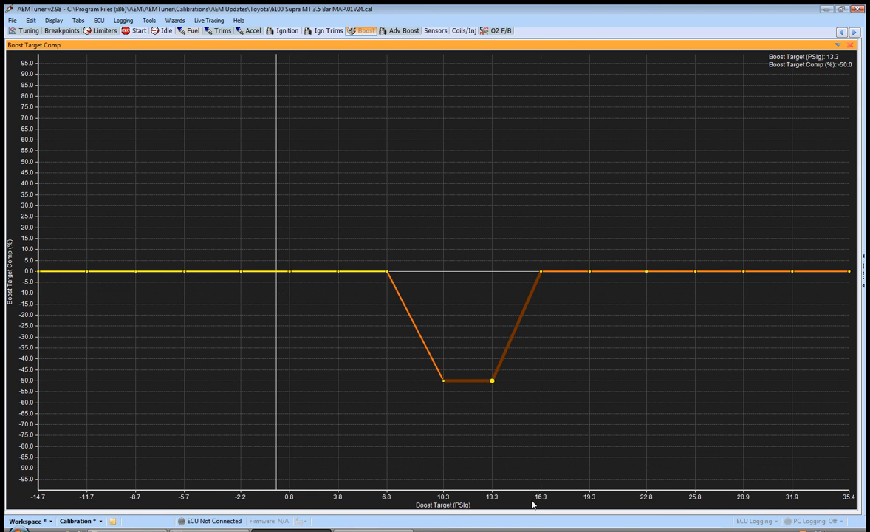
pyautogui.moveTo(450, 509)
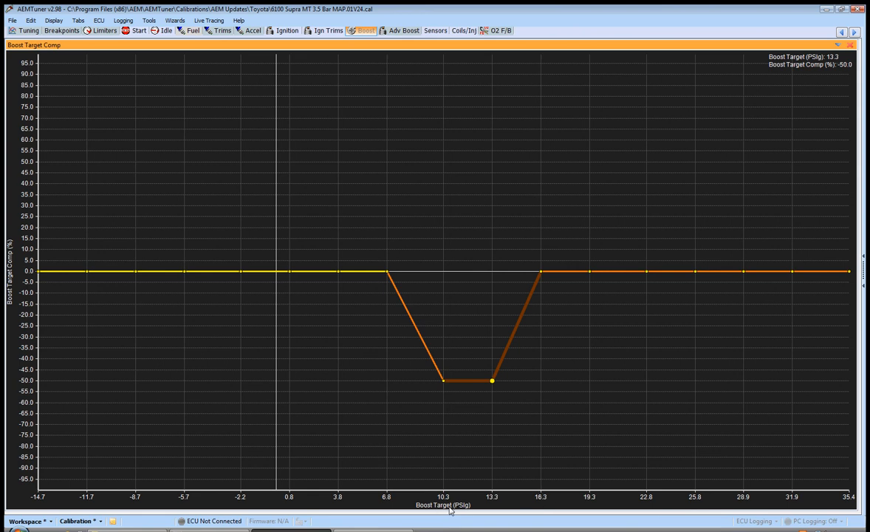
pyautogui.moveTo(540, 495)
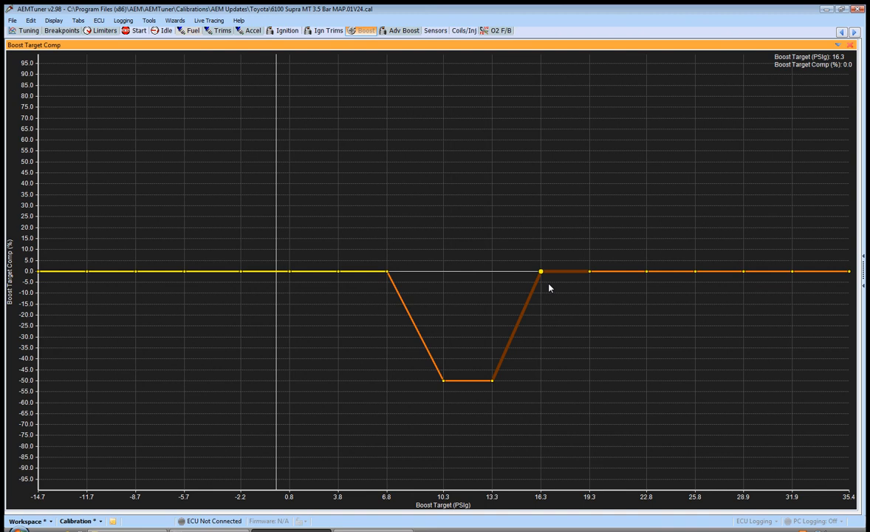
# Lower the Boost Target Comp point at 16.3 psi to about -29.7%.
pyautogui.moveTo(540, 272); pyautogui.dragTo(541, 337)
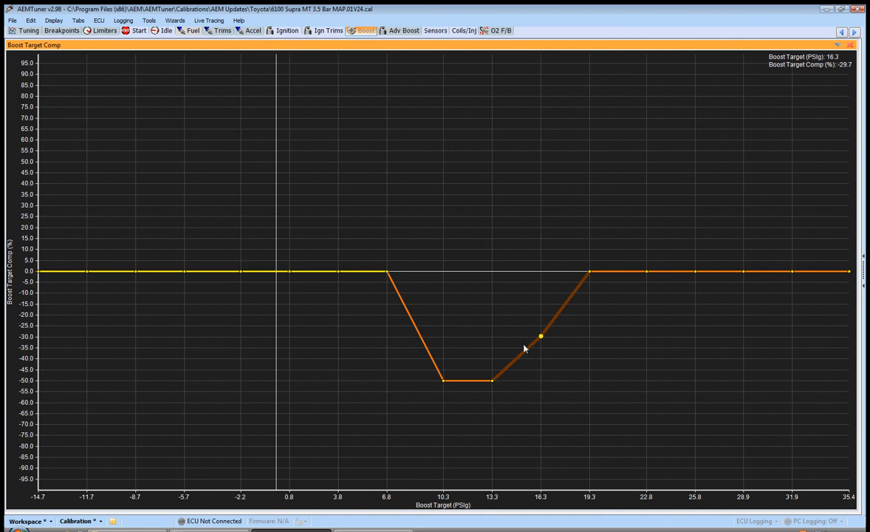
pyautogui.moveTo(542, 377)
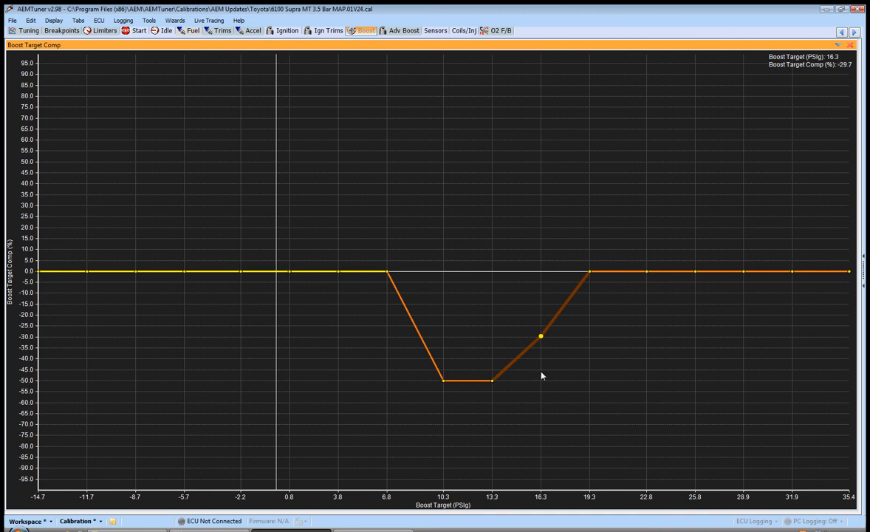
pyautogui.moveTo(175, 334)
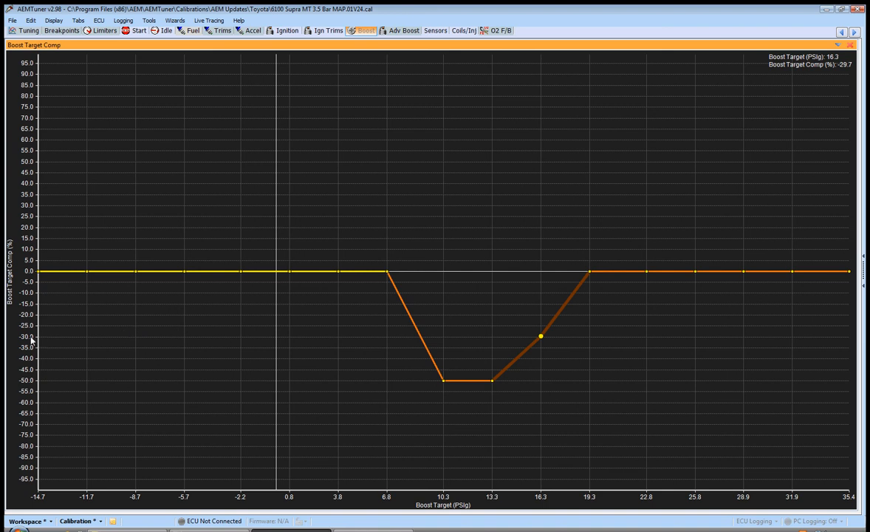
pyautogui.moveTo(237, 360)
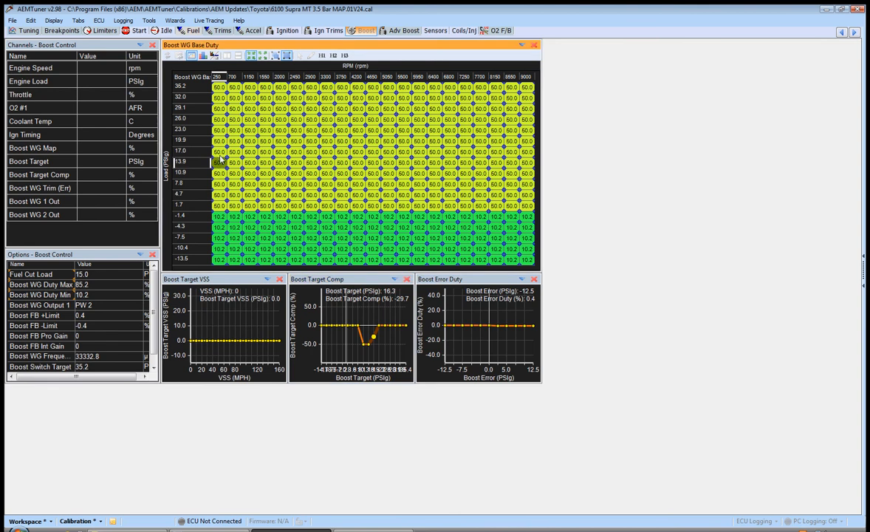
pyautogui.click(218, 150)
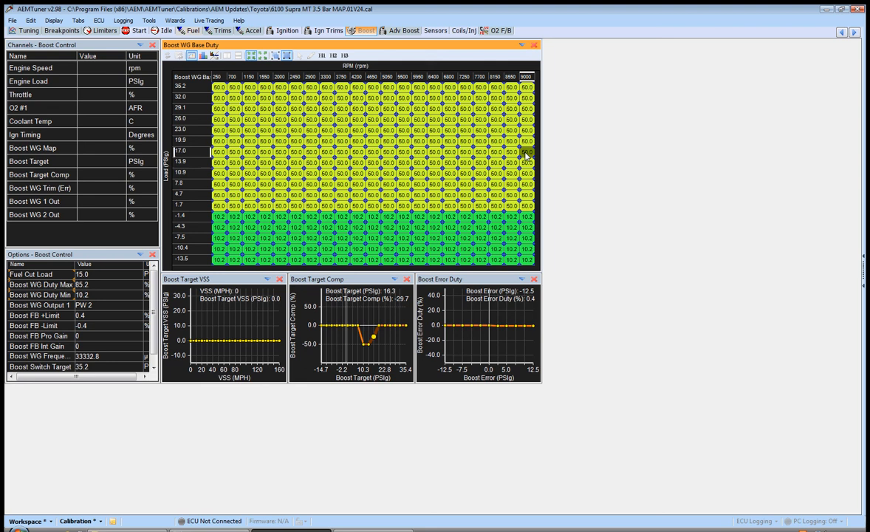
pyautogui.click(510, 150)
pyautogui.write('19.9')
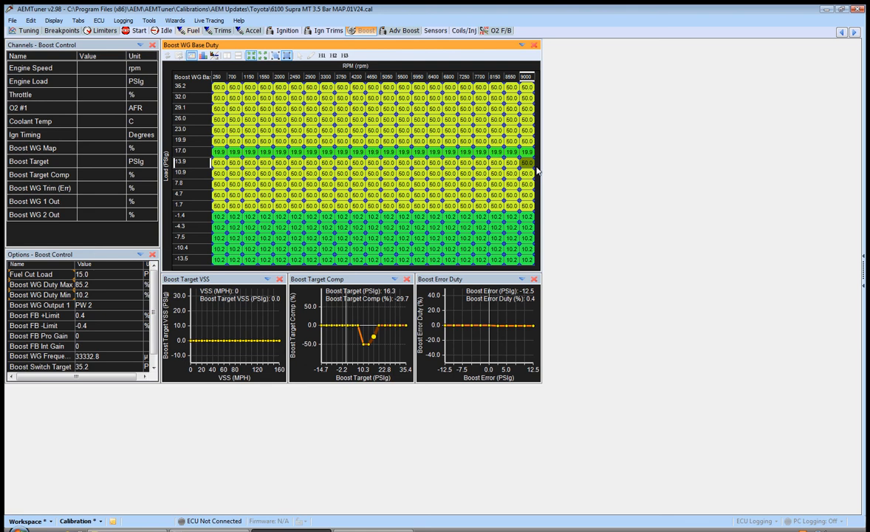
pyautogui.moveTo(184, 155)
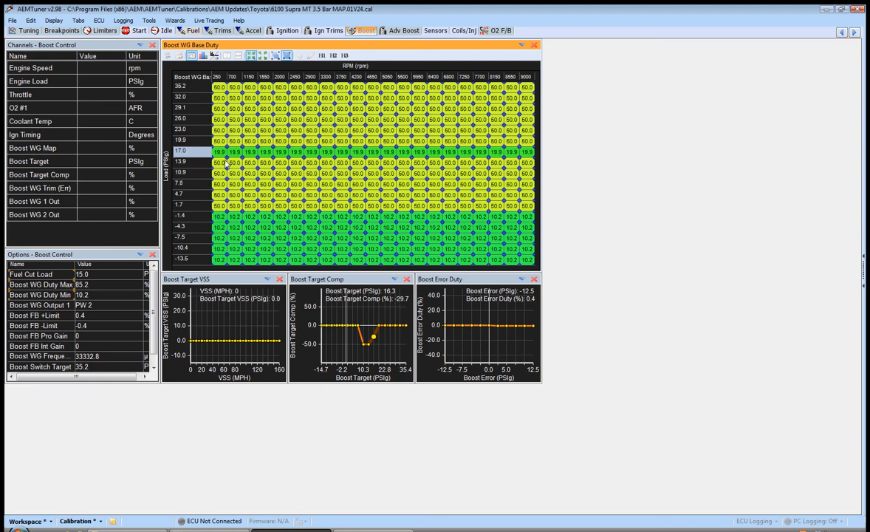
pyautogui.moveTo(346, 155)
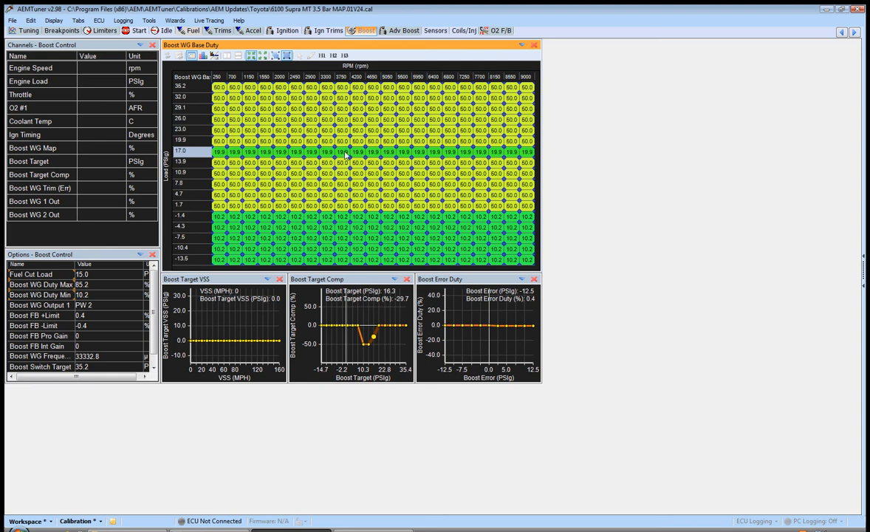
pyautogui.moveTo(539, 166)
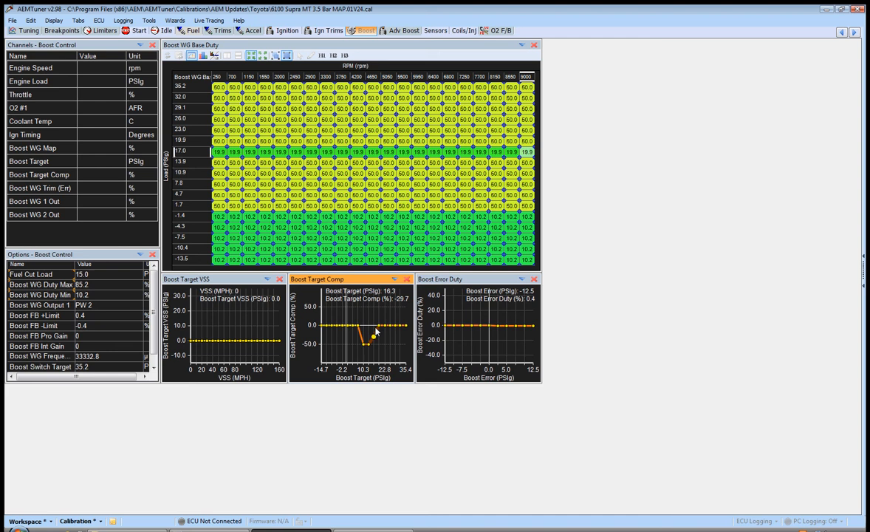
pyautogui.click(220, 161)
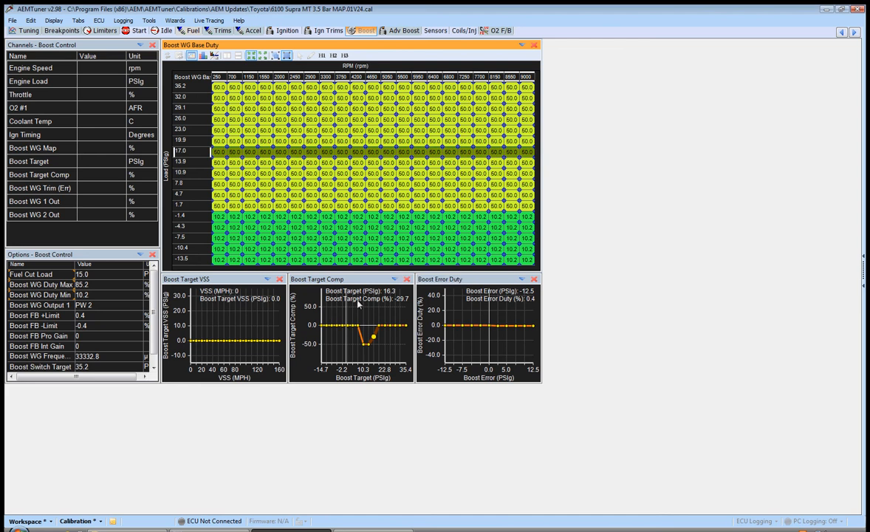
pyautogui.moveTo(370, 284)
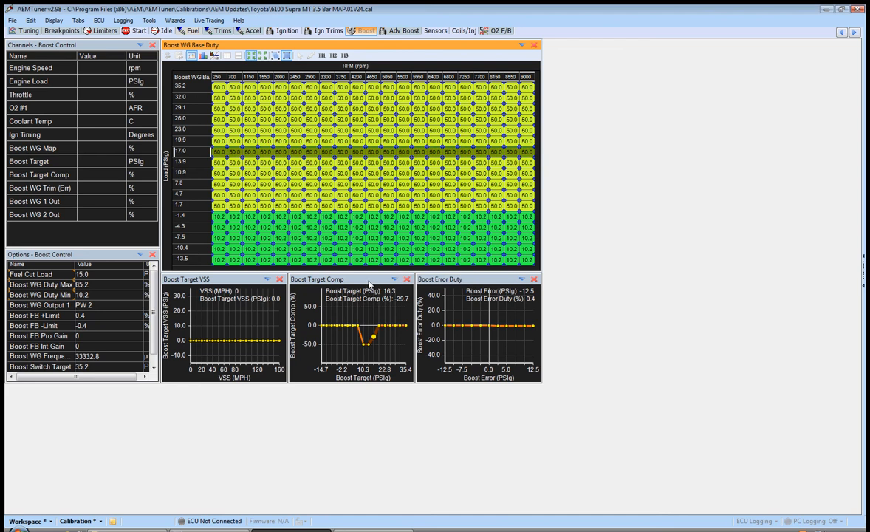
# Maximize the Boost Target Comp graph and add a 19.3 psi point on the rising line.
pyautogui.doubleClick(316, 278)
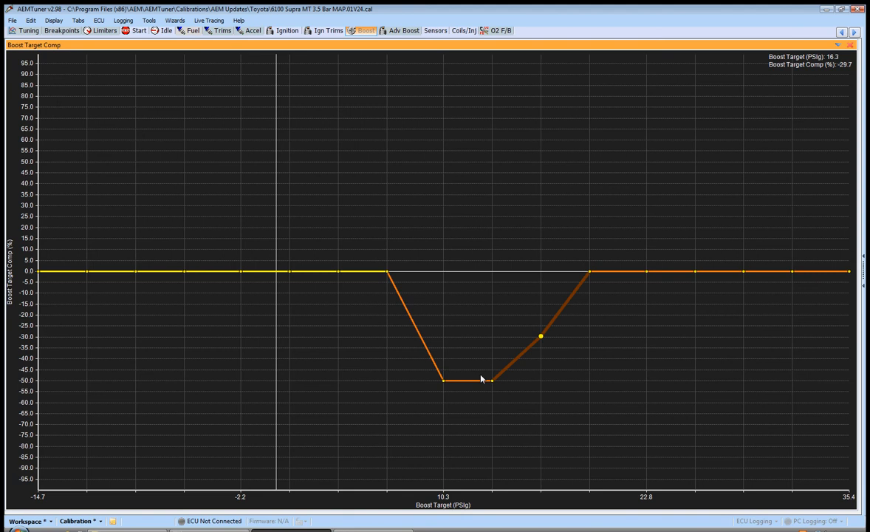
pyautogui.moveTo(534, 502)
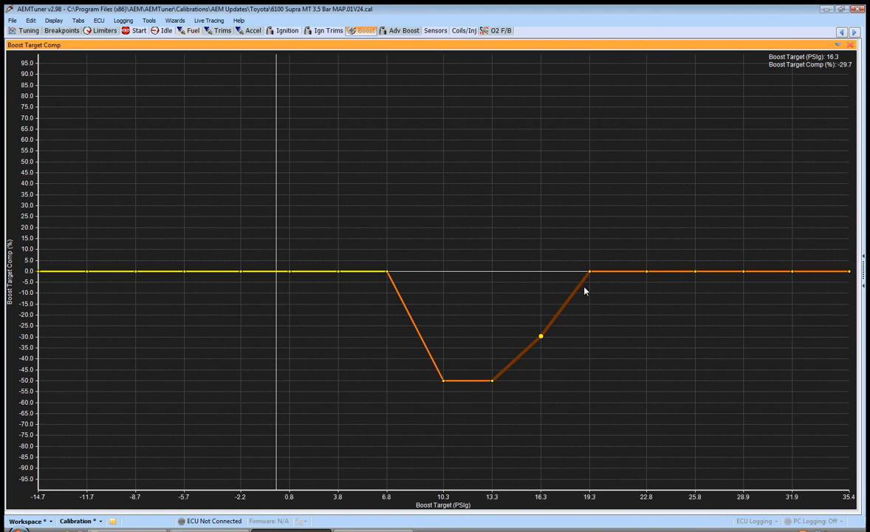
pyautogui.moveTo(592, 499)
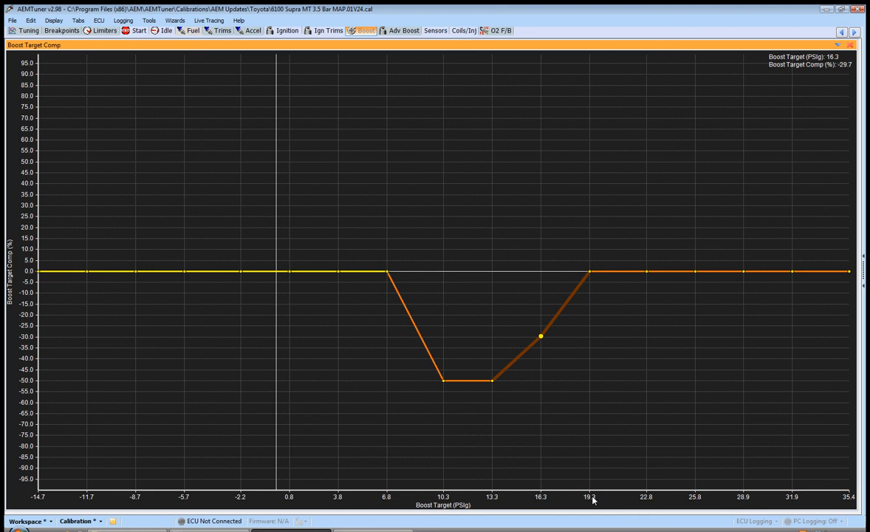
pyautogui.moveTo(592, 281)
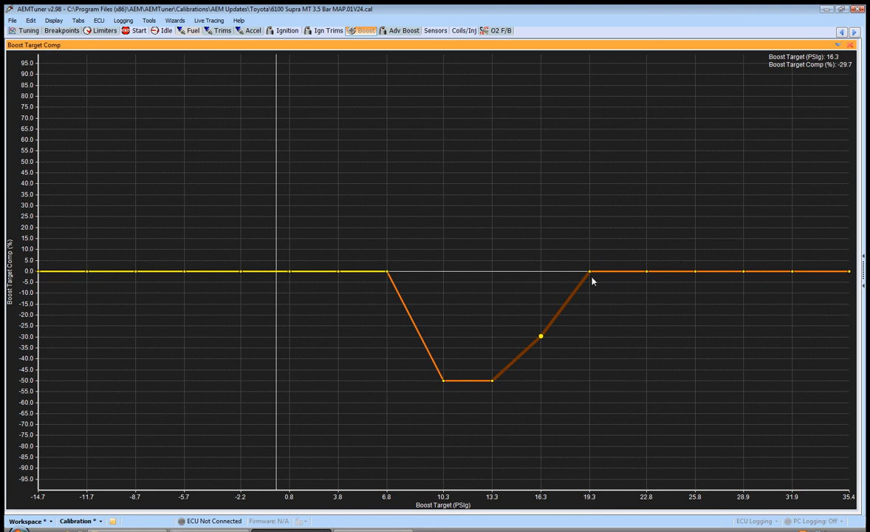
pyautogui.doubleClick(589, 272)
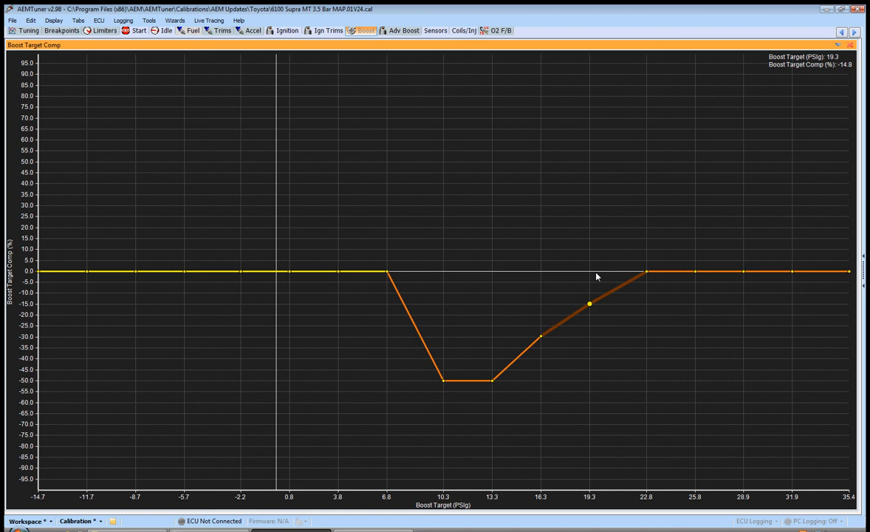
pyautogui.moveTo(589, 306)
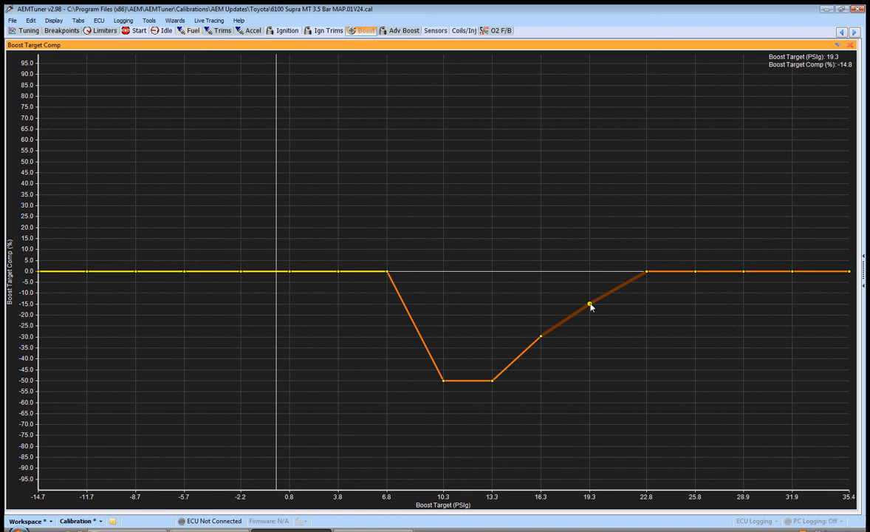
pyautogui.moveTo(549, 317)
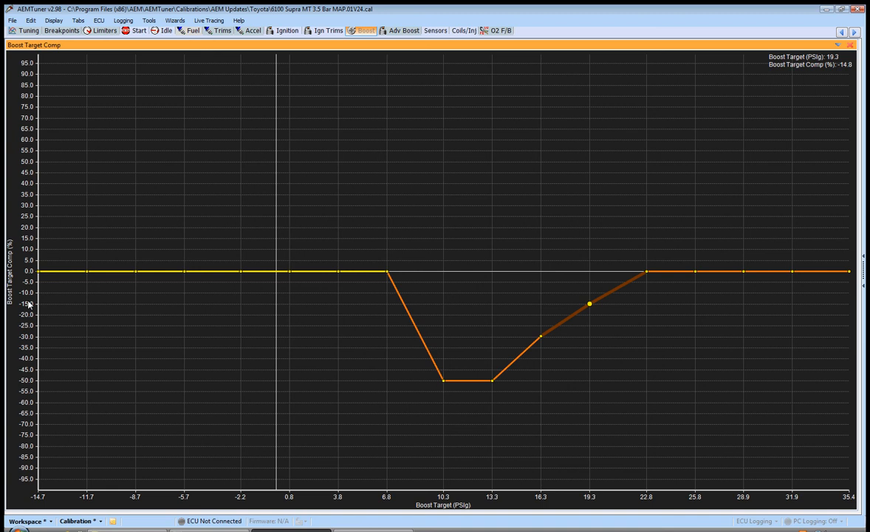
pyautogui.moveTo(548, 316)
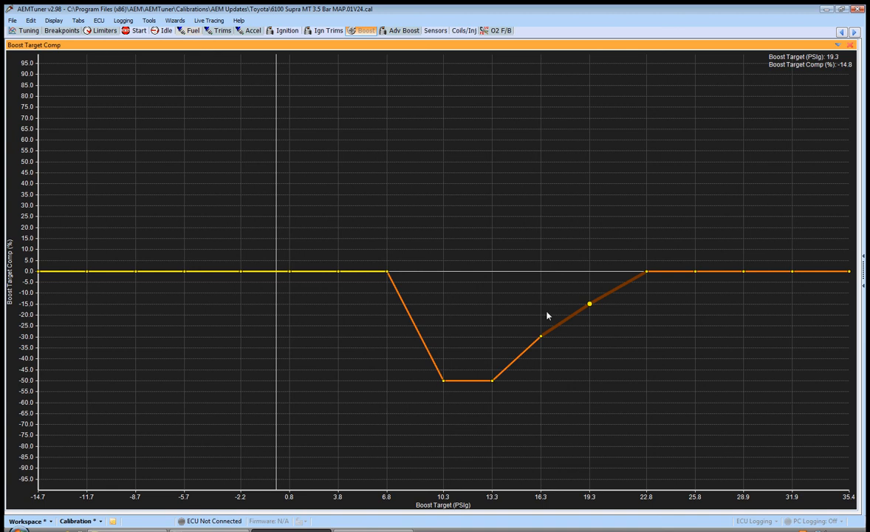
pyautogui.moveTo(594, 500)
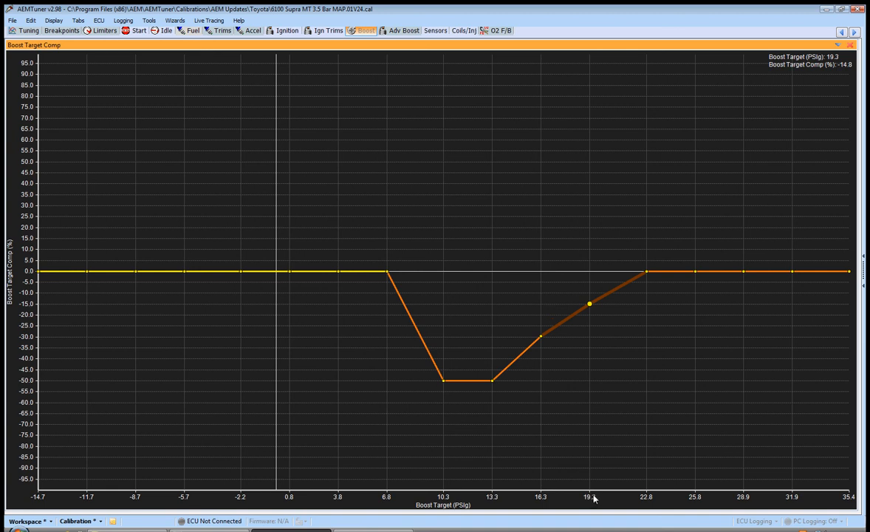
pyautogui.moveTo(603, 395)
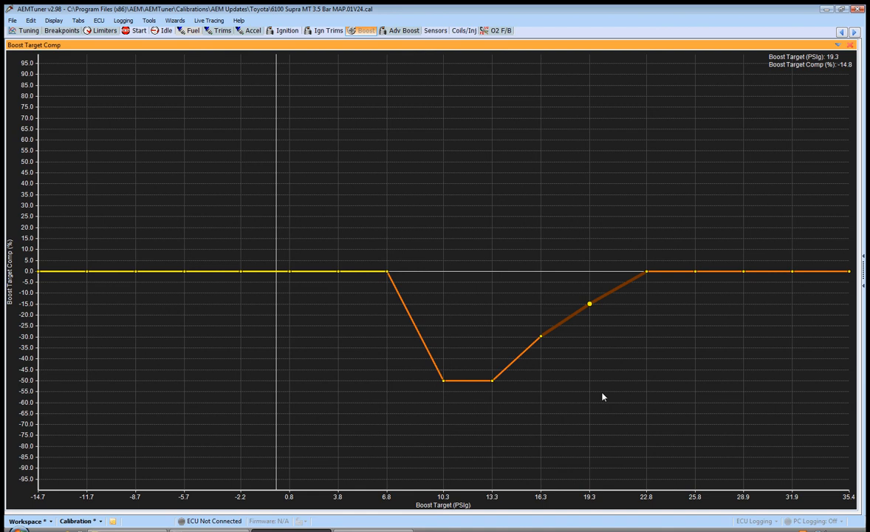
pyautogui.moveTo(653, 352)
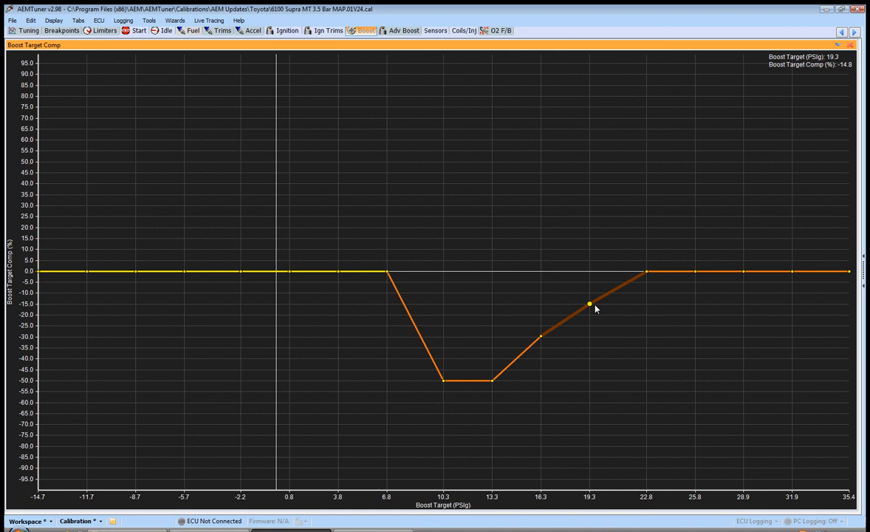
pyautogui.moveTo(740, 291)
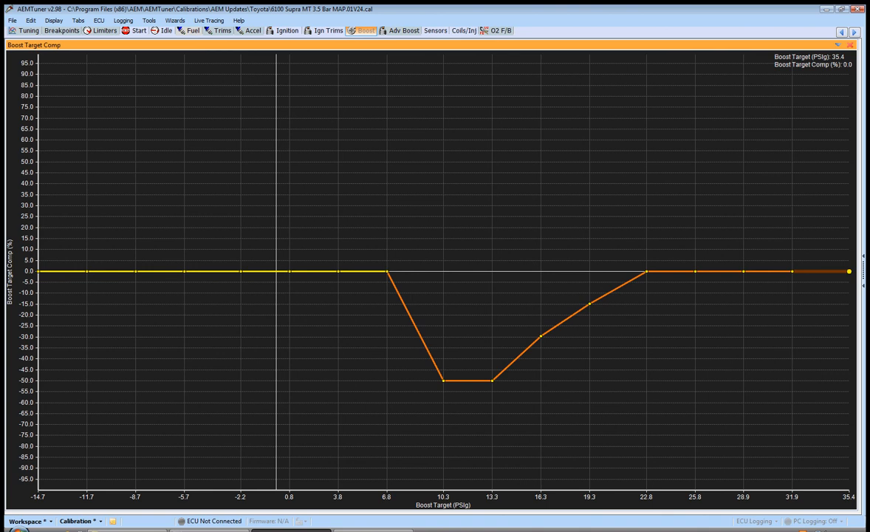
pyautogui.moveTo(848, 269)
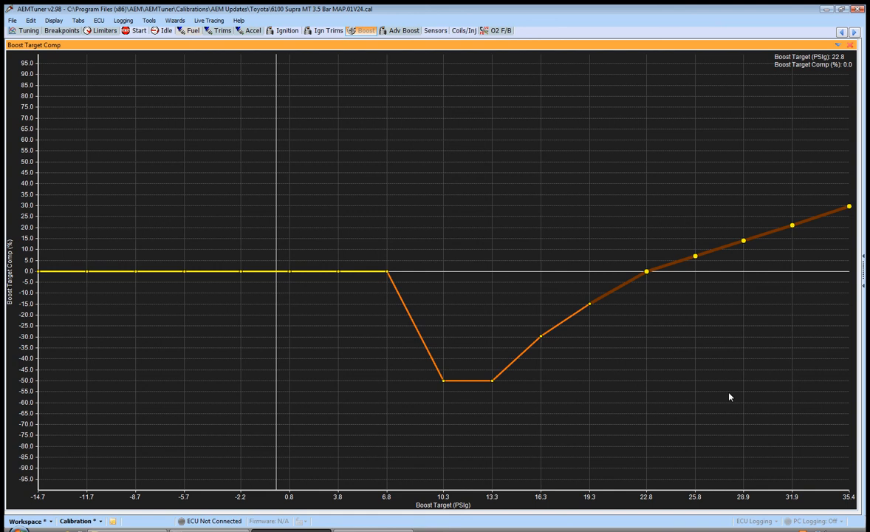
pyautogui.moveTo(529, 372)
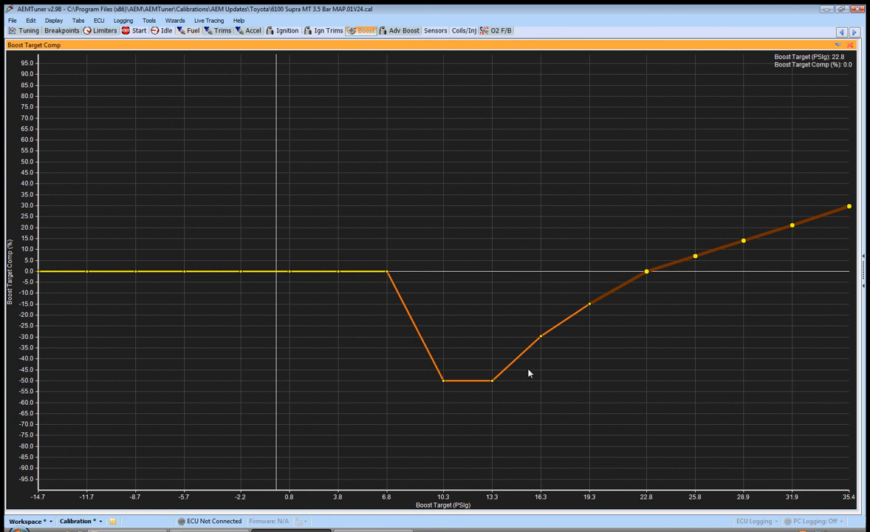
pyautogui.moveTo(770, 270)
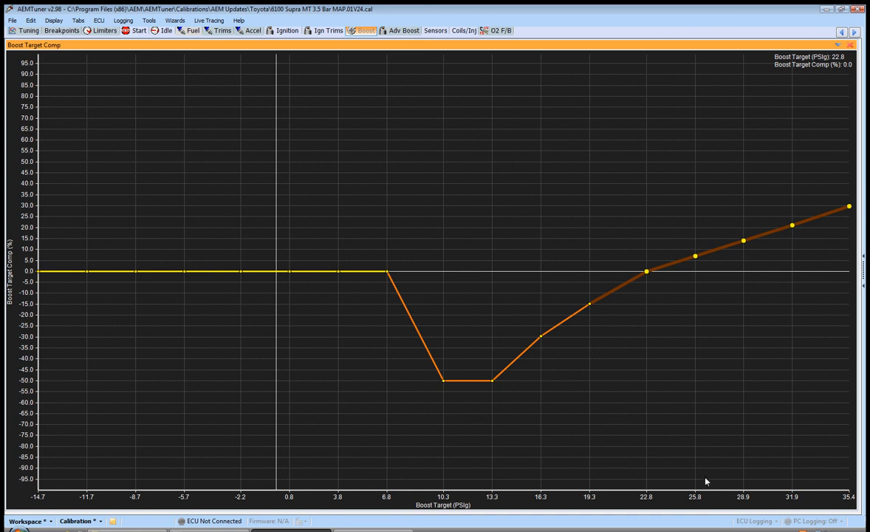
pyautogui.moveTo(545, 358)
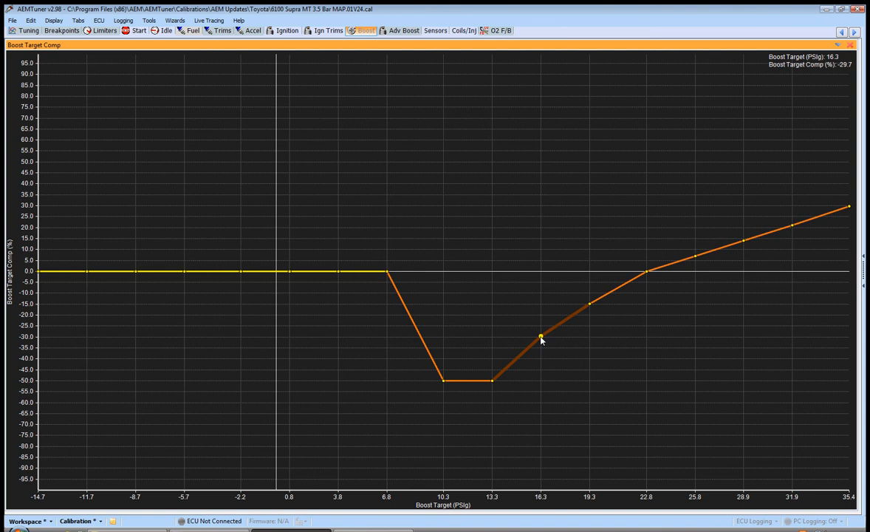
pyautogui.moveTo(563, 505)
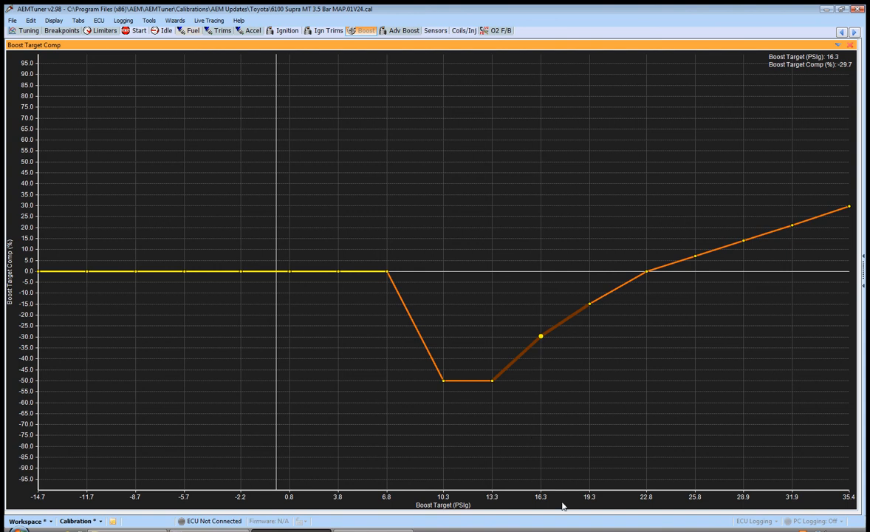
pyautogui.moveTo(502, 482)
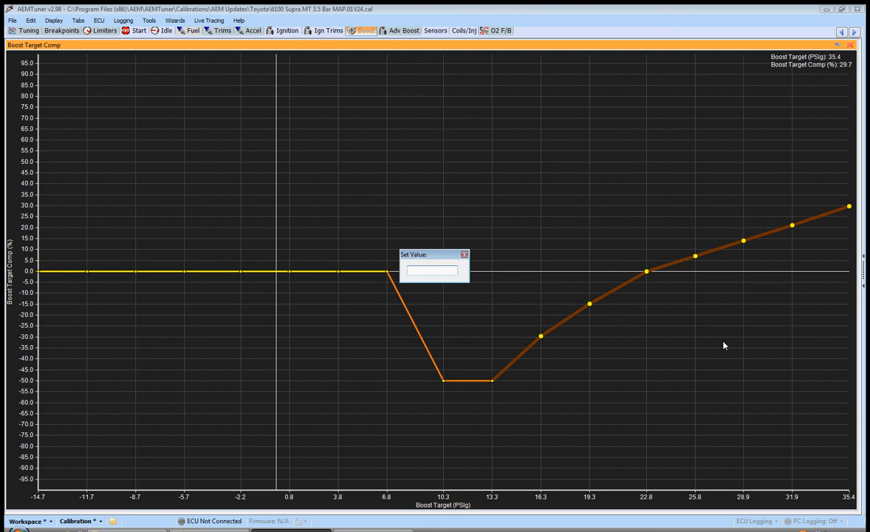
# Confirm -35.2% for the selected points from 16.3 to 35.4 psi.
pyautogui.click(464, 254)
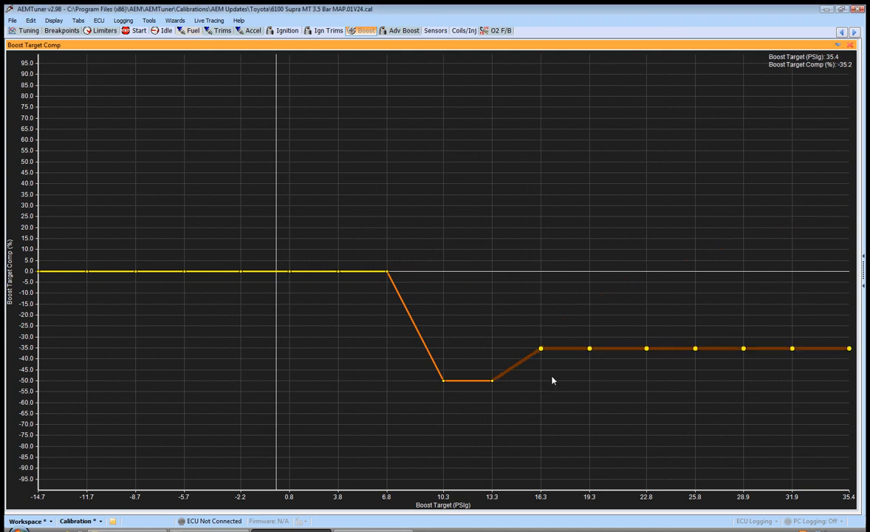
pyautogui.moveTo(542, 354)
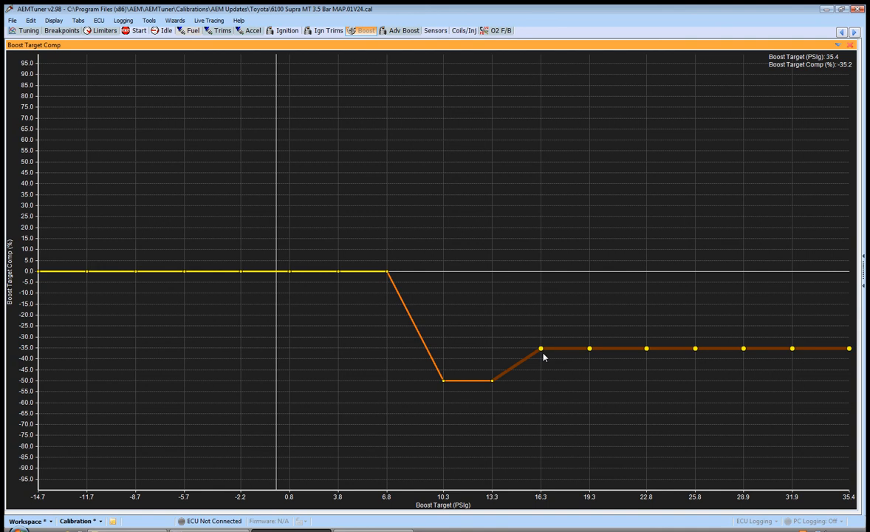
pyautogui.moveTo(587, 355)
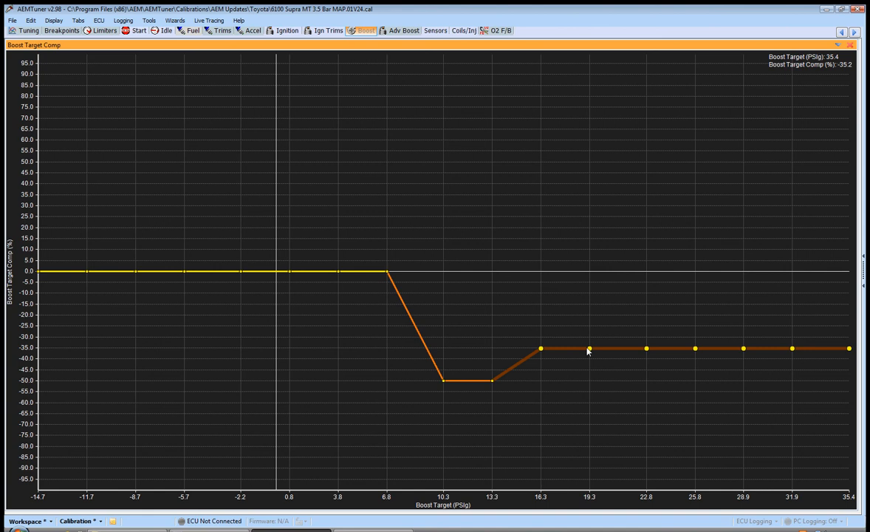
pyautogui.moveTo(520, 496)
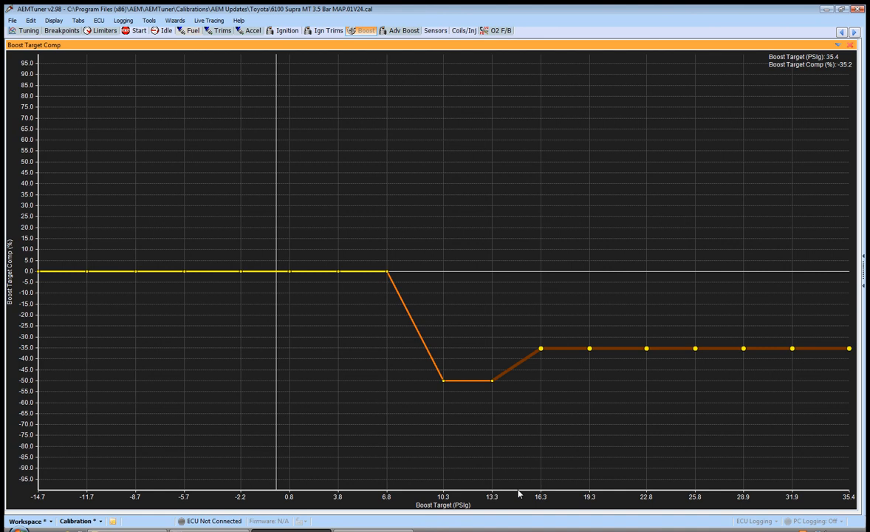
pyautogui.moveTo(538, 509)
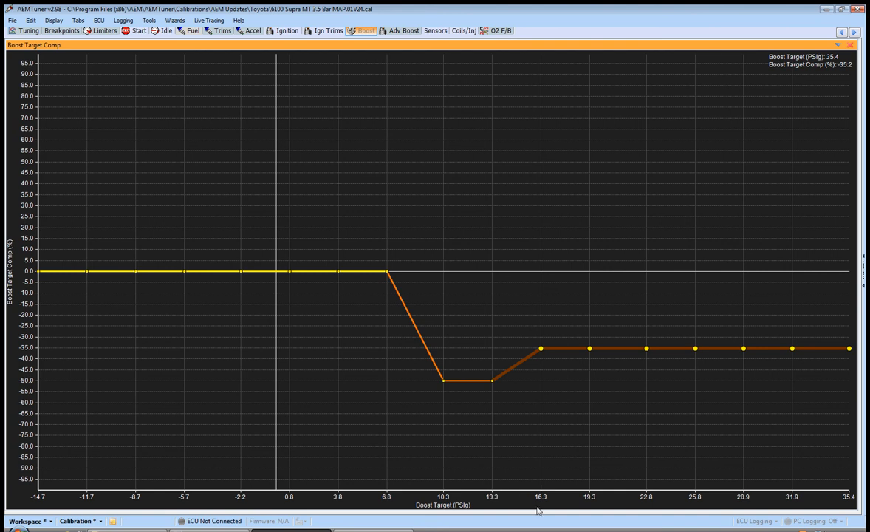
pyautogui.moveTo(535, 377)
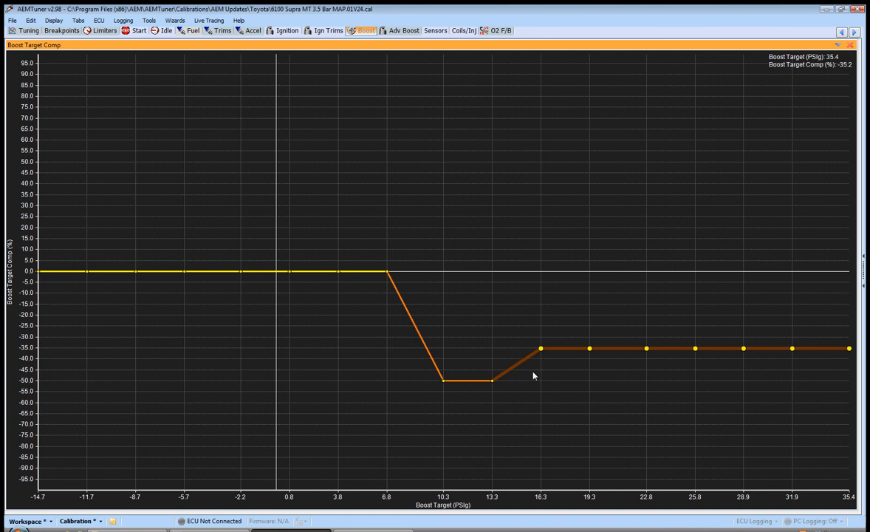
pyautogui.moveTo(524, 366)
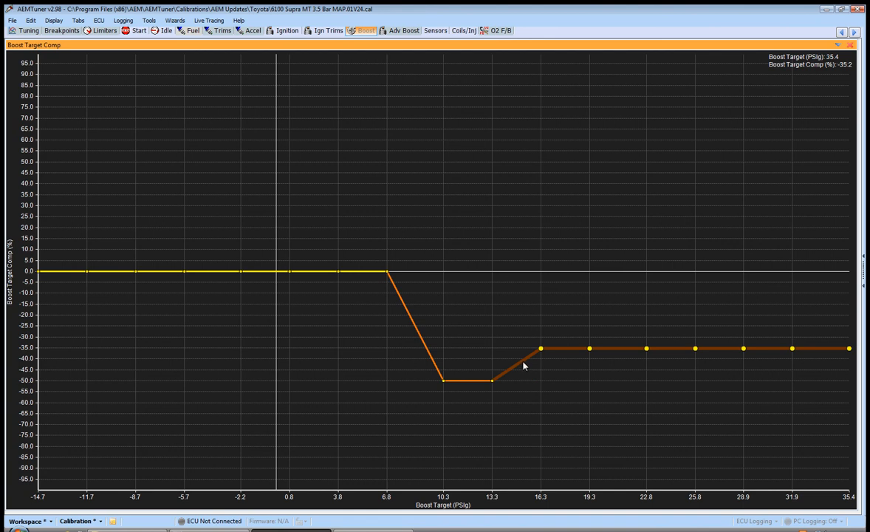
pyautogui.moveTo(623, 353)
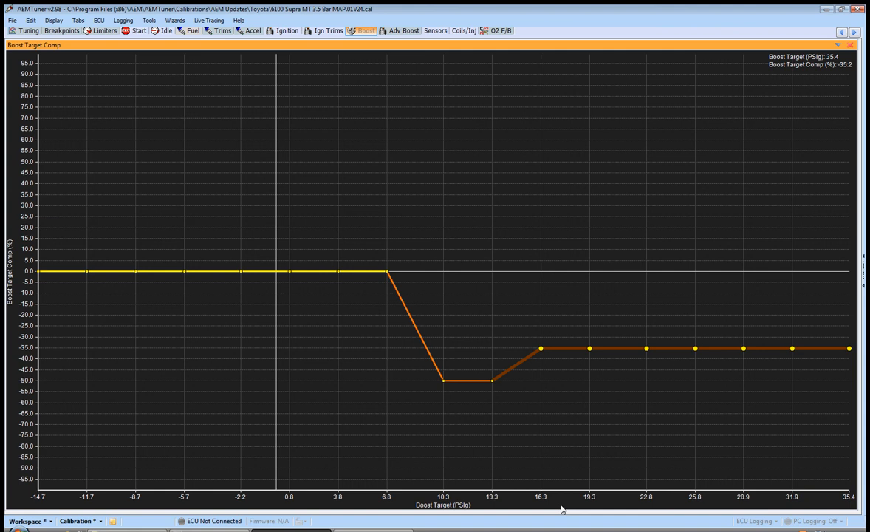
pyautogui.moveTo(574, 399)
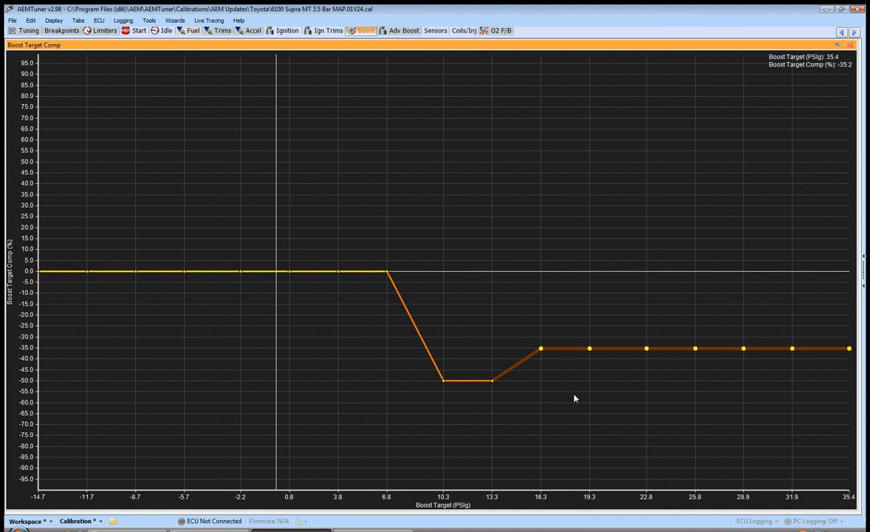
pyautogui.moveTo(567, 352)
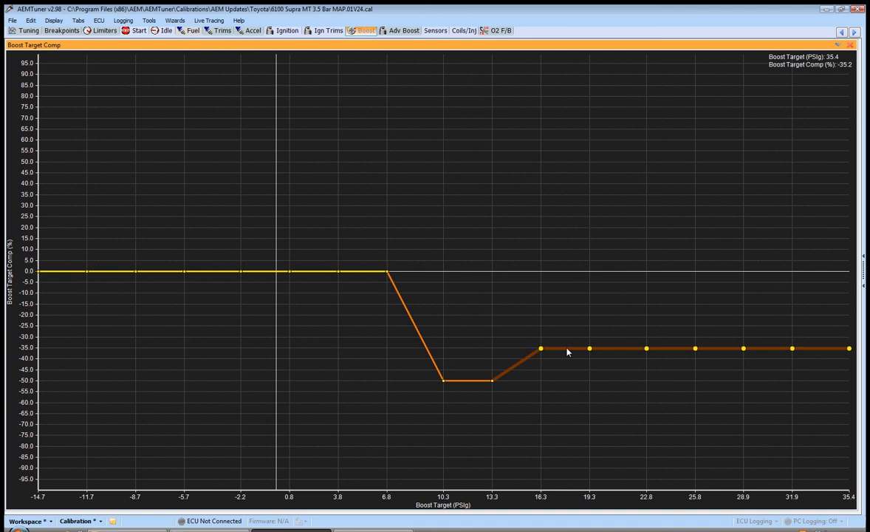
pyautogui.moveTo(588, 352)
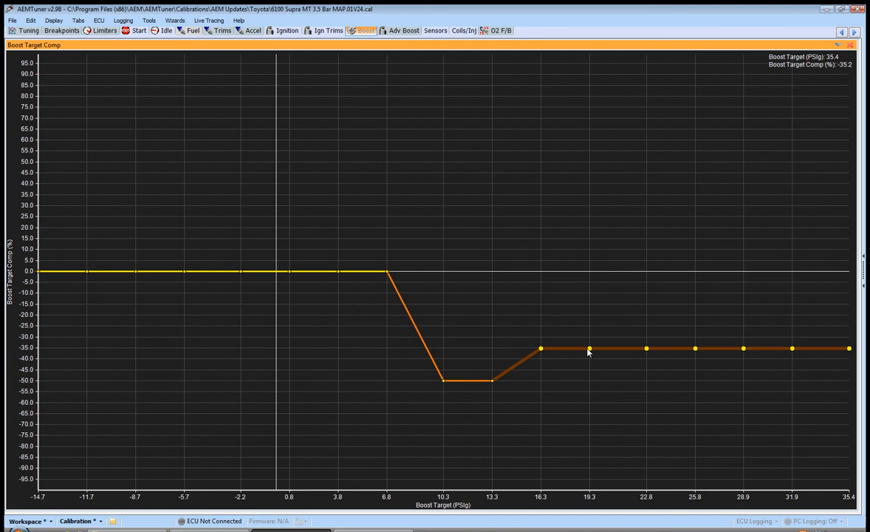
pyautogui.moveTo(588, 352)
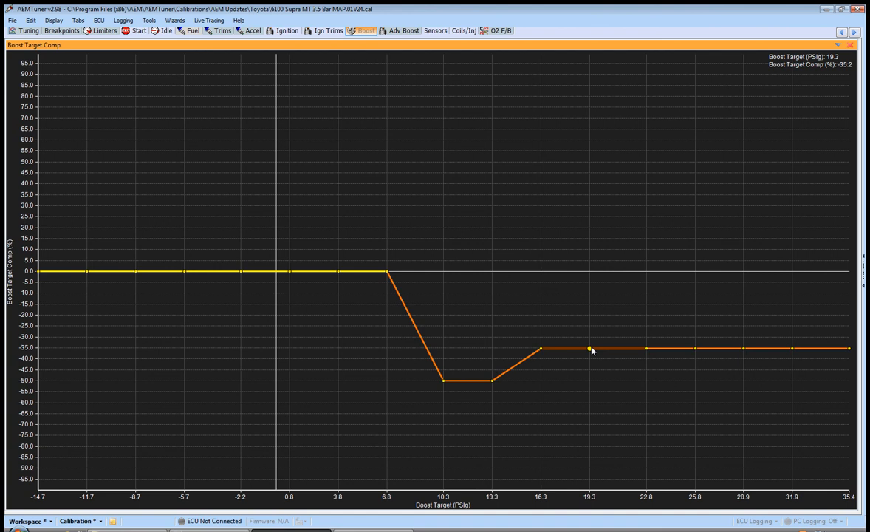
# Raise the 19.3 psi point to about -25%, a small bump above the -35% plateau.
pyautogui.moveTo(589, 348); pyautogui.dragTo(590, 340)
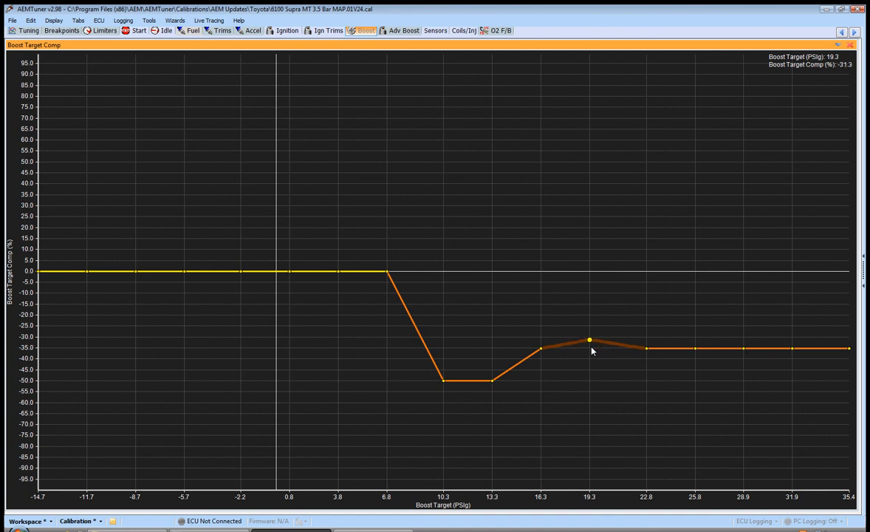
pyautogui.moveTo(589, 340); pyautogui.dragTo(589, 325)
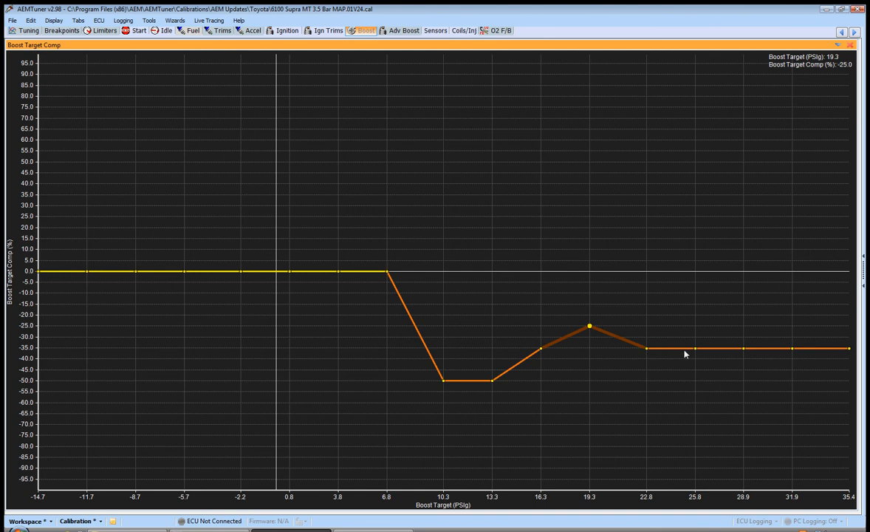
pyautogui.moveTo(700, 292)
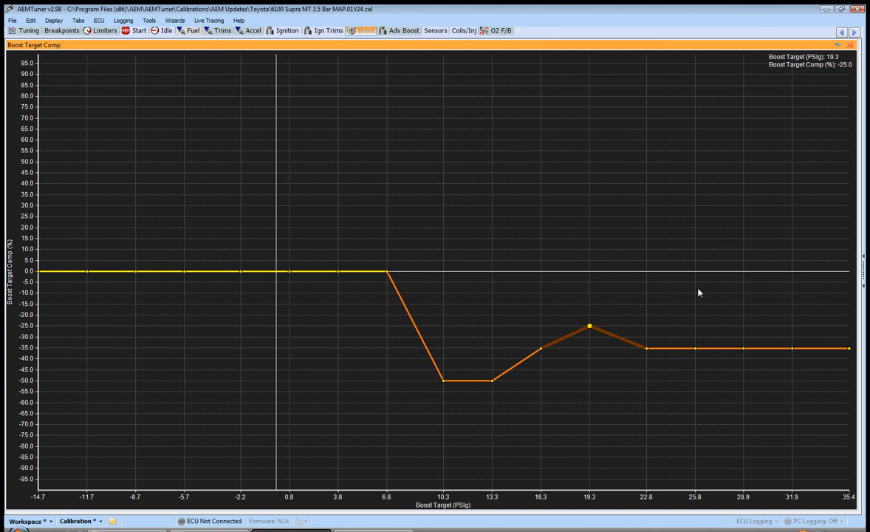
pyautogui.moveTo(587, 327)
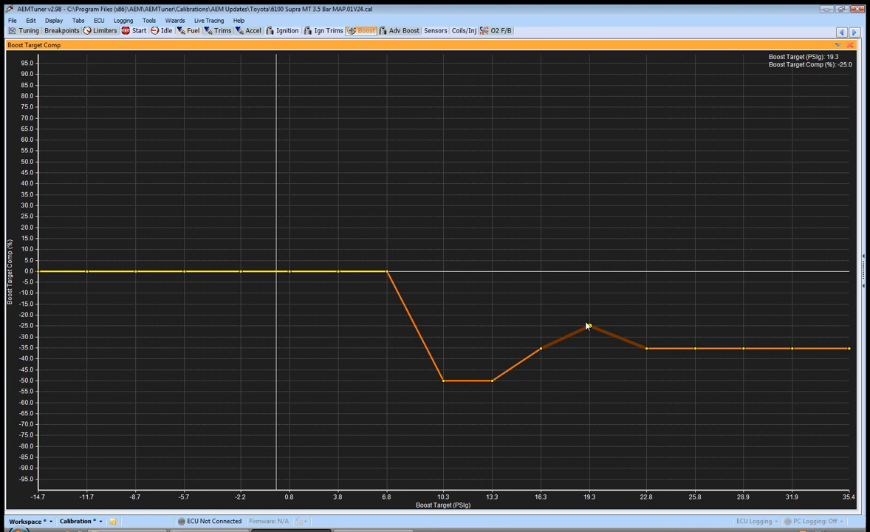
pyautogui.click(587, 326)
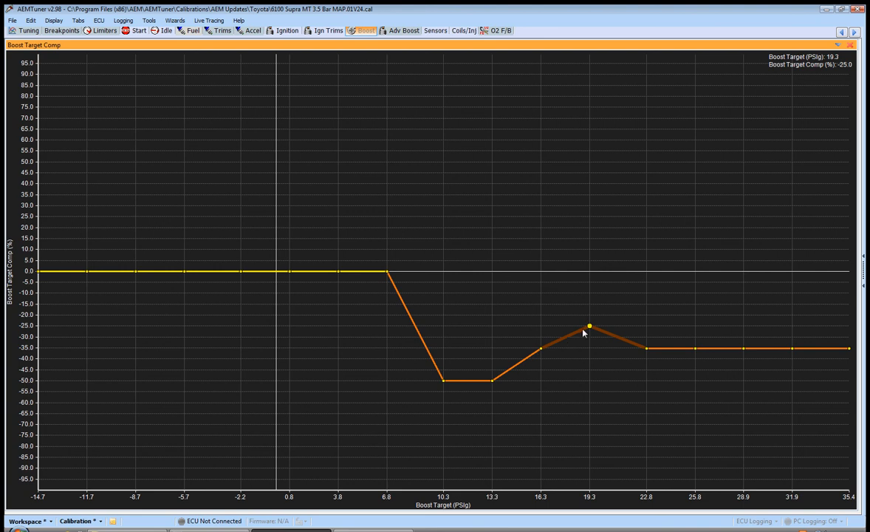
pyautogui.moveTo(594, 331)
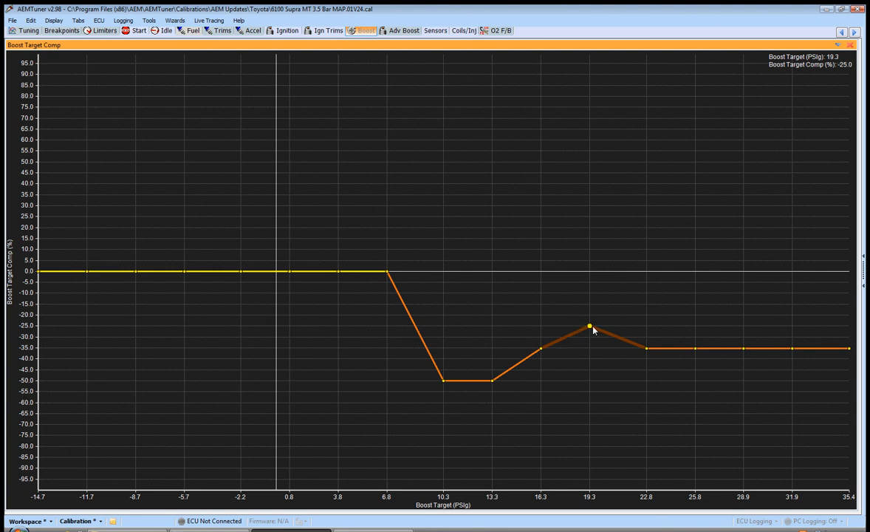
pyautogui.moveTo(562, 343)
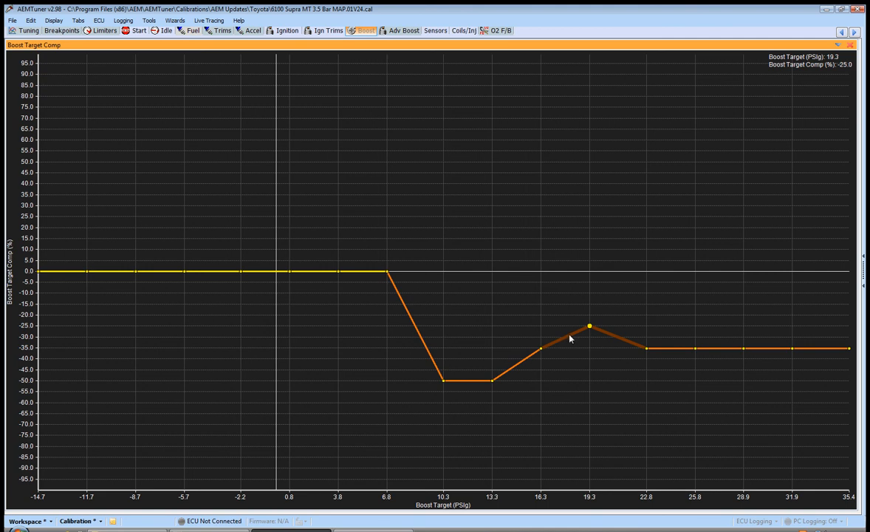
pyautogui.moveTo(546, 355)
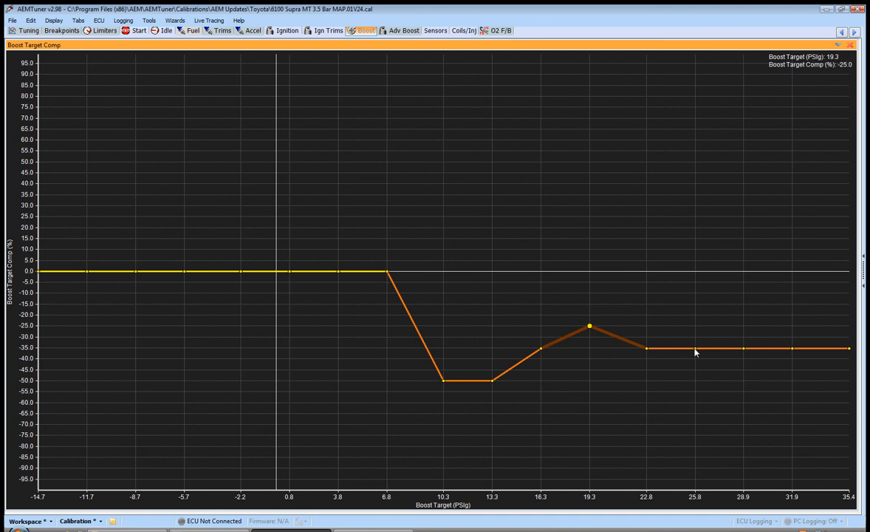
pyautogui.moveTo(637, 351)
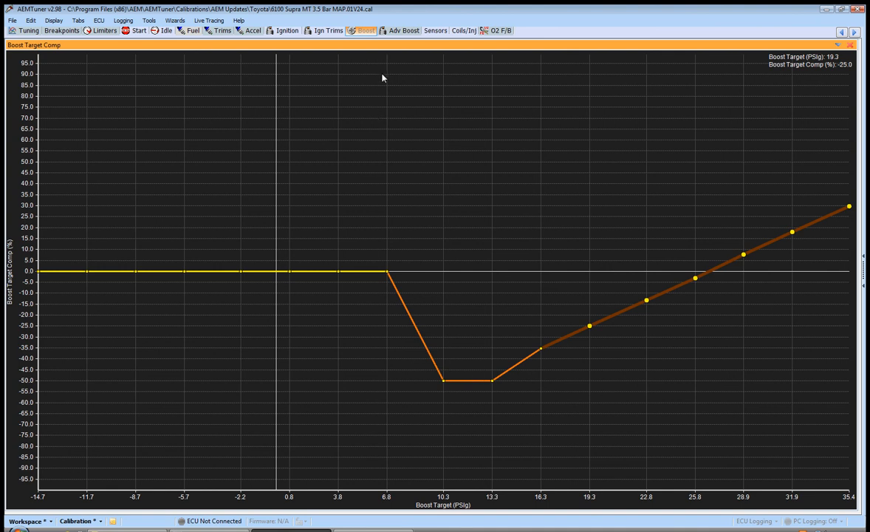
# Restore the multi-panel Boost layout, then move on to the Adv Boost layout.
pyautogui.click(366, 29)
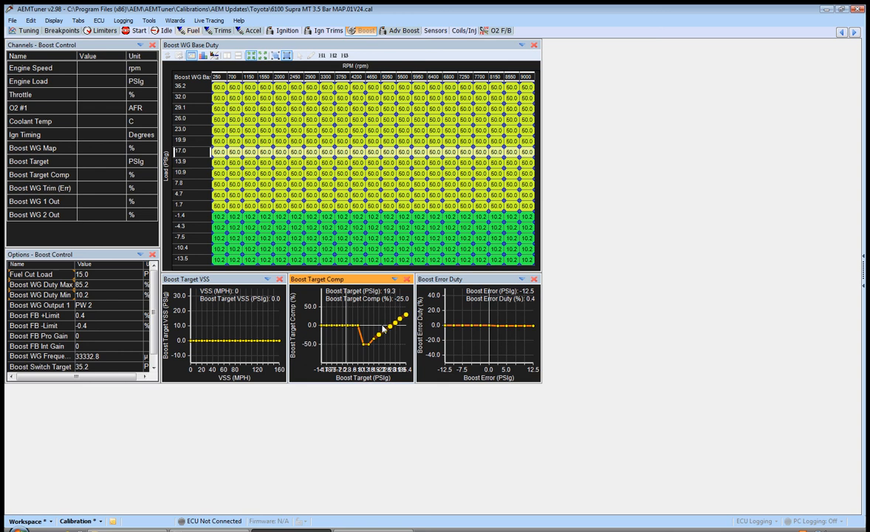
pyautogui.moveTo(372, 342)
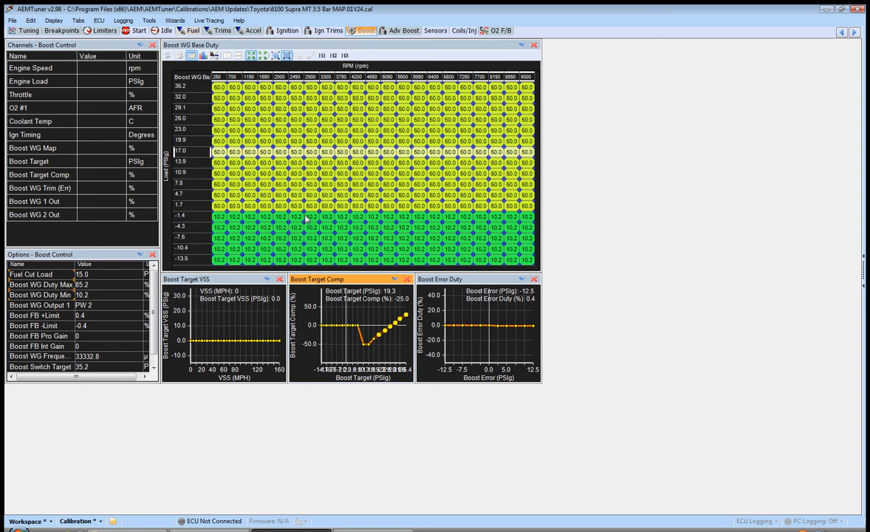
pyautogui.moveTo(366, 336)
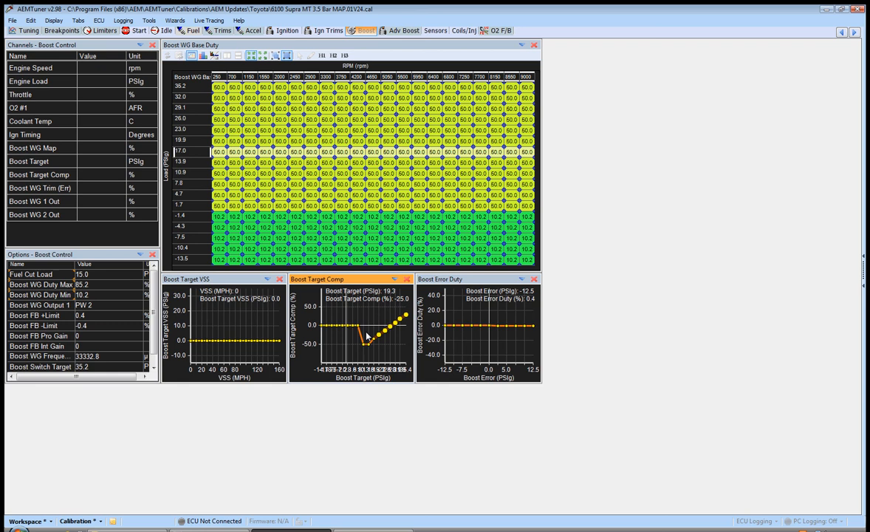
pyautogui.moveTo(377, 338)
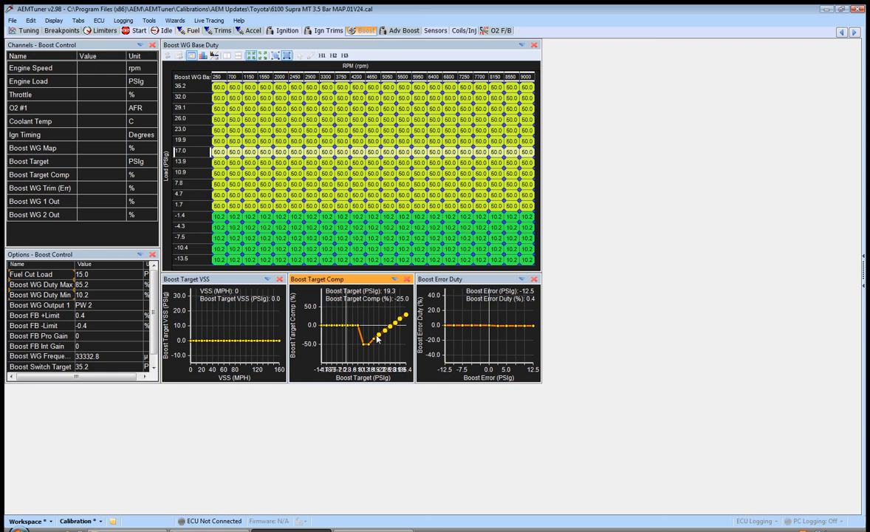
pyautogui.moveTo(321, 343)
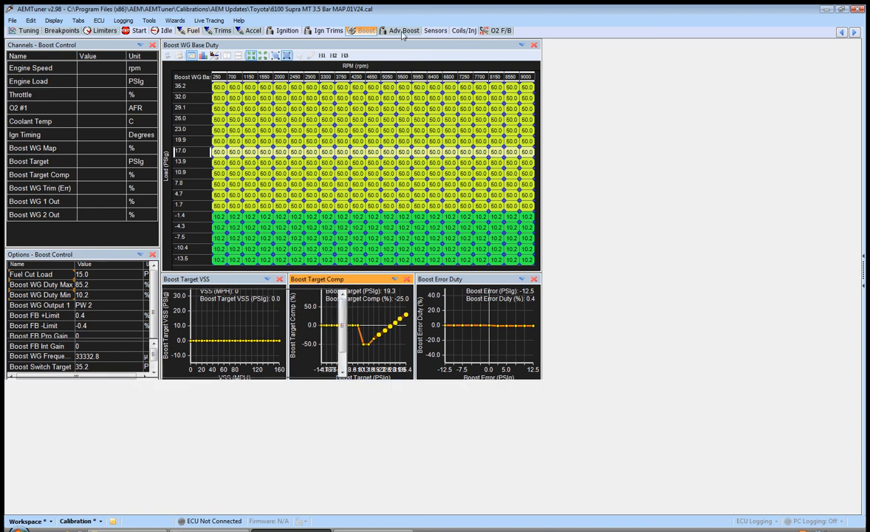
pyautogui.click(402, 29)
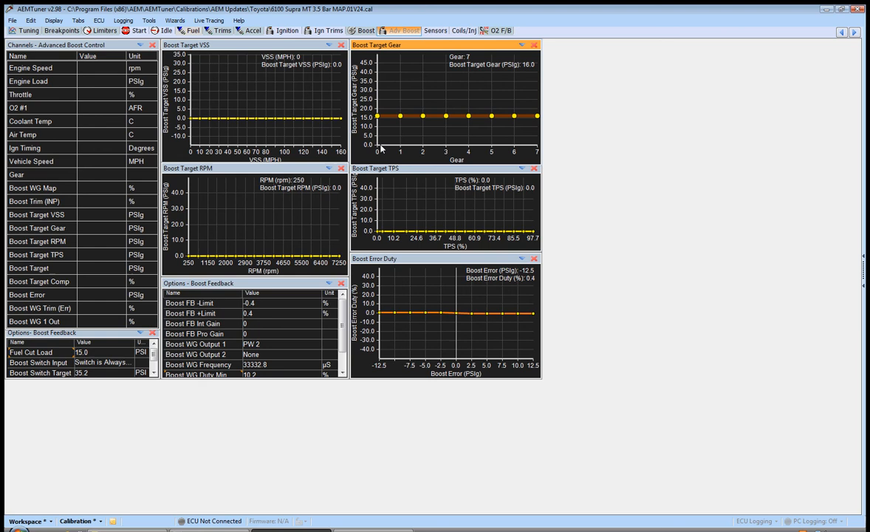
pyautogui.moveTo(273, 142)
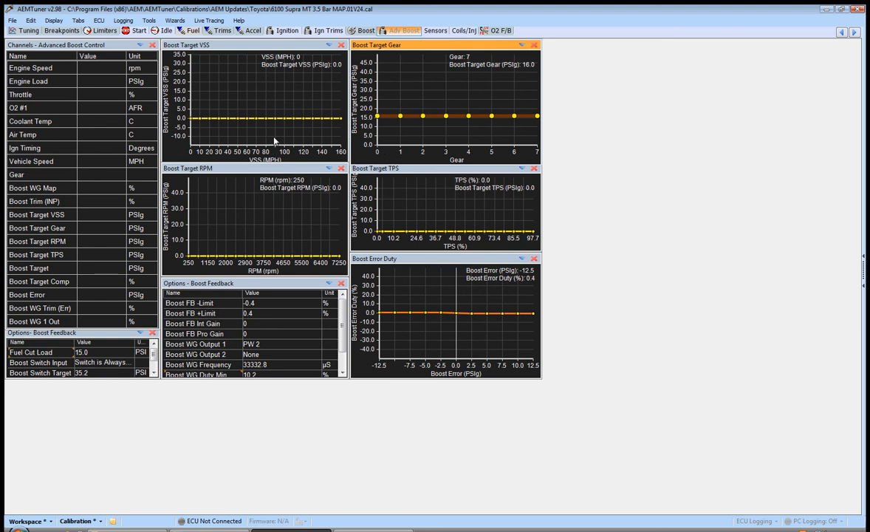
pyautogui.moveTo(240, 124)
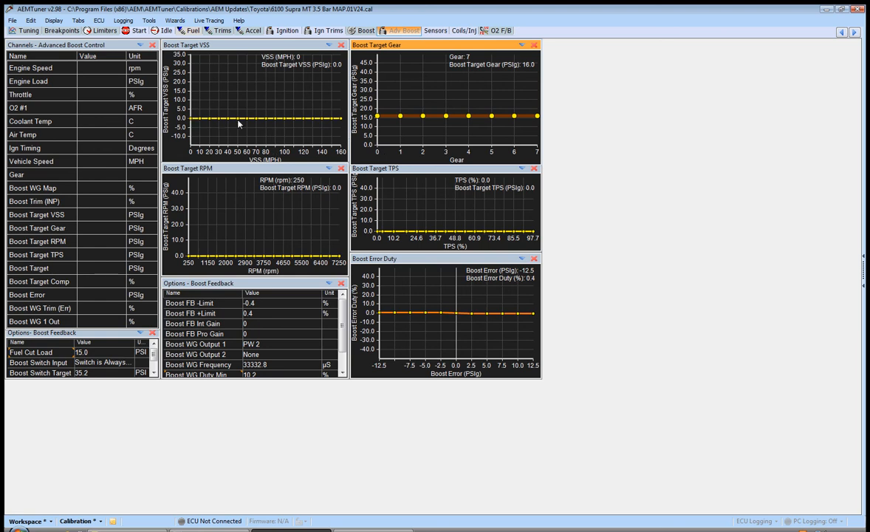
pyautogui.moveTo(227, 47)
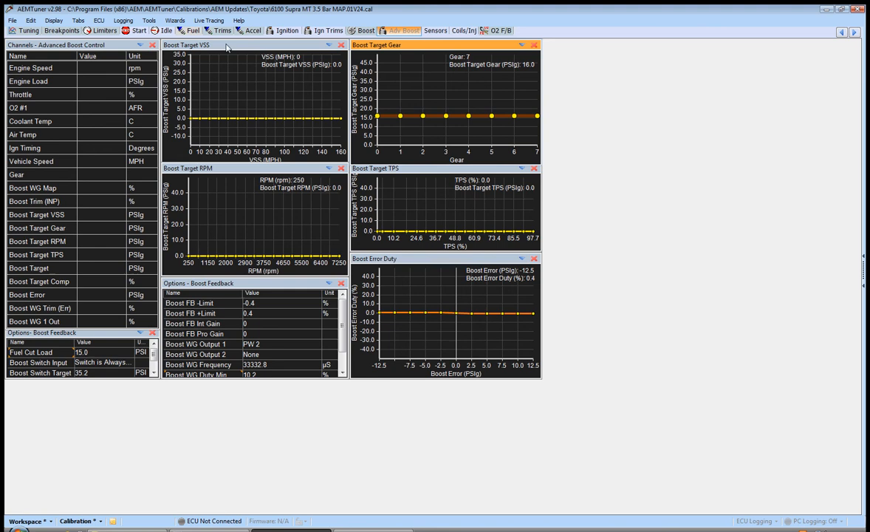
pyautogui.moveTo(308, 145)
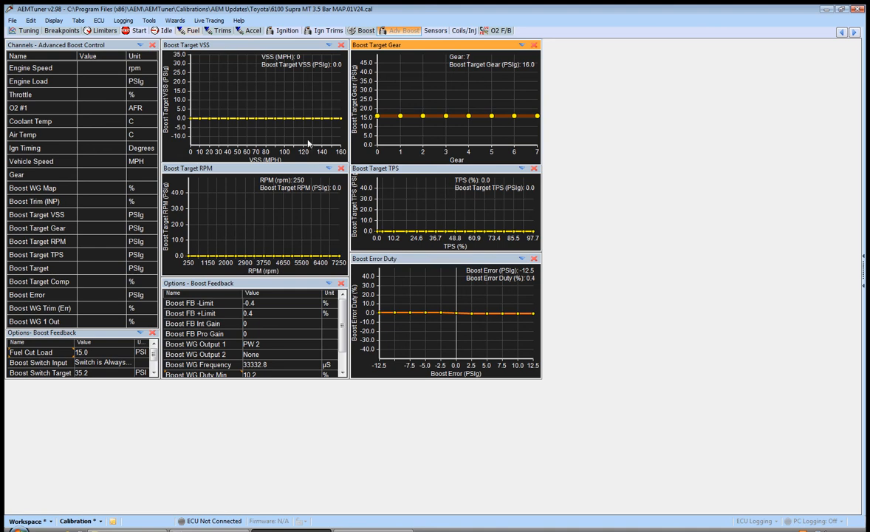
pyautogui.moveTo(295, 137)
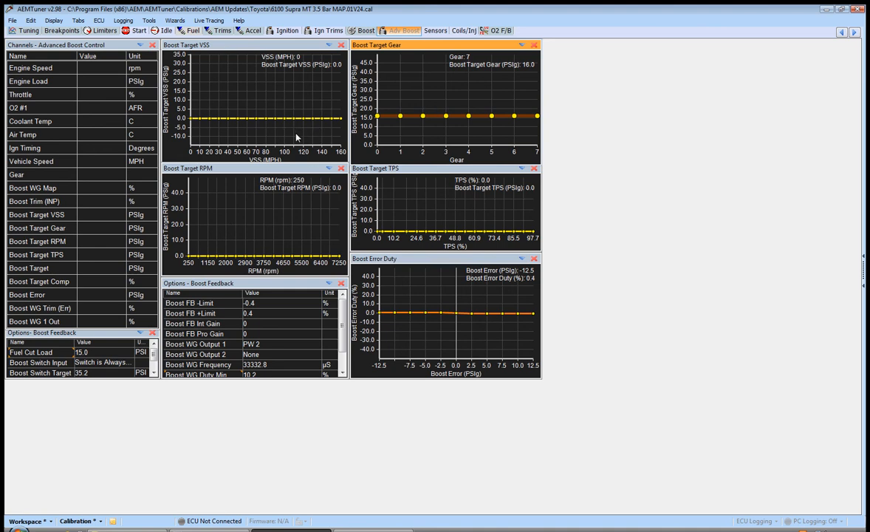
pyautogui.moveTo(387, 111)
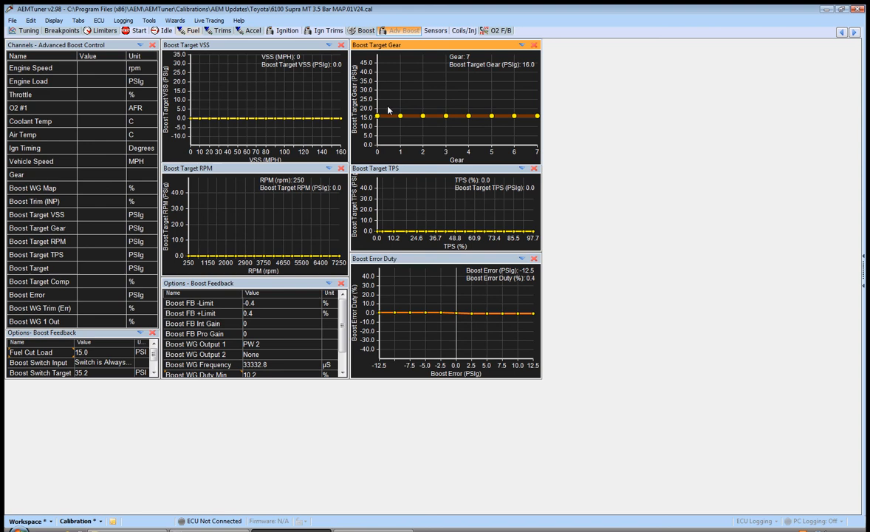
pyautogui.moveTo(536, 118)
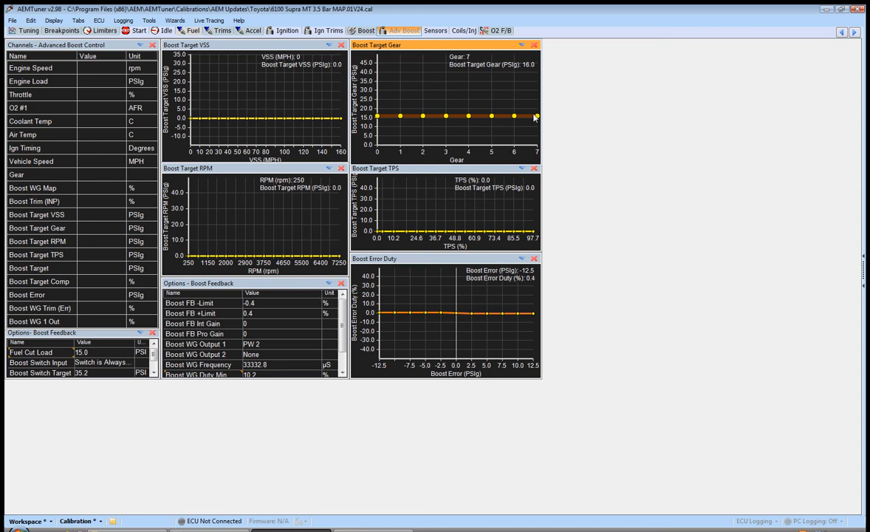
pyautogui.moveTo(192, 125)
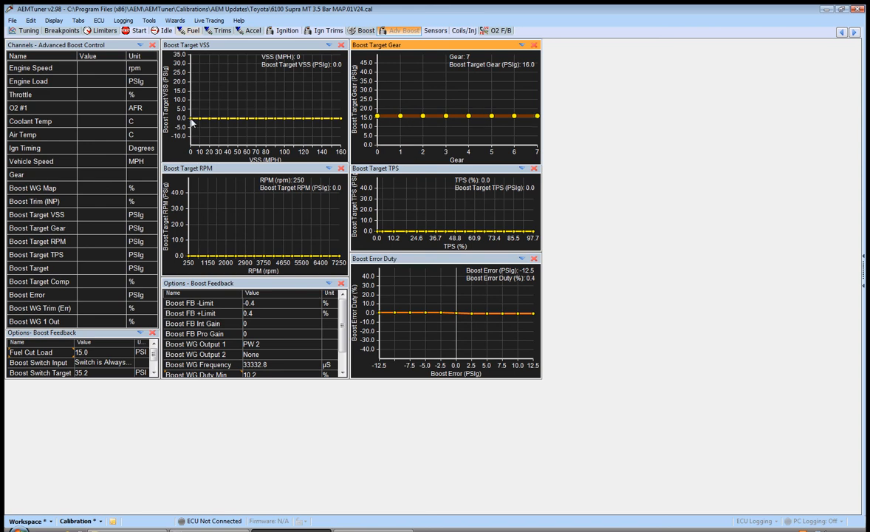
pyautogui.moveTo(425, 116)
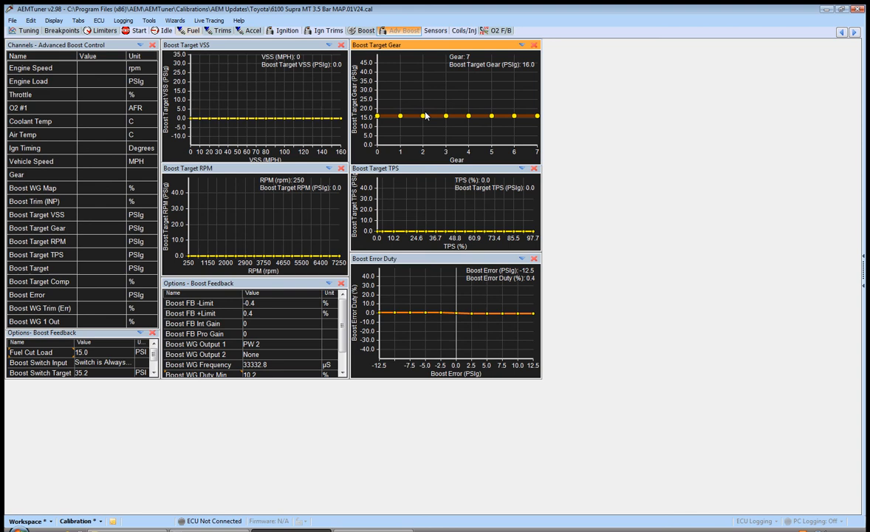
pyautogui.moveTo(310, 122)
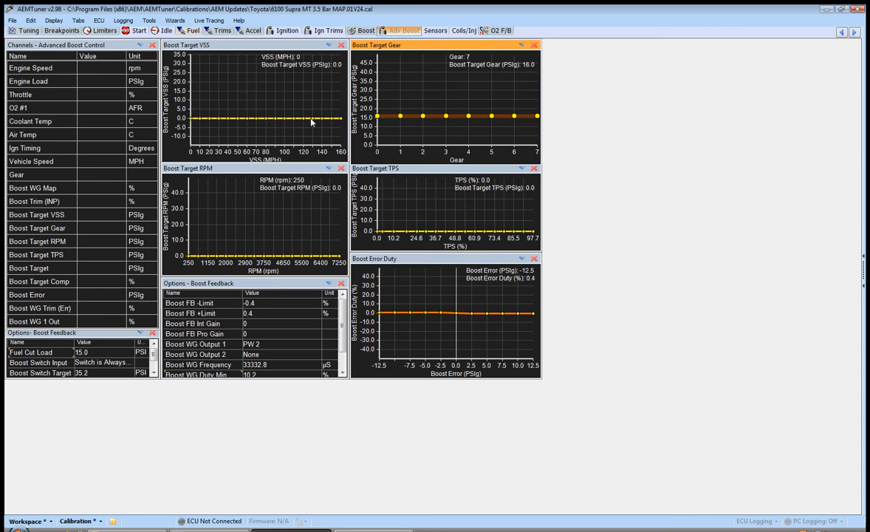
pyautogui.moveTo(461, 132)
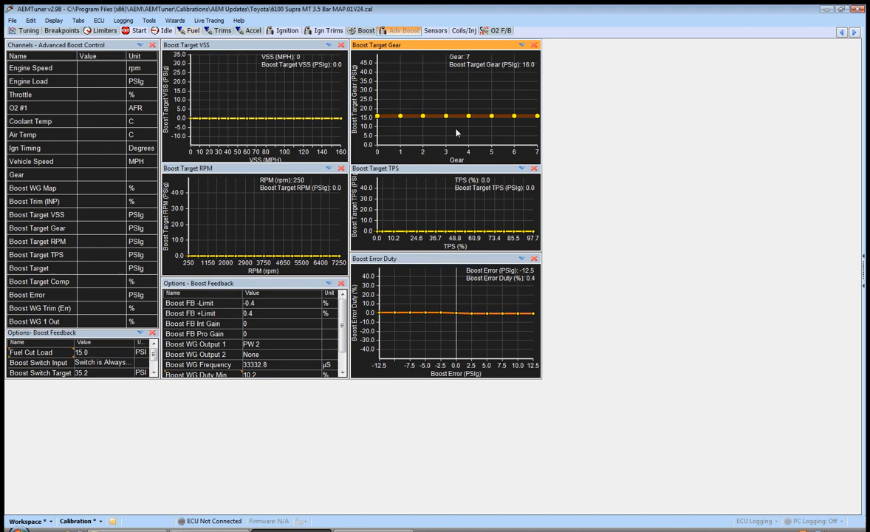
pyautogui.moveTo(416, 133)
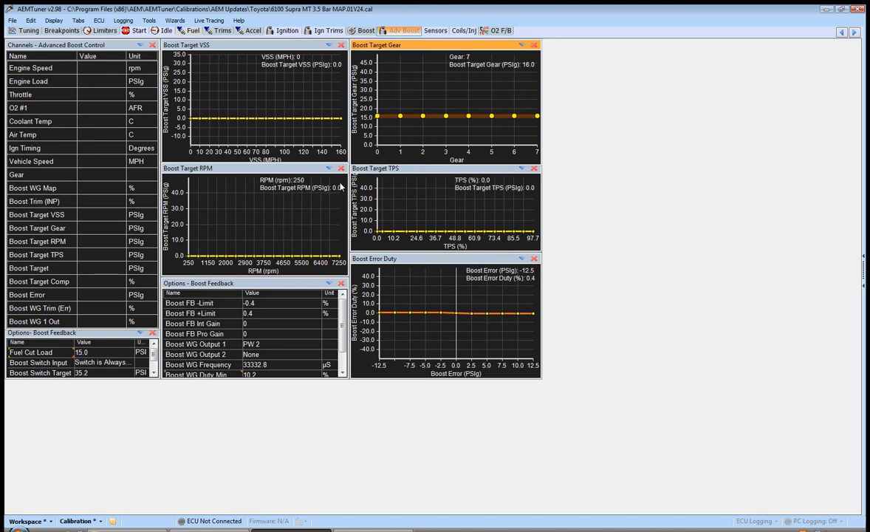
pyautogui.moveTo(251, 124)
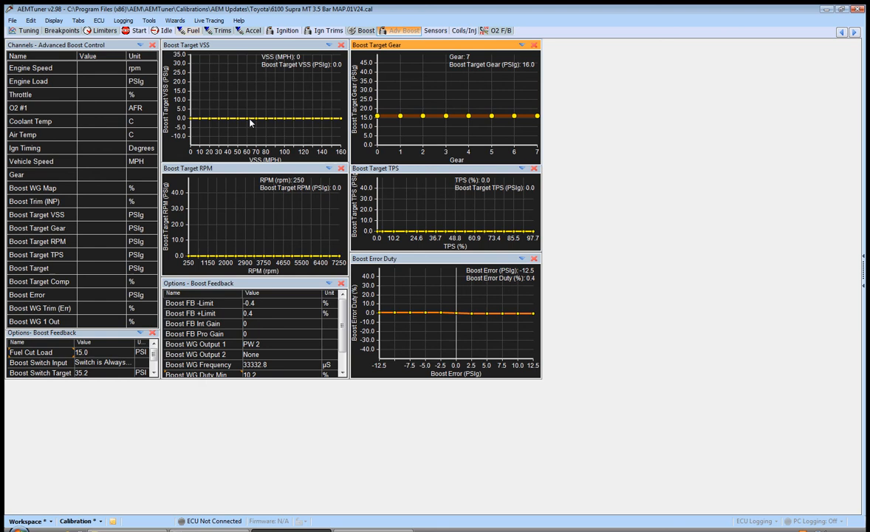
pyautogui.moveTo(266, 118)
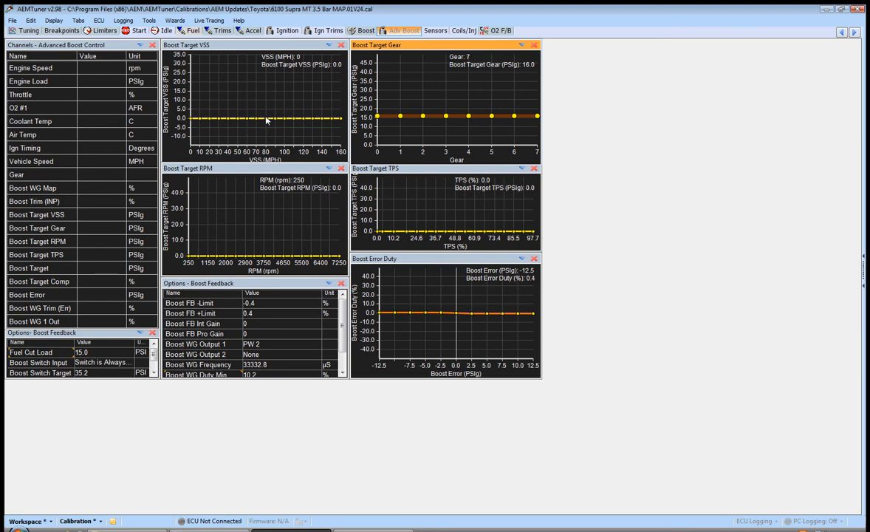
pyautogui.moveTo(254, 159)
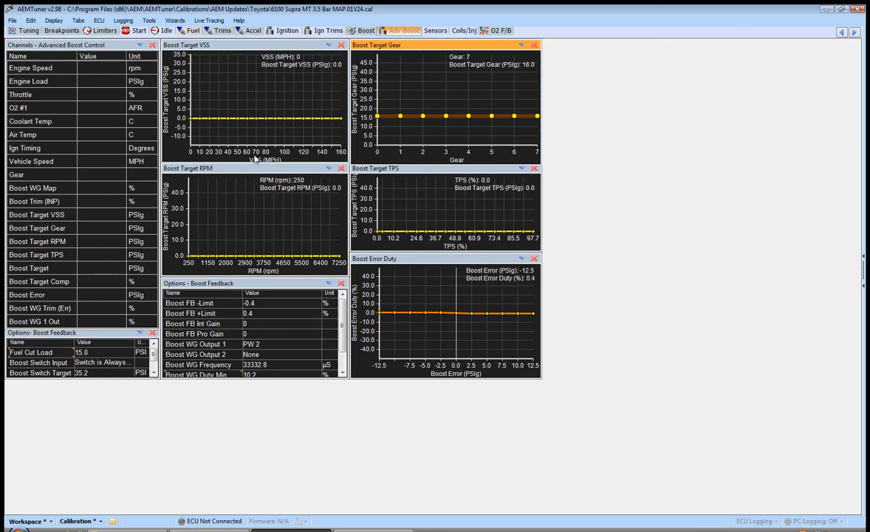
pyautogui.moveTo(248, 128)
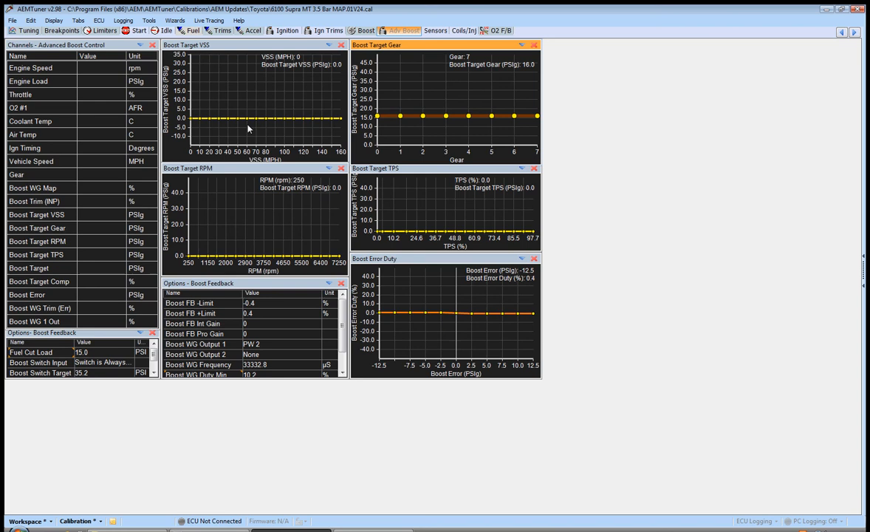
pyautogui.moveTo(282, 127)
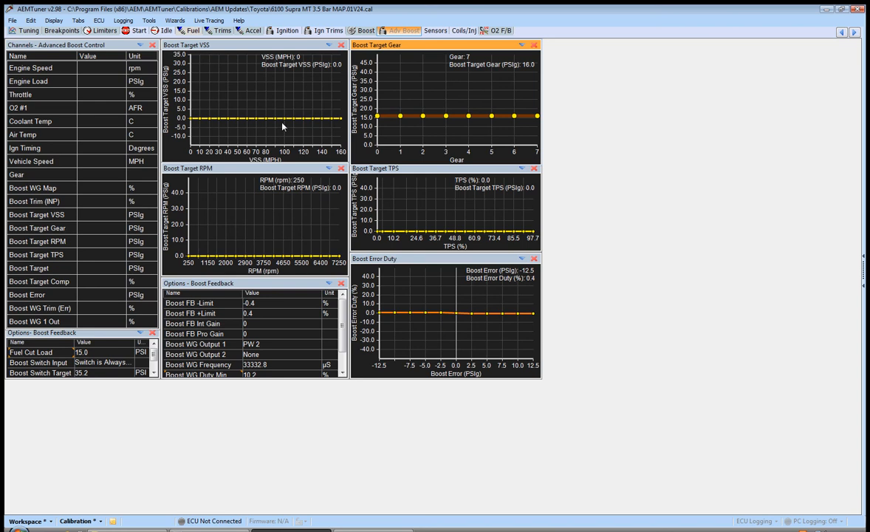
pyautogui.moveTo(300, 121)
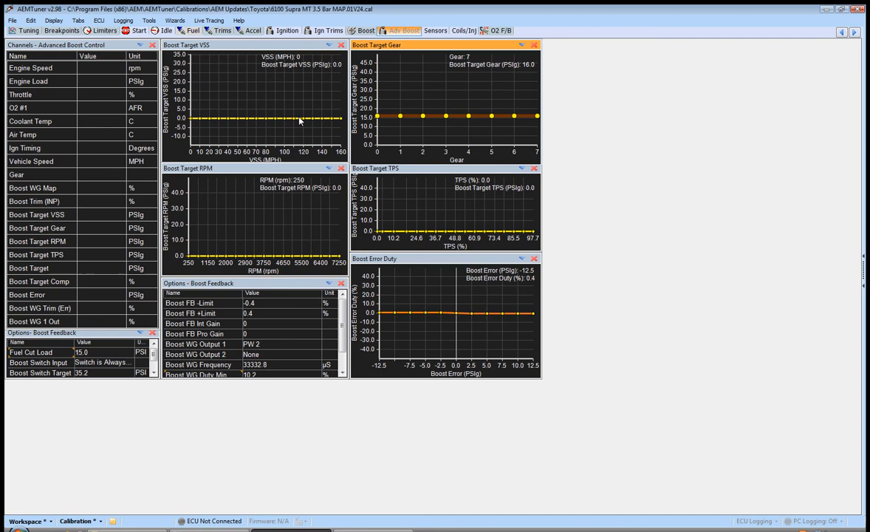
pyautogui.moveTo(402, 109)
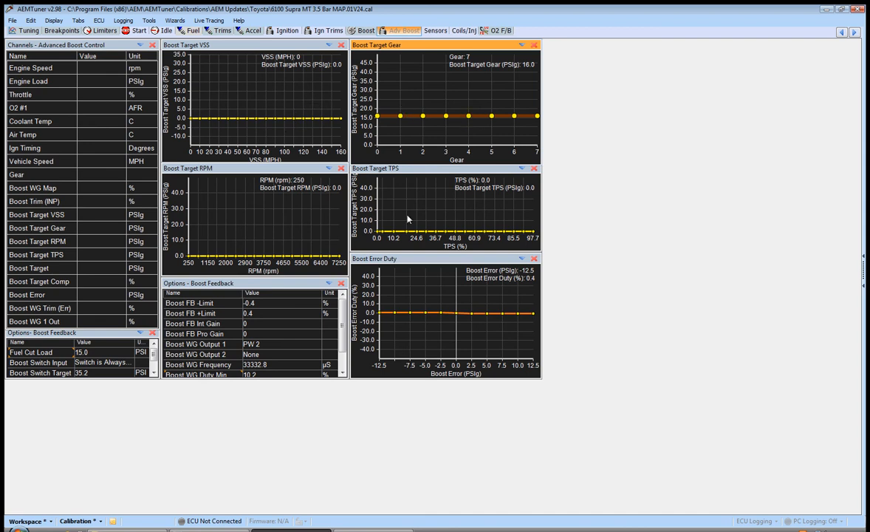
pyautogui.moveTo(264, 254)
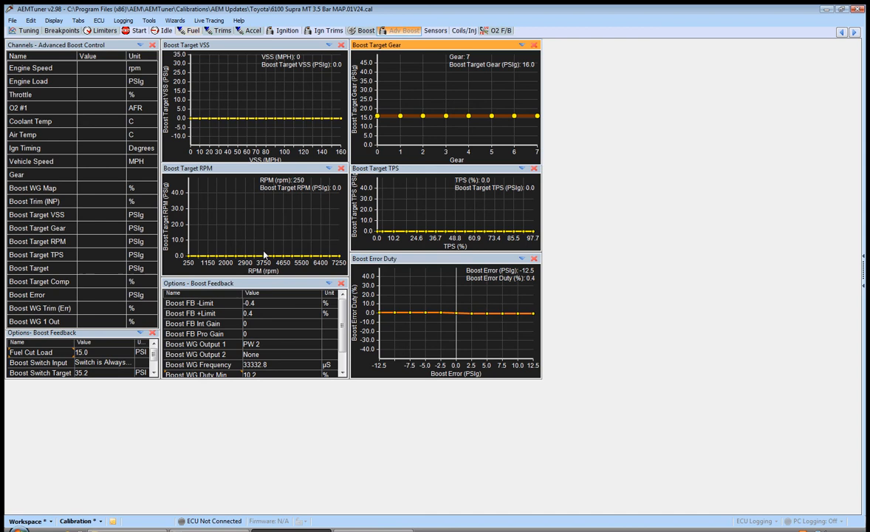
pyautogui.moveTo(437, 133)
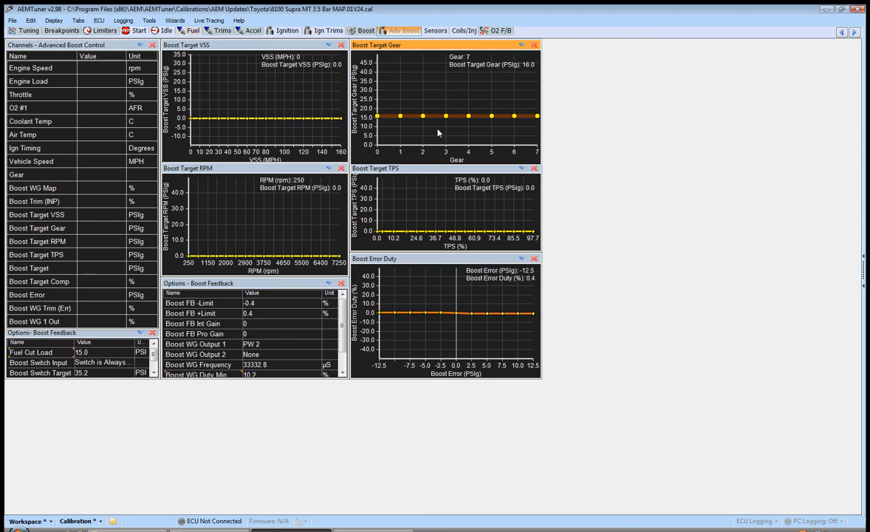
pyautogui.moveTo(449, 112)
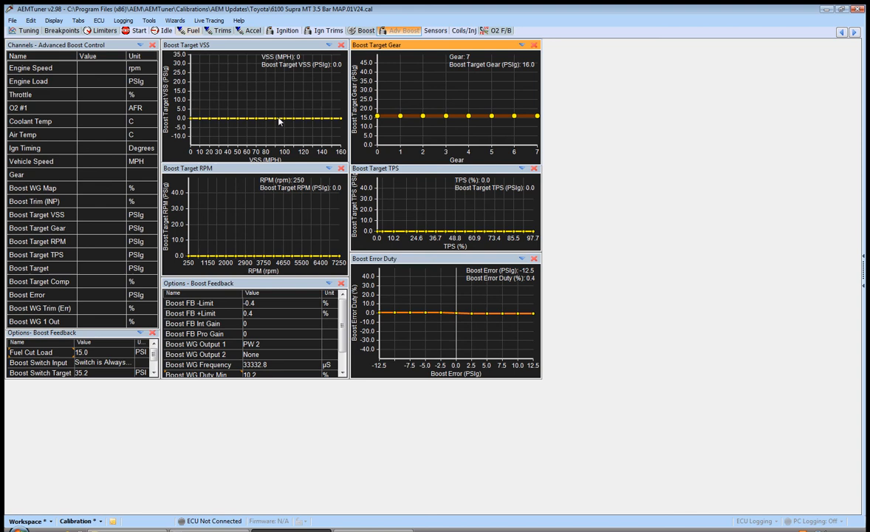
pyautogui.moveTo(308, 110)
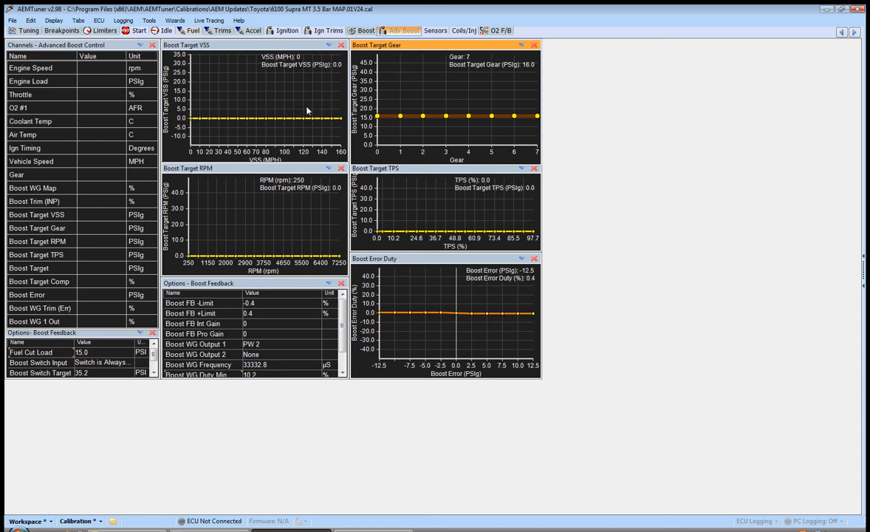
pyautogui.moveTo(345, 129)
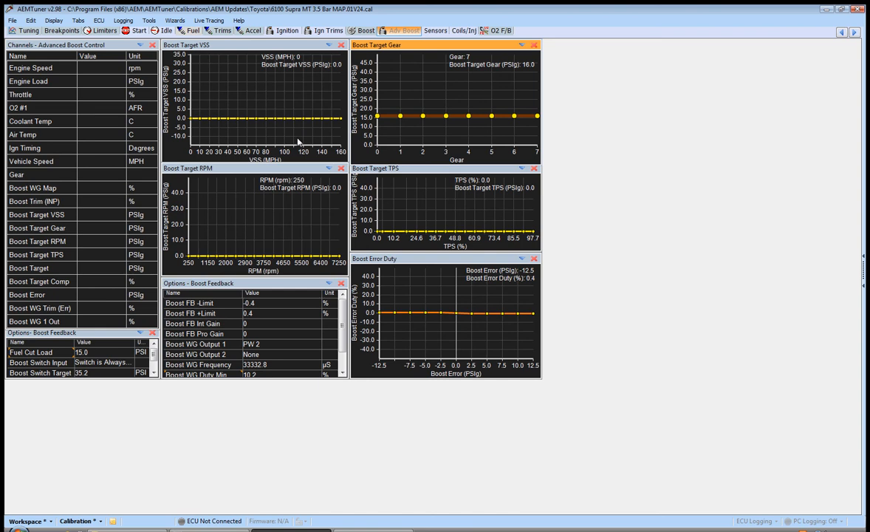
pyautogui.moveTo(300, 142)
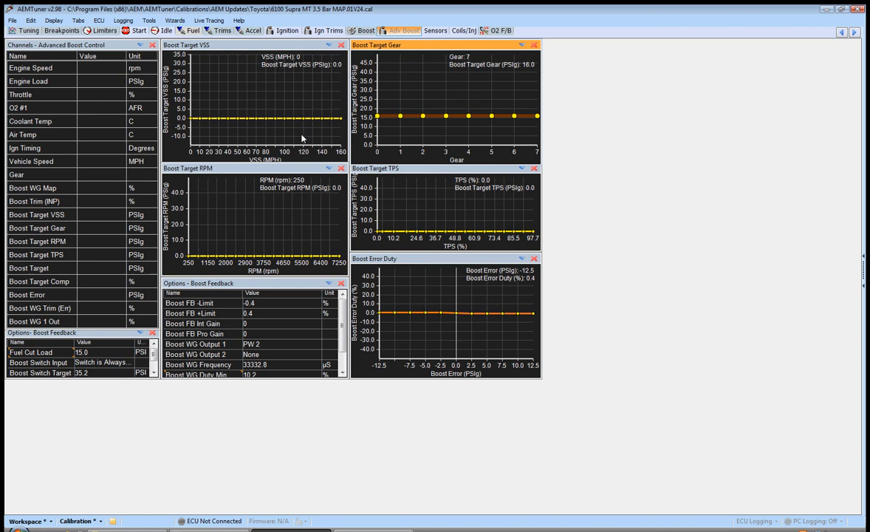
pyautogui.moveTo(301, 131)
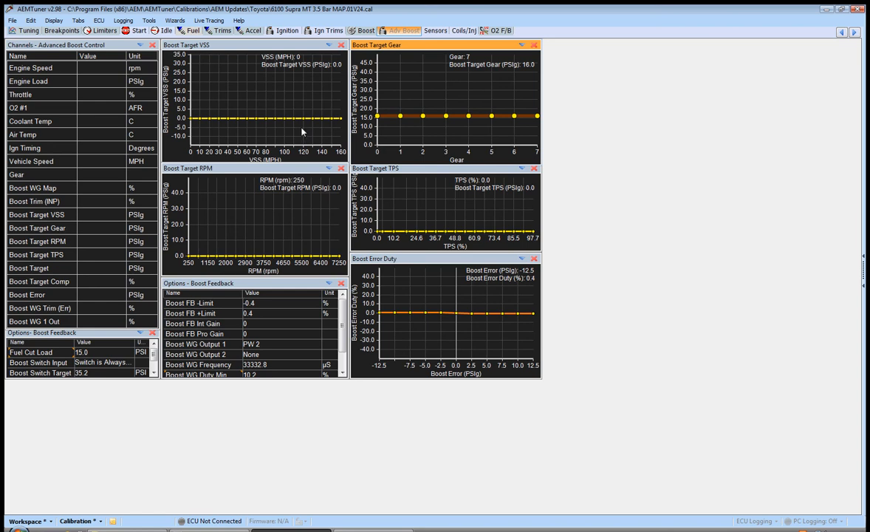
pyautogui.moveTo(343, 129)
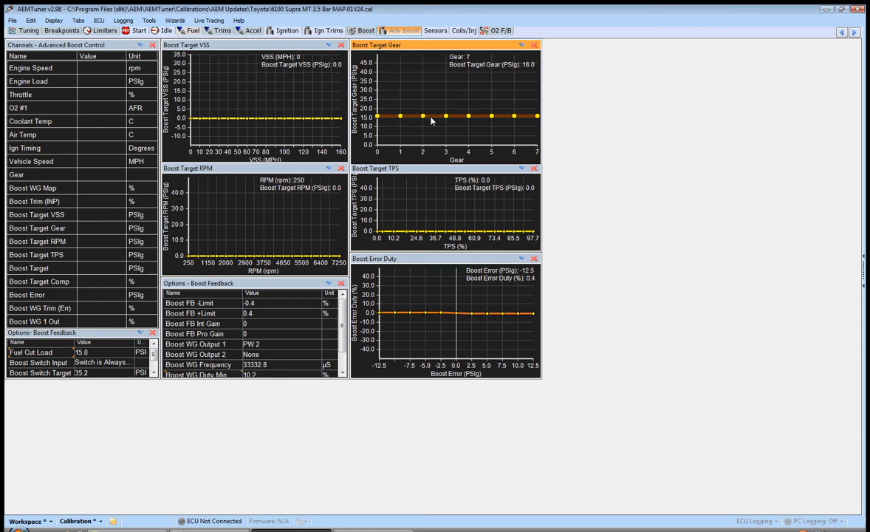
pyautogui.moveTo(419, 136)
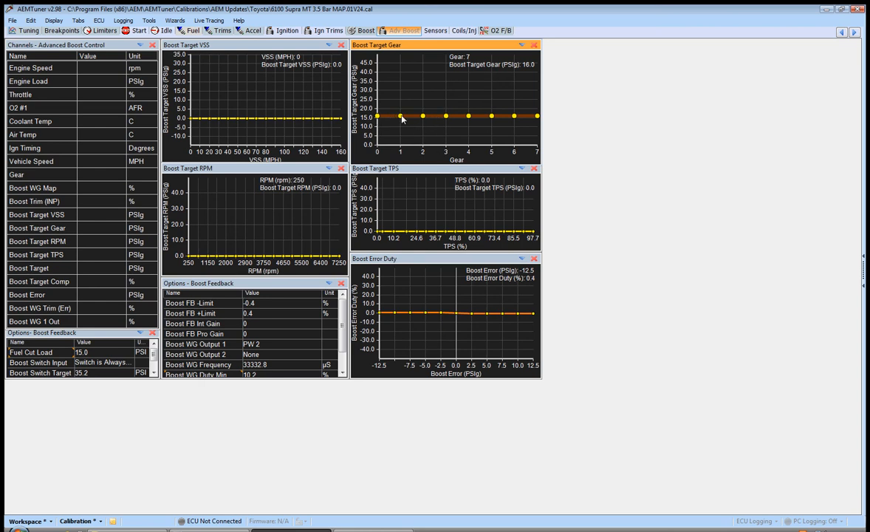
pyautogui.moveTo(412, 121)
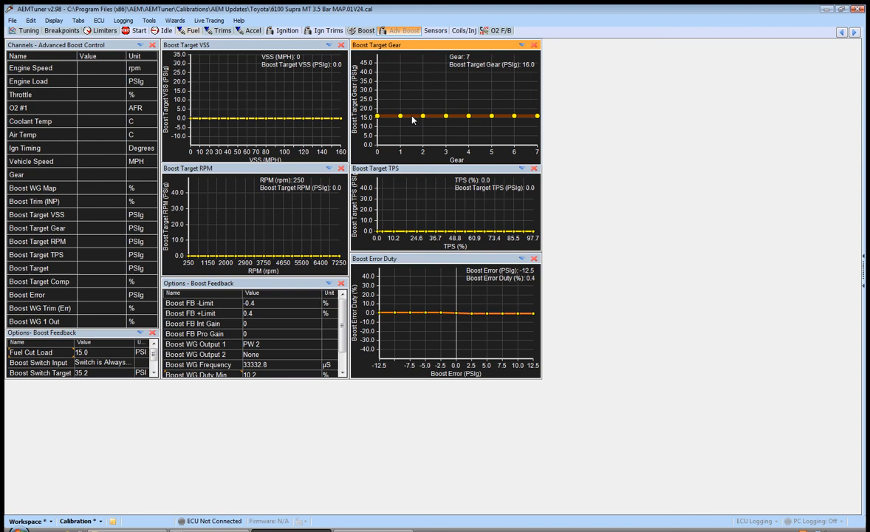
pyautogui.moveTo(389, 47)
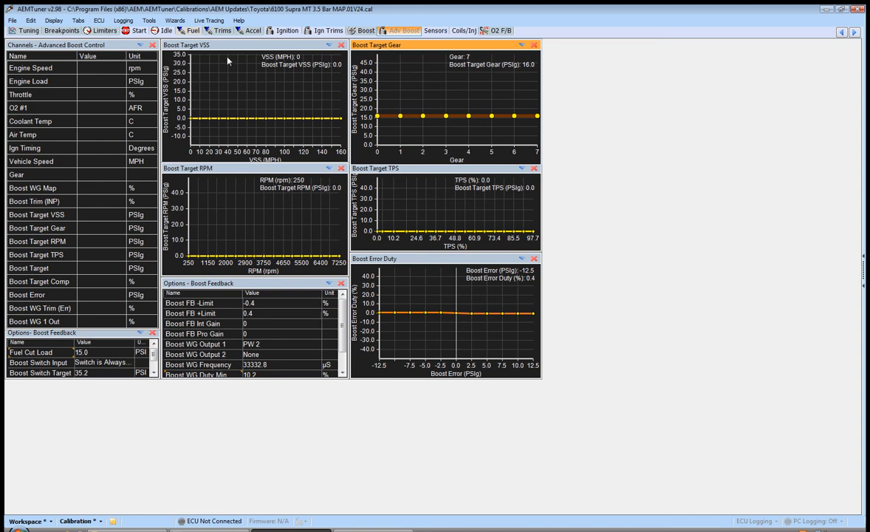
# Bring up the Wizards menu listing the available setup wizards.
pyautogui.click(174, 21)
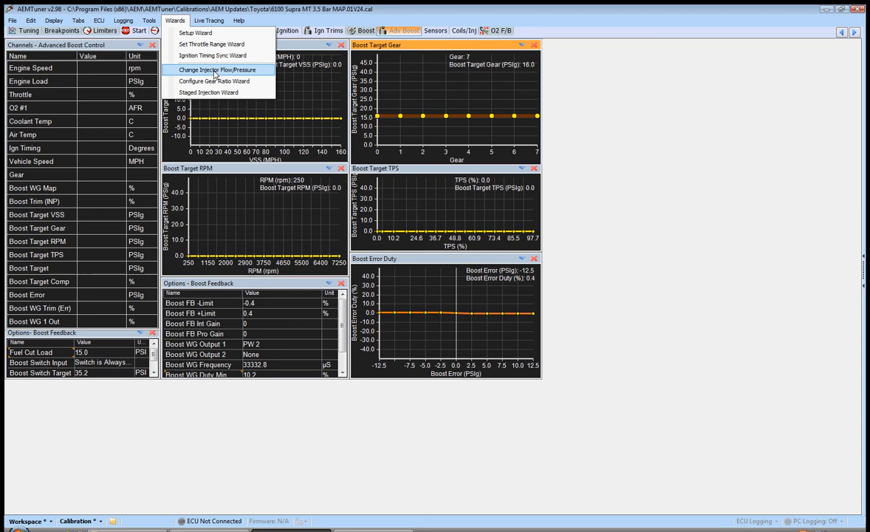
pyautogui.click(215, 80)
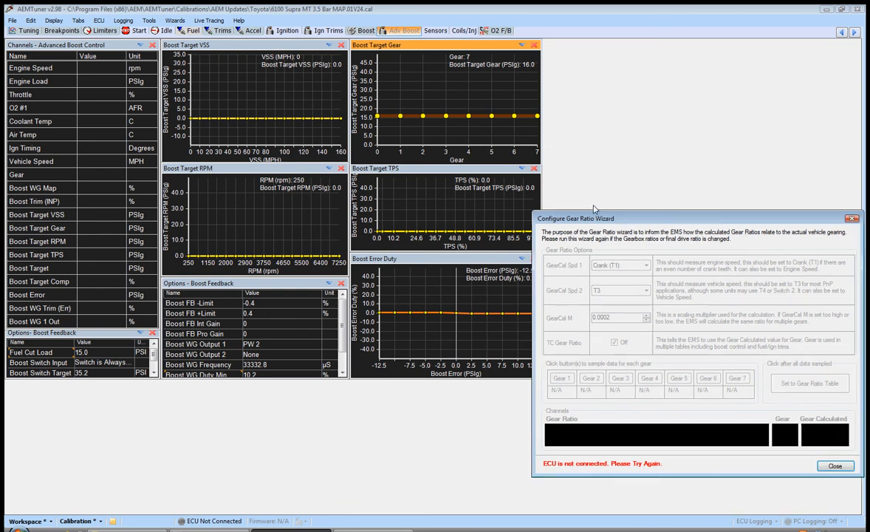
pyautogui.moveTo(390, 127)
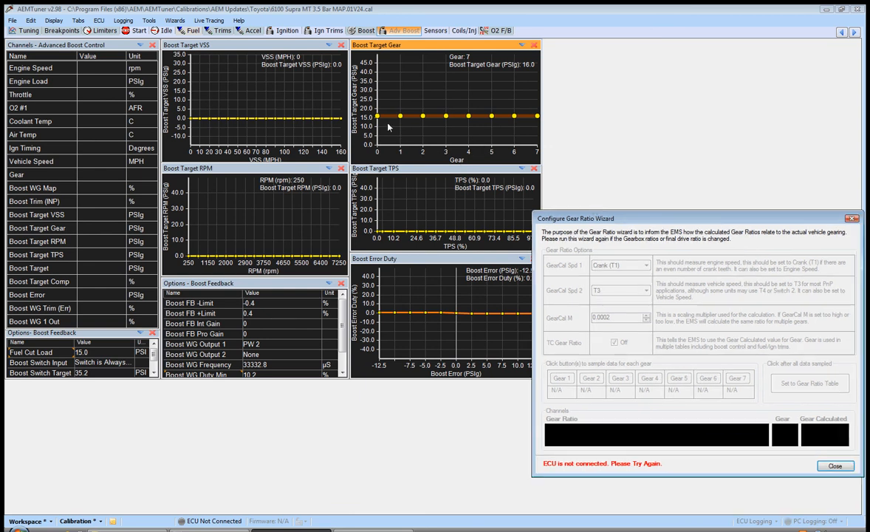
pyautogui.moveTo(425, 118)
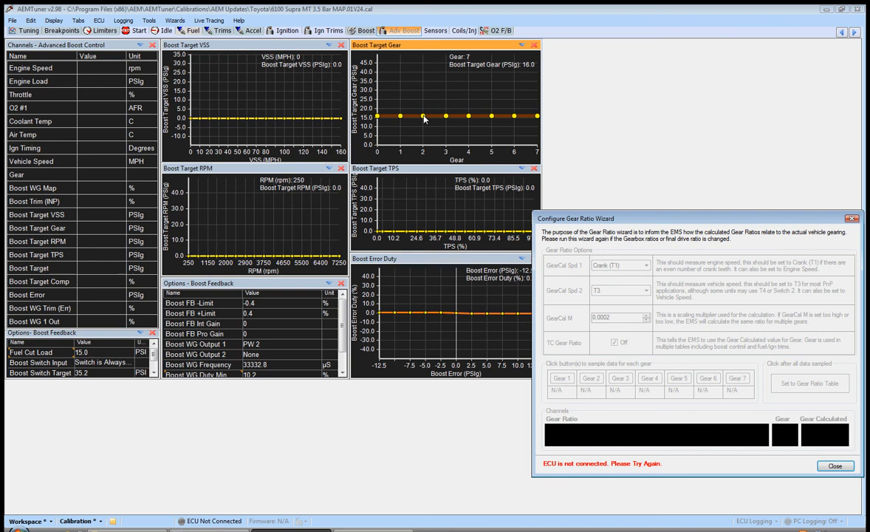
pyautogui.moveTo(450, 121)
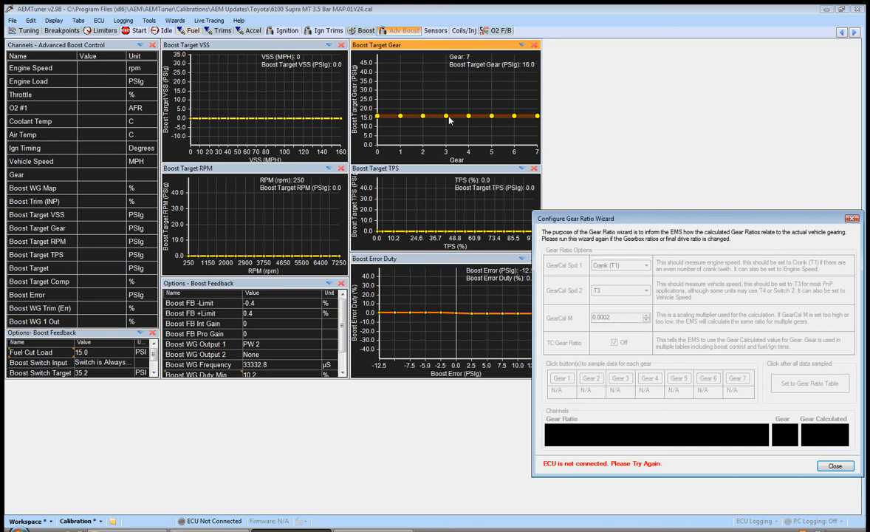
pyautogui.moveTo(628, 227)
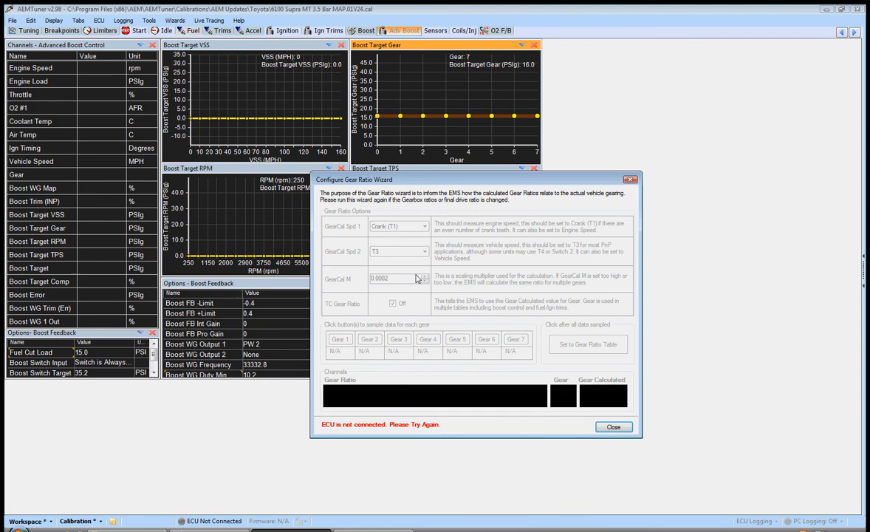
pyautogui.moveTo(473, 313)
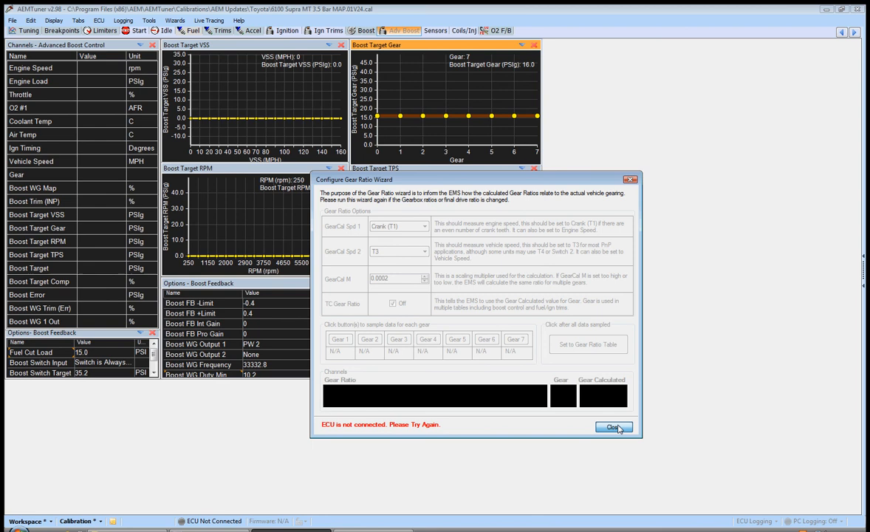
pyautogui.click(613, 427)
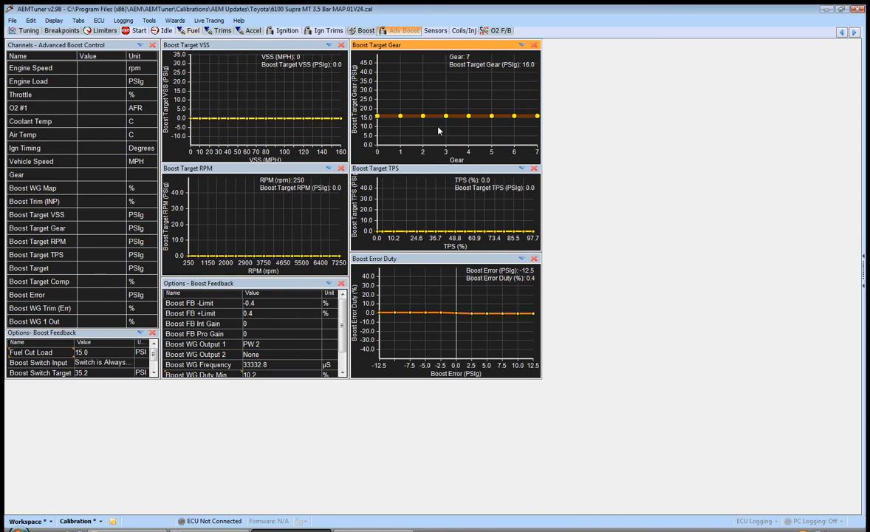
pyautogui.moveTo(308, 82)
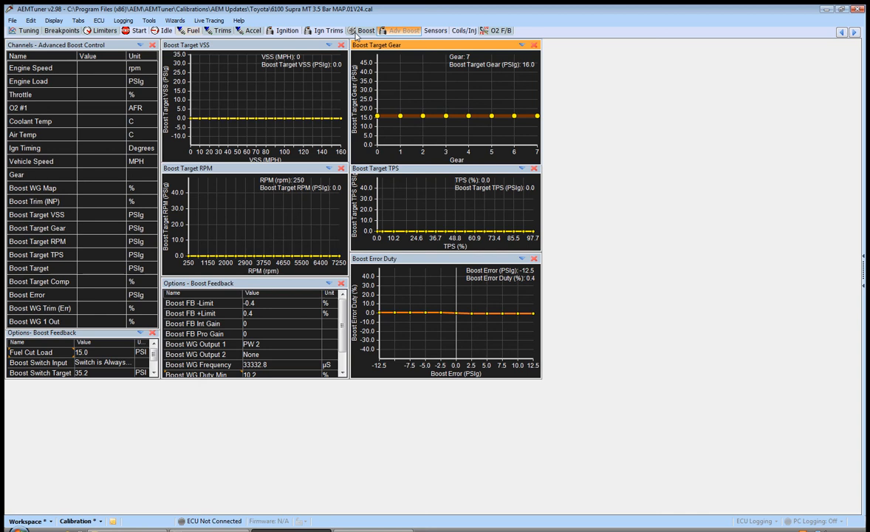
# Switch to the Boost layout and enlarge the Boost Target Comp graph to full view.
pyautogui.click(366, 30)
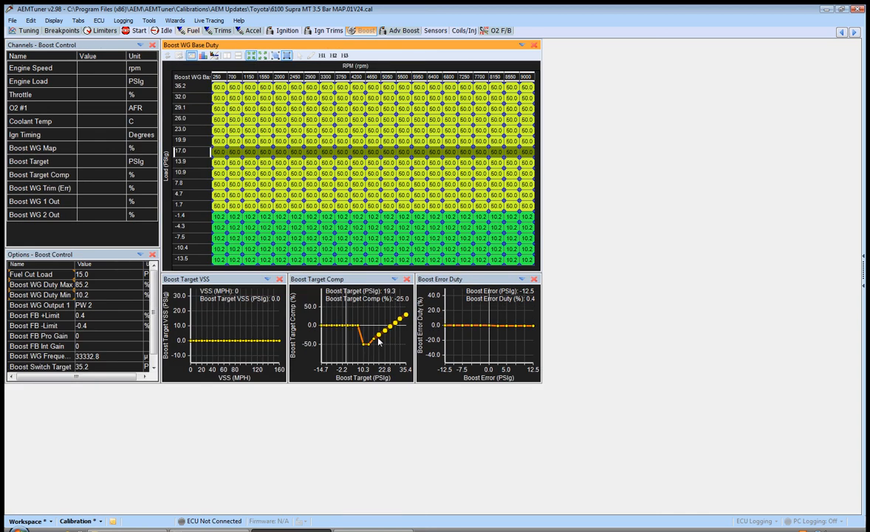
pyautogui.moveTo(384, 340)
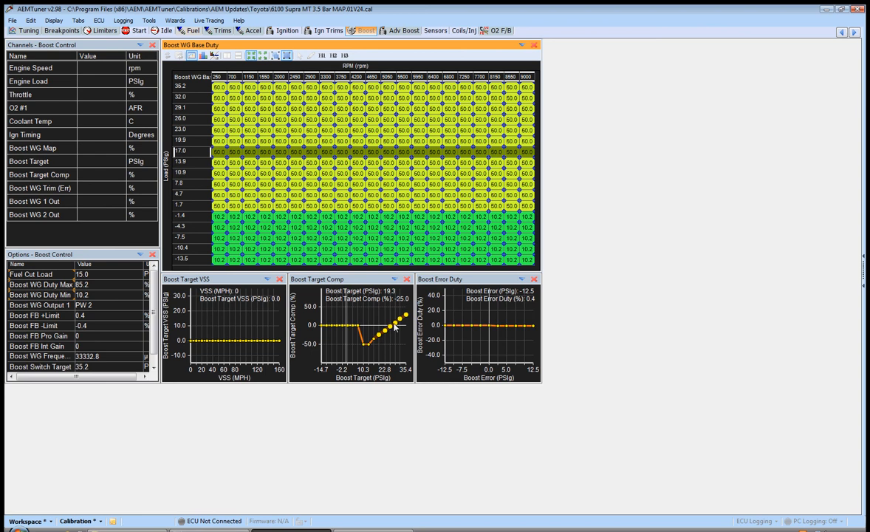
pyautogui.moveTo(375, 342)
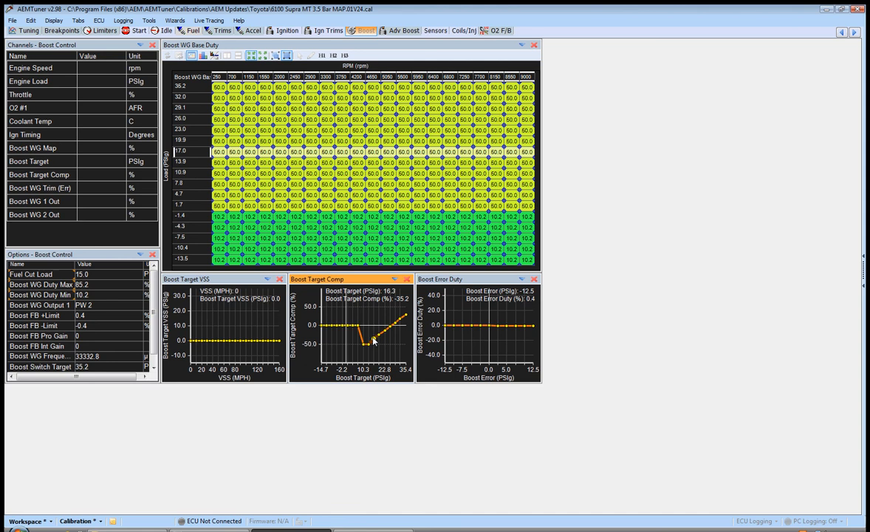
pyautogui.doubleClick(316, 278)
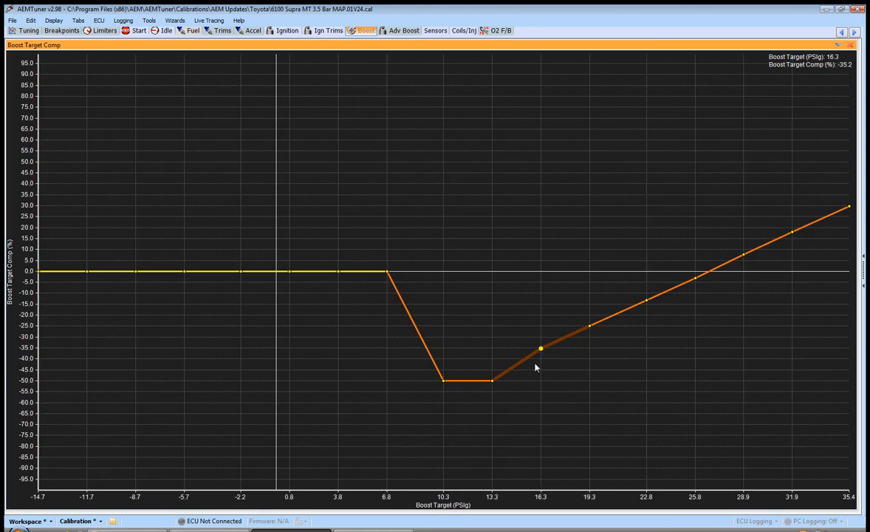
# Nudge the 16.3 and 19.3 PSI Boost Target Comp points higher for a smooth rise, then return to Adv Boost.
pyautogui.moveTo(540, 347); pyautogui.dragTo(541, 349)
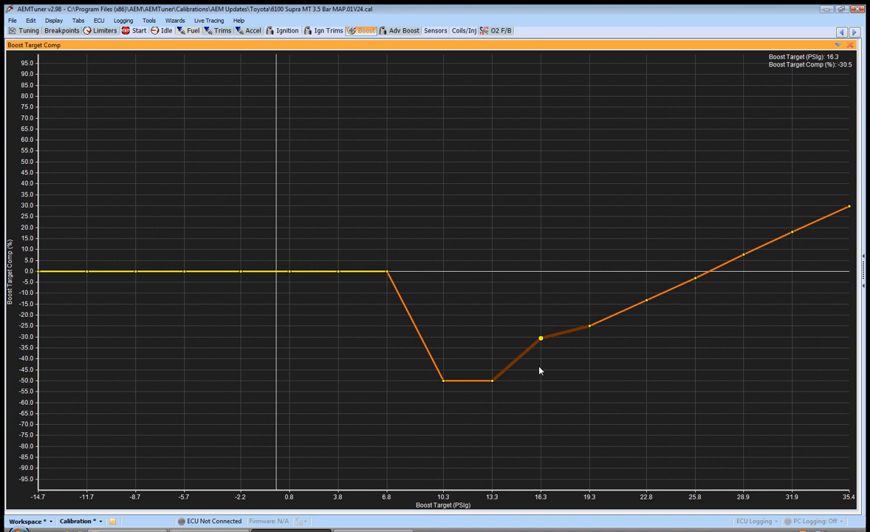
pyautogui.moveTo(546, 351)
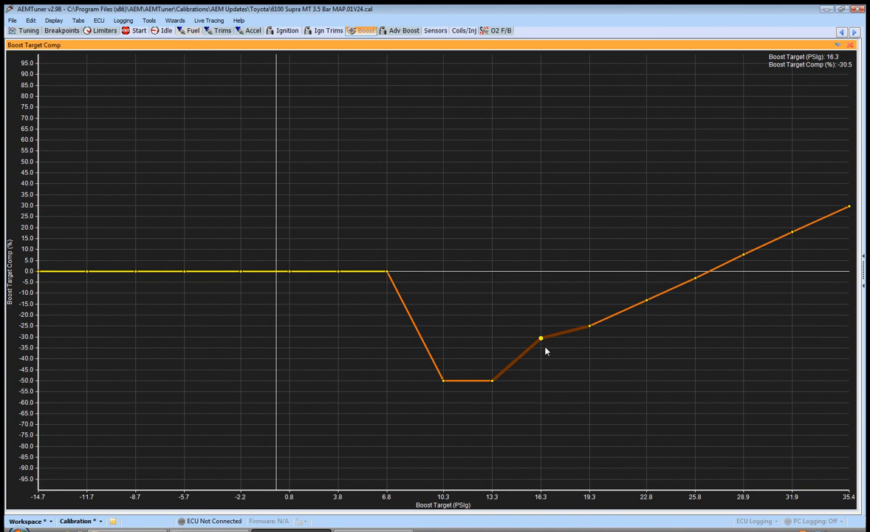
pyautogui.moveTo(541, 338); pyautogui.dragTo(591, 325)
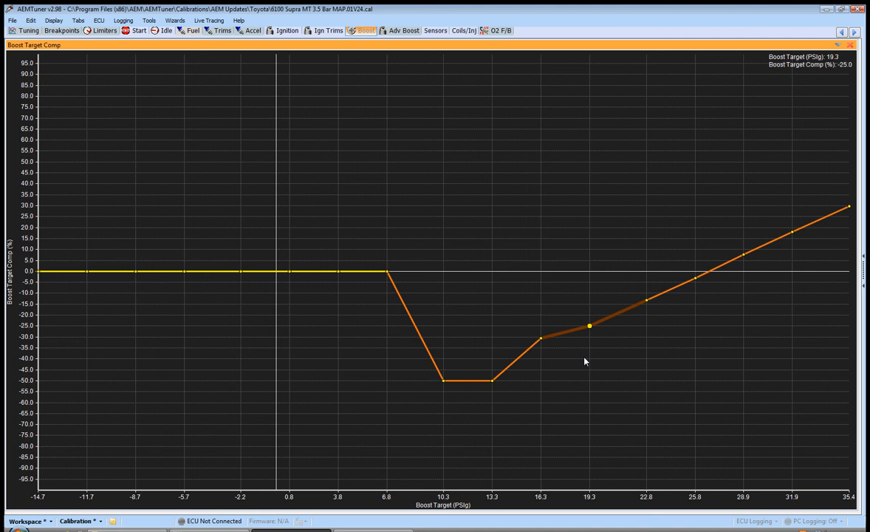
pyautogui.moveTo(589, 325); pyautogui.dragTo(589, 313)
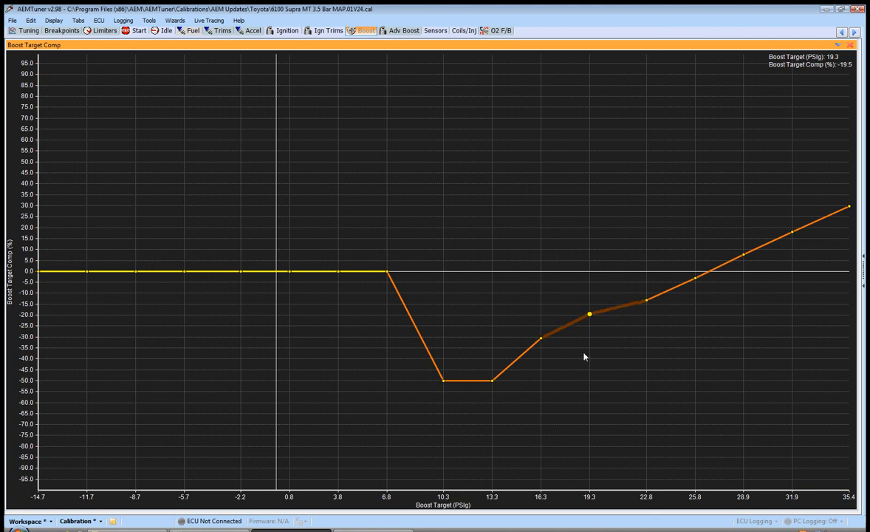
pyautogui.moveTo(589, 313); pyautogui.dragTo(590, 322)
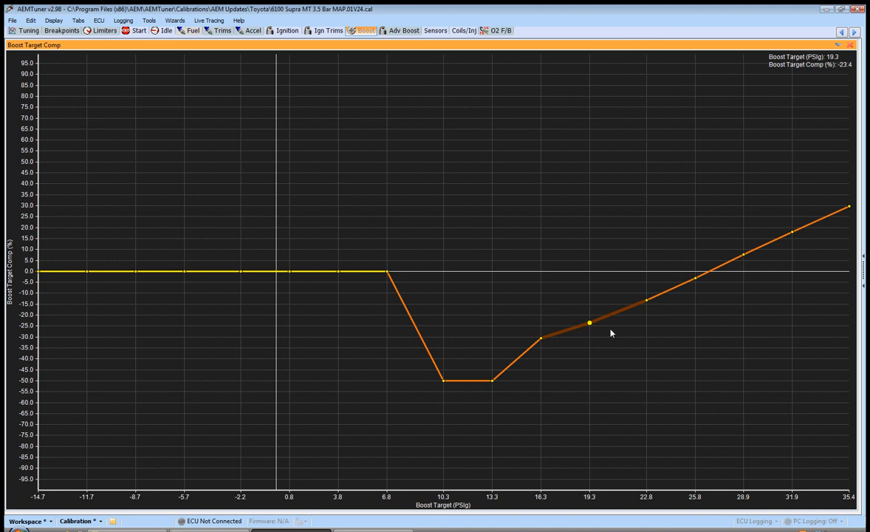
pyautogui.moveTo(746, 255)
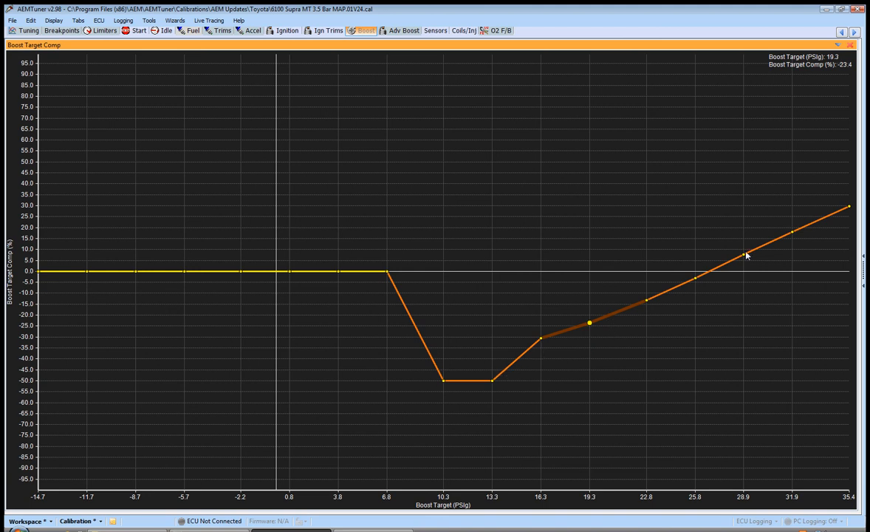
pyautogui.click(404, 29)
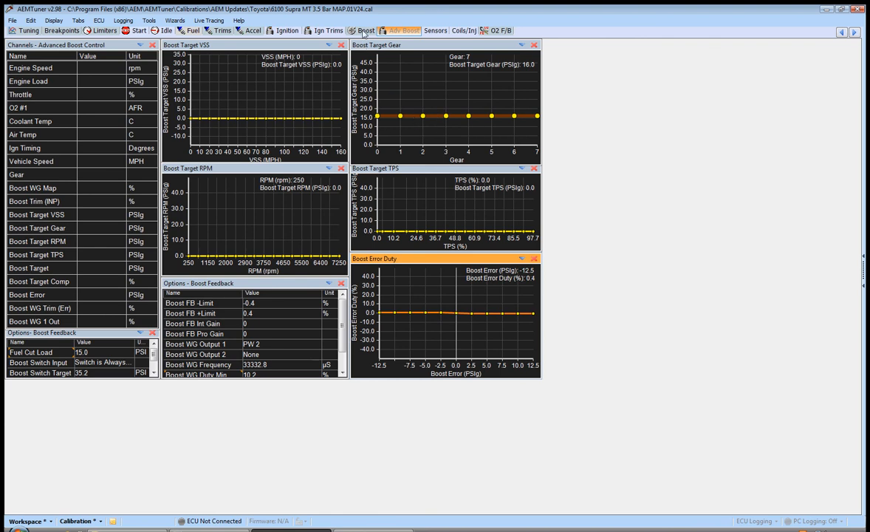
# Switch back to the Boost layout showing the reshaped Boost Target Comp curve.
pyautogui.click(367, 30)
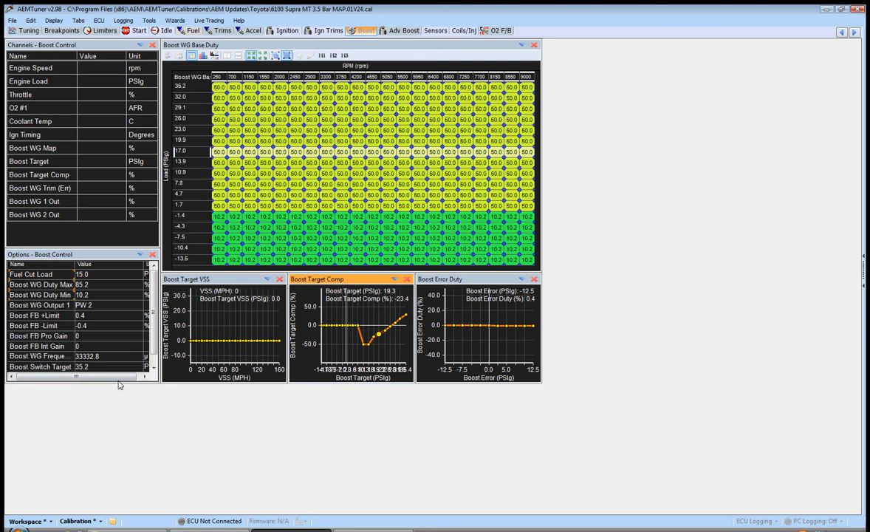
pyautogui.moveTo(294, 382)
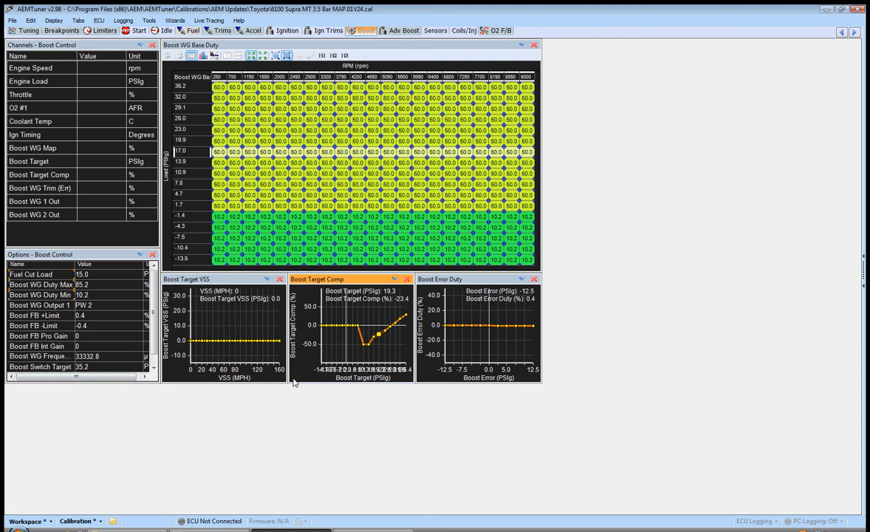
pyautogui.moveTo(243, 326)
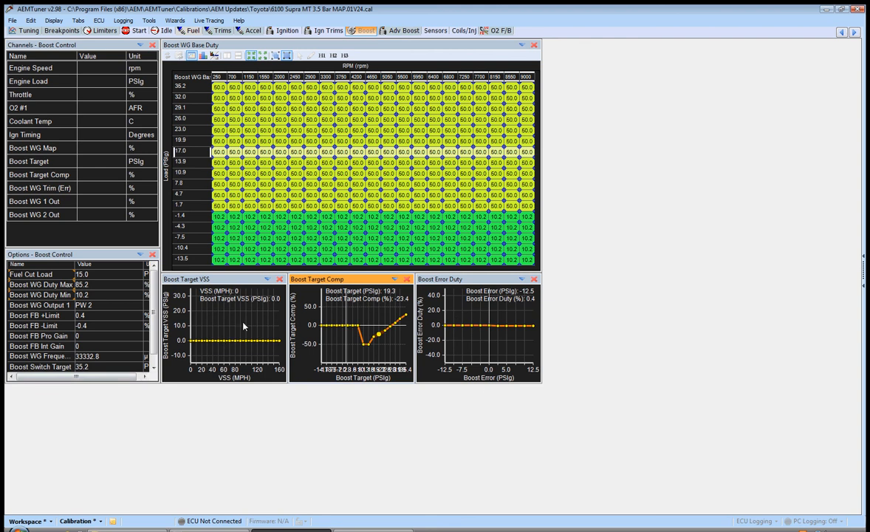
pyautogui.moveTo(220, 341)
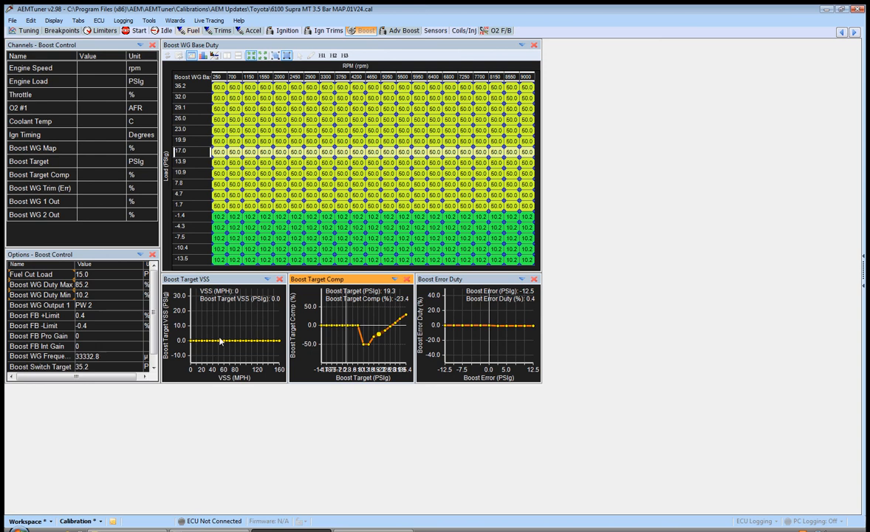
pyautogui.moveTo(659, 78)
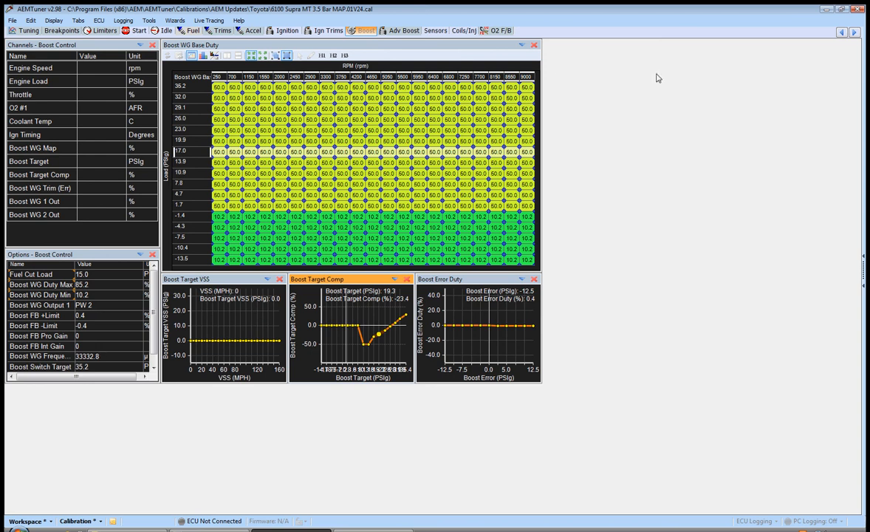